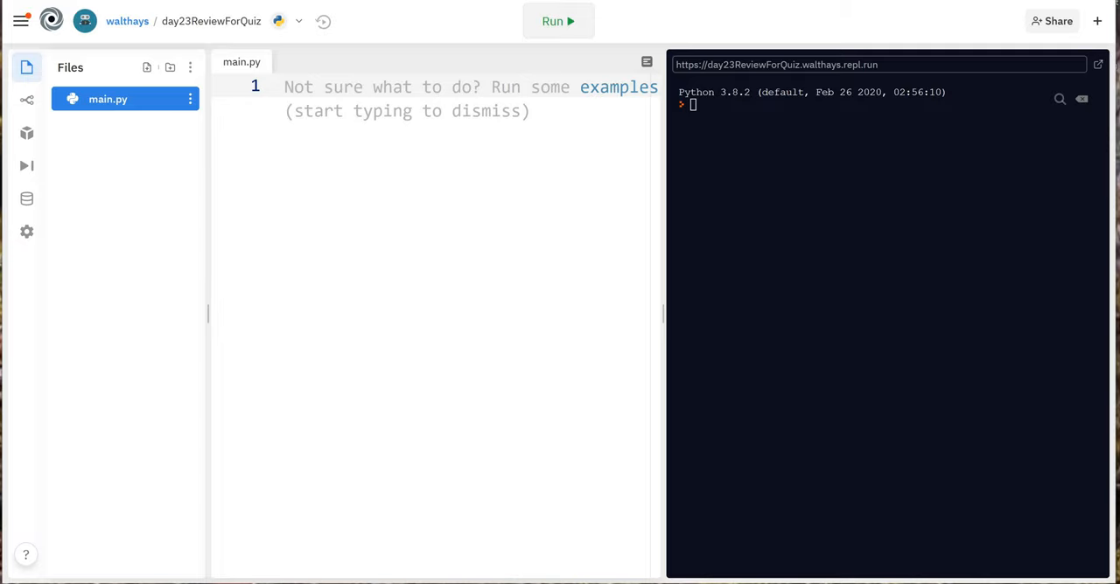
Step: Type the header comment '#Hays, Review for quiz' and add blank lines below it
type("#")
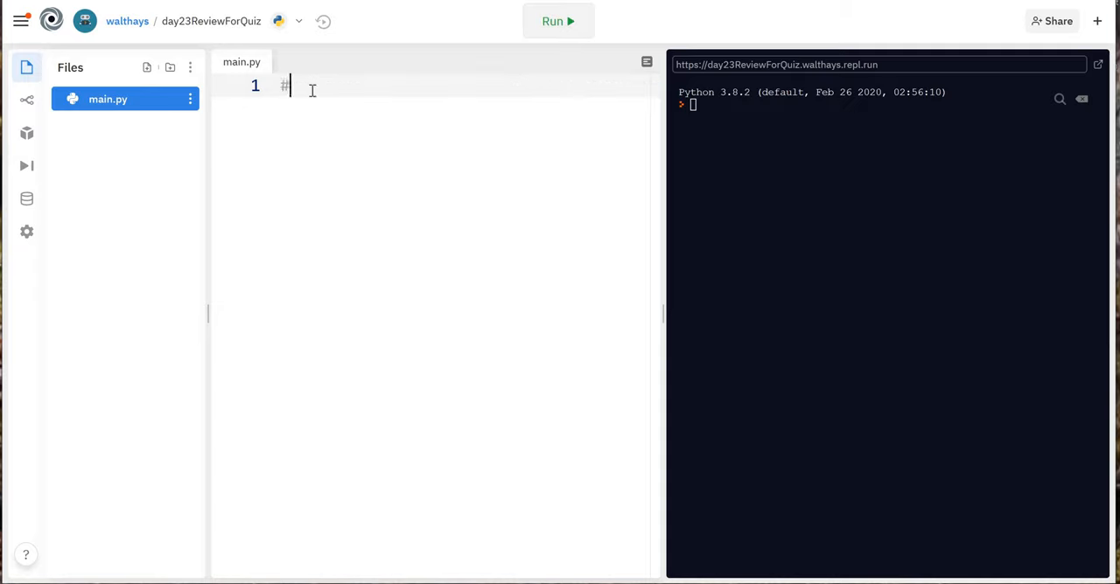
type("Hsays,")
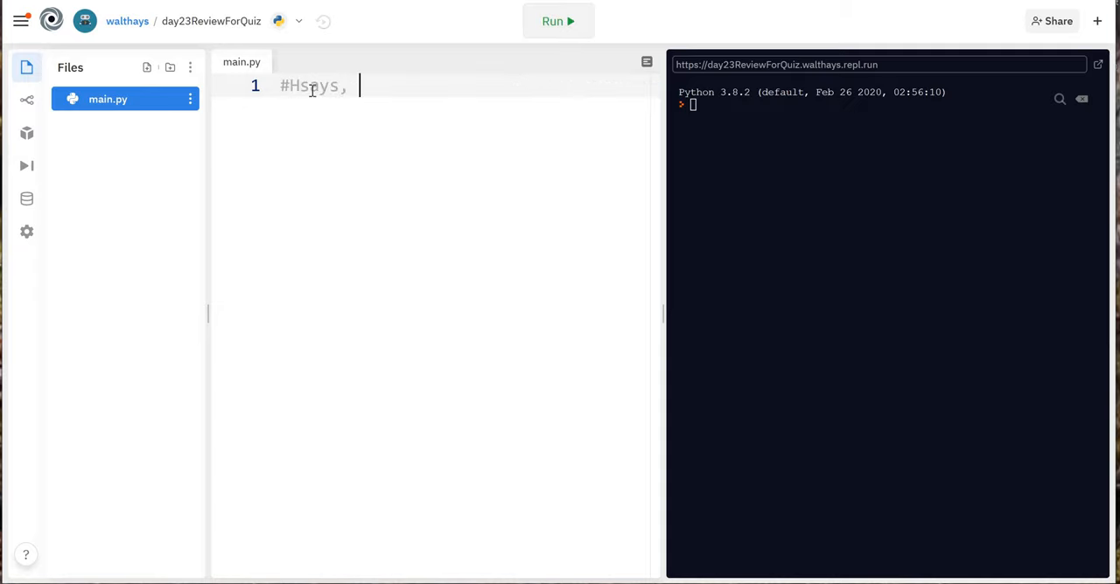
type("Re")
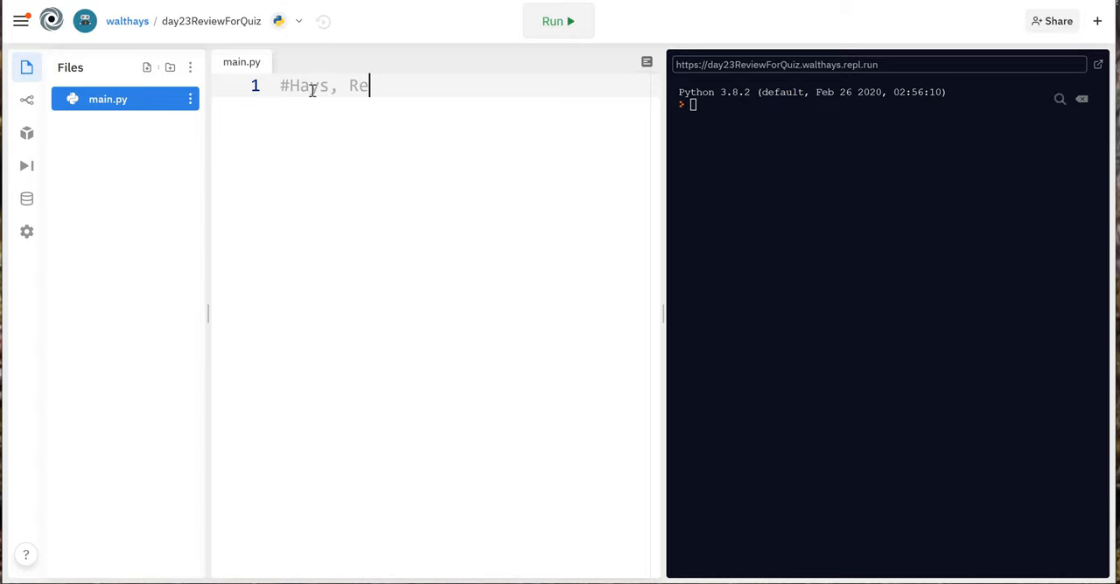
type("view for quiz")
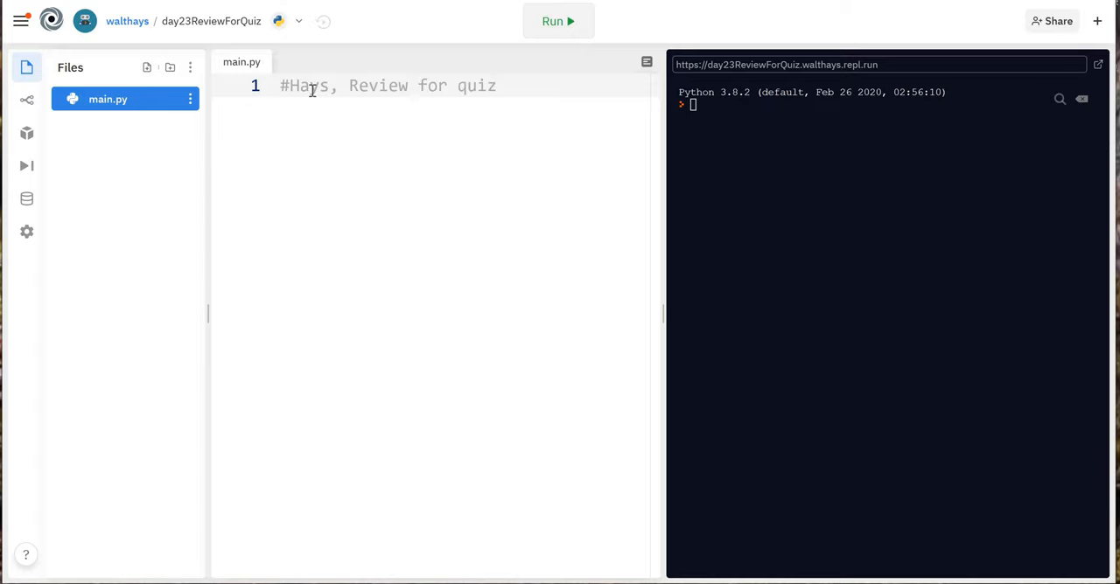
key("Enter")
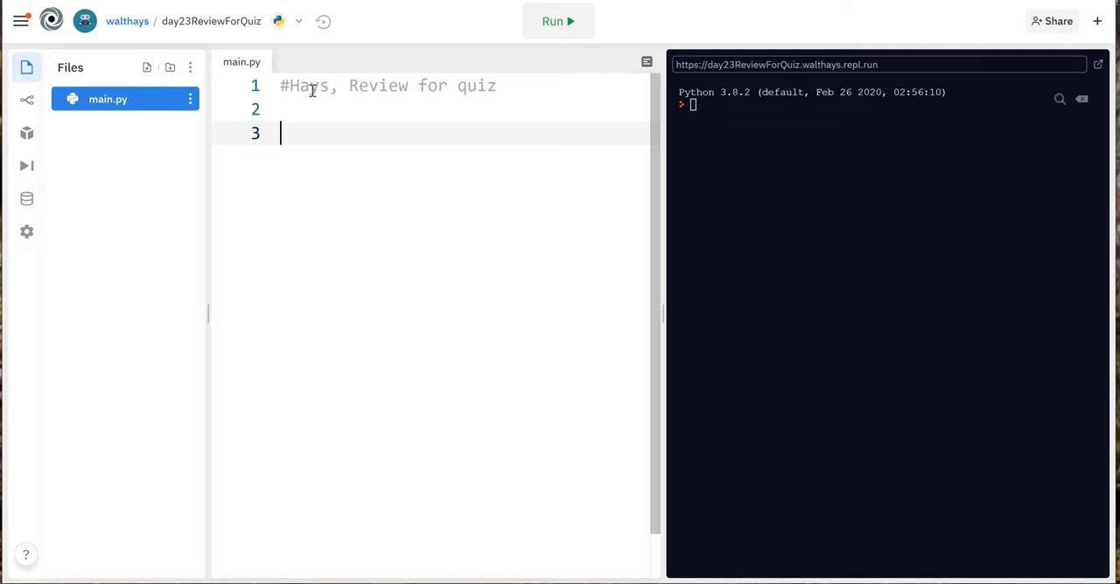
Step: Write part 1: read a name and print 'Your name has this many letters' with len(name)
type("#part 1")
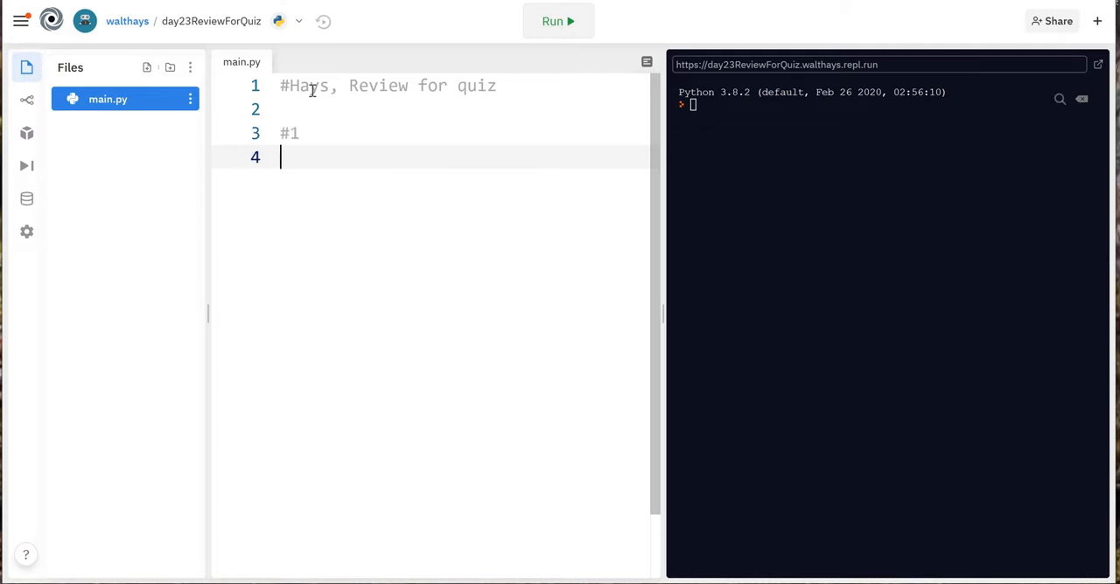
type("name = input(\"Please enter your name:")
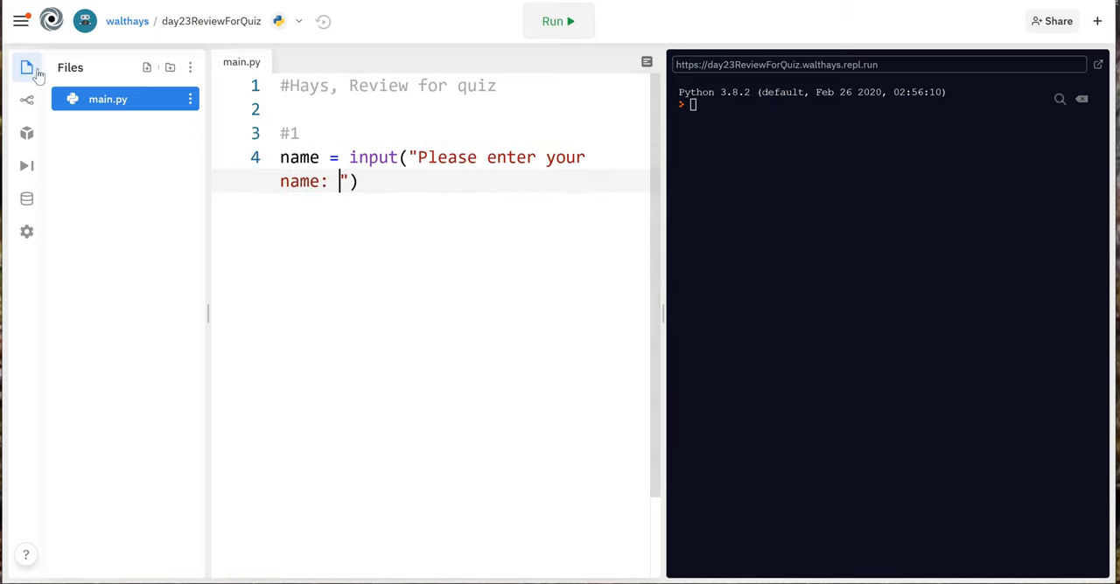
left_click(26, 68)
type("print(")
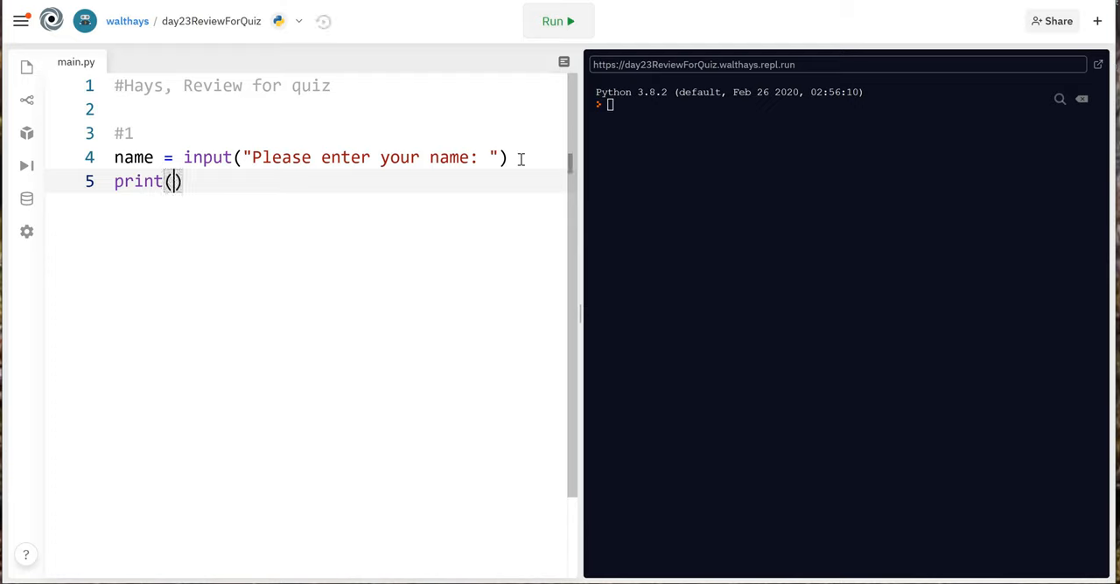
type("\"Your nam")
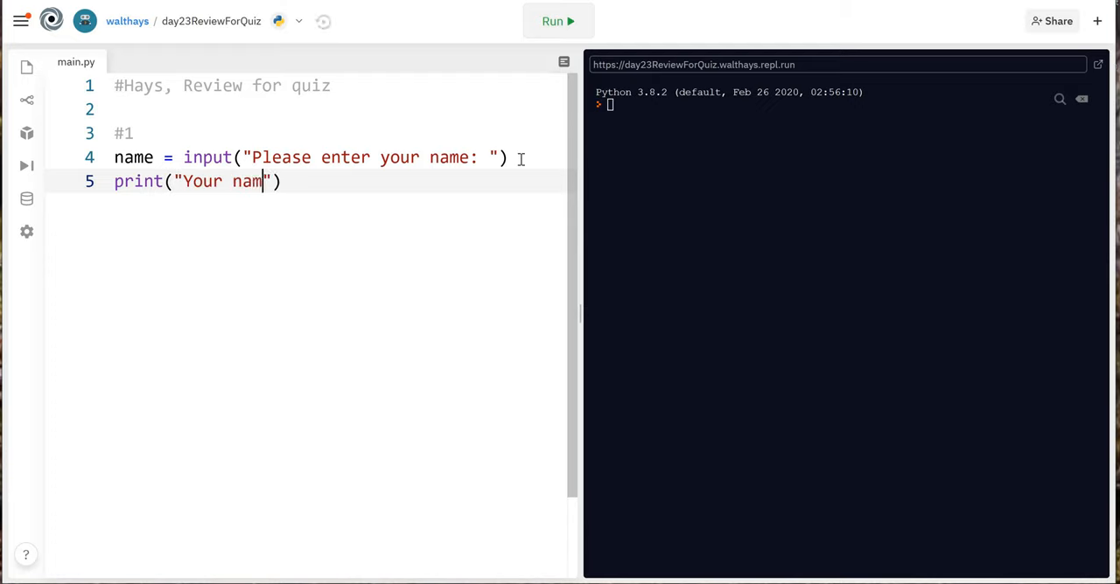
type("e has this many")
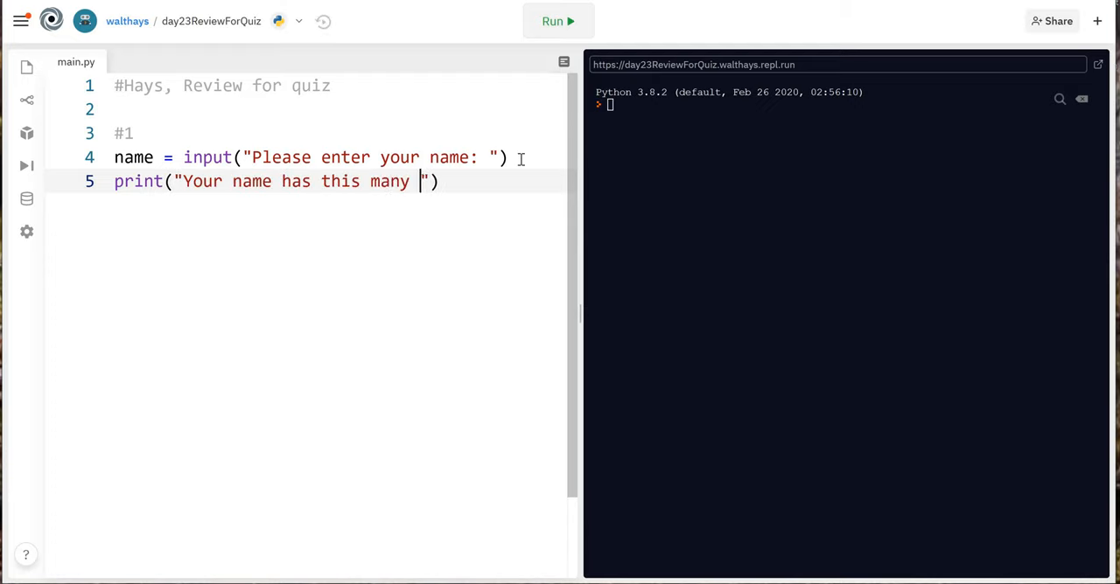
type("letters")
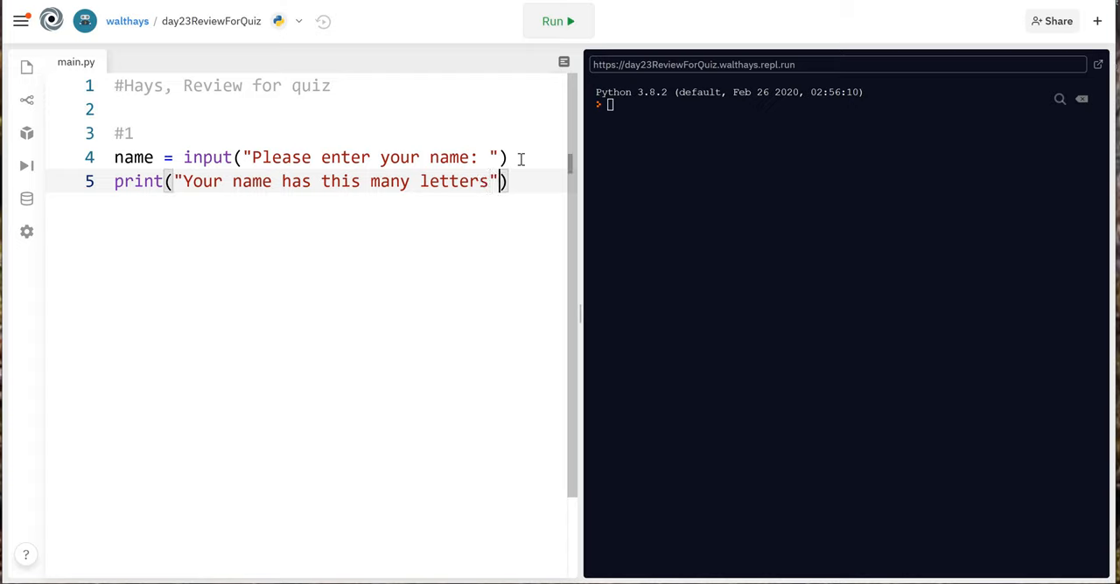
type(",len")
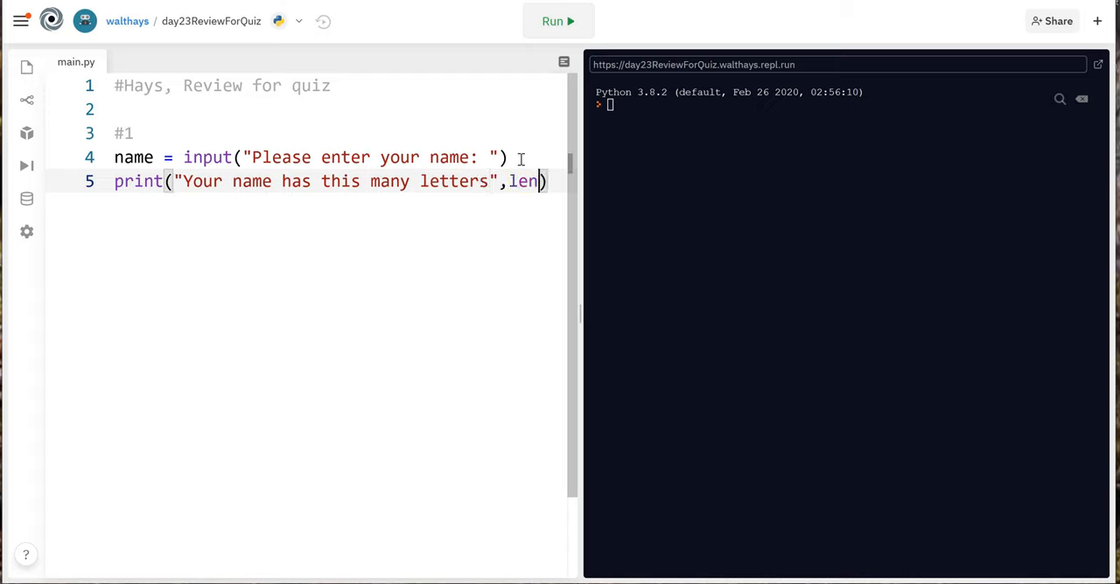
type("(name)")
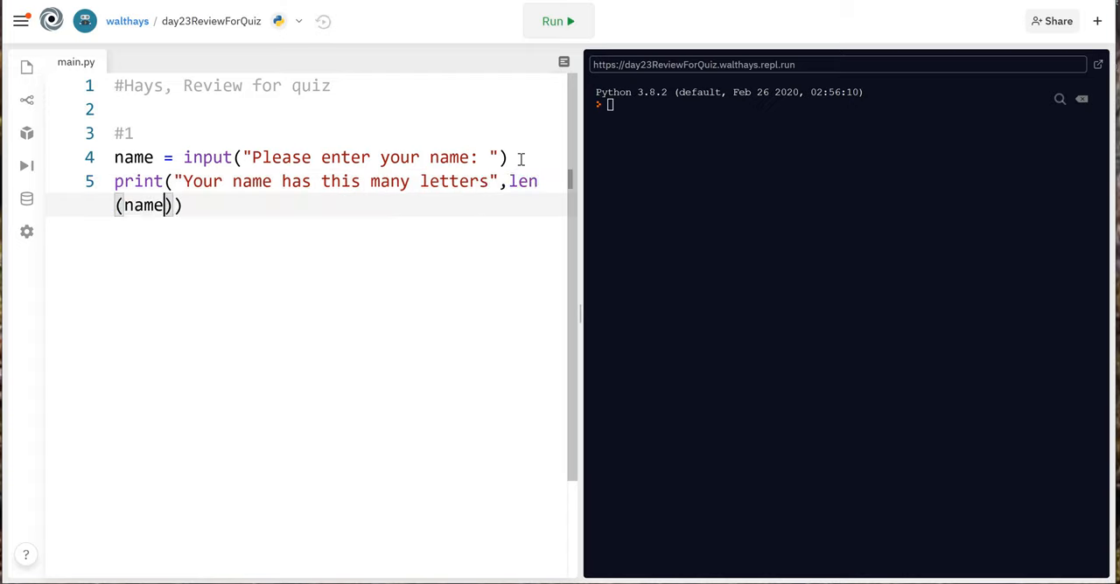
key("Return")
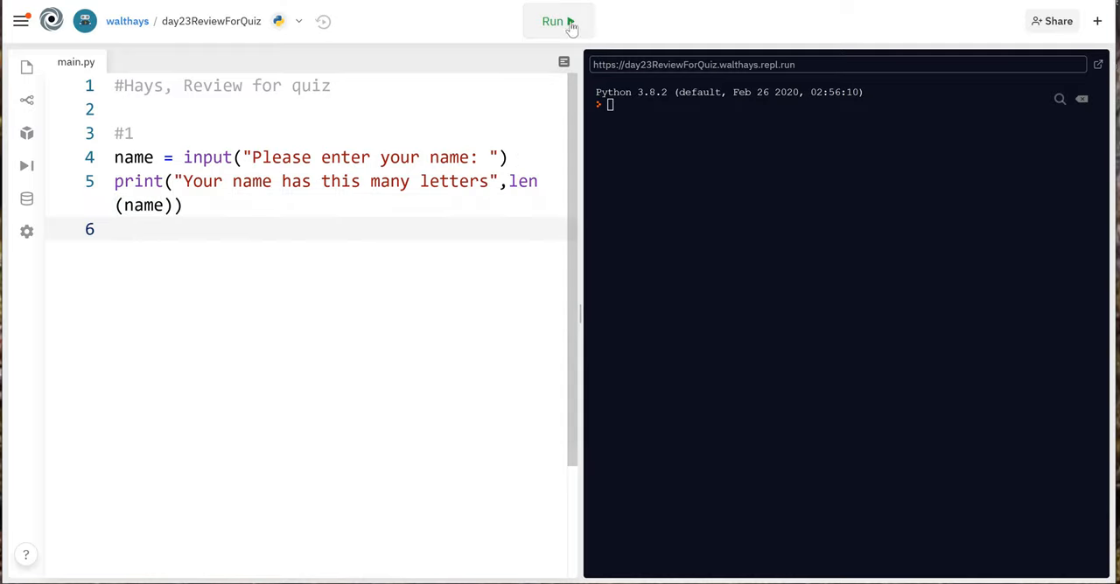
Step: Run the script, enter 'Hays' to see the letter count, and start a #2 heading
left_click(553, 21)
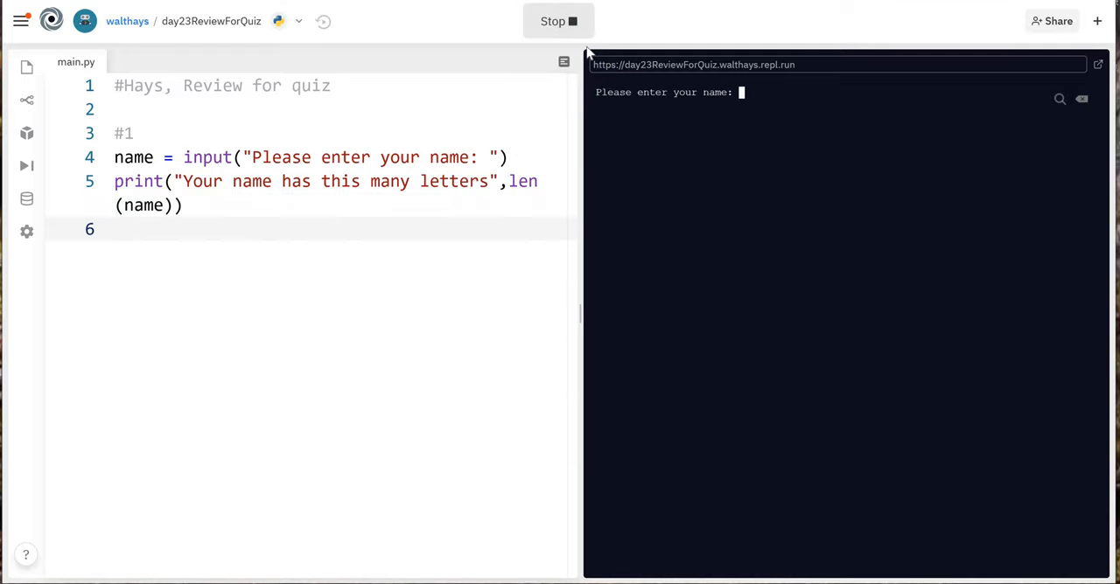
type("Hays")
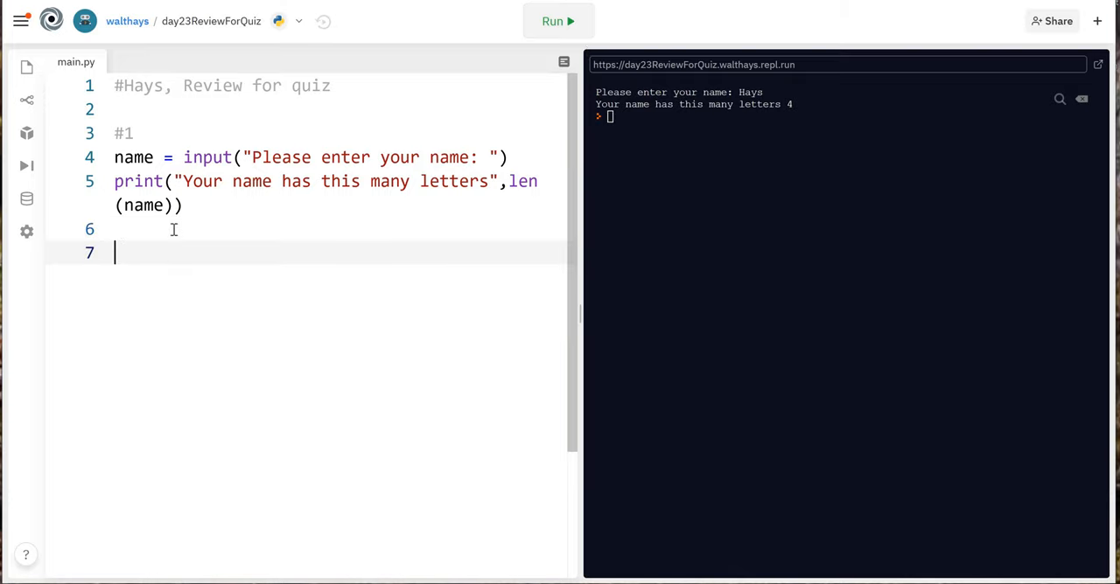
type("#2")
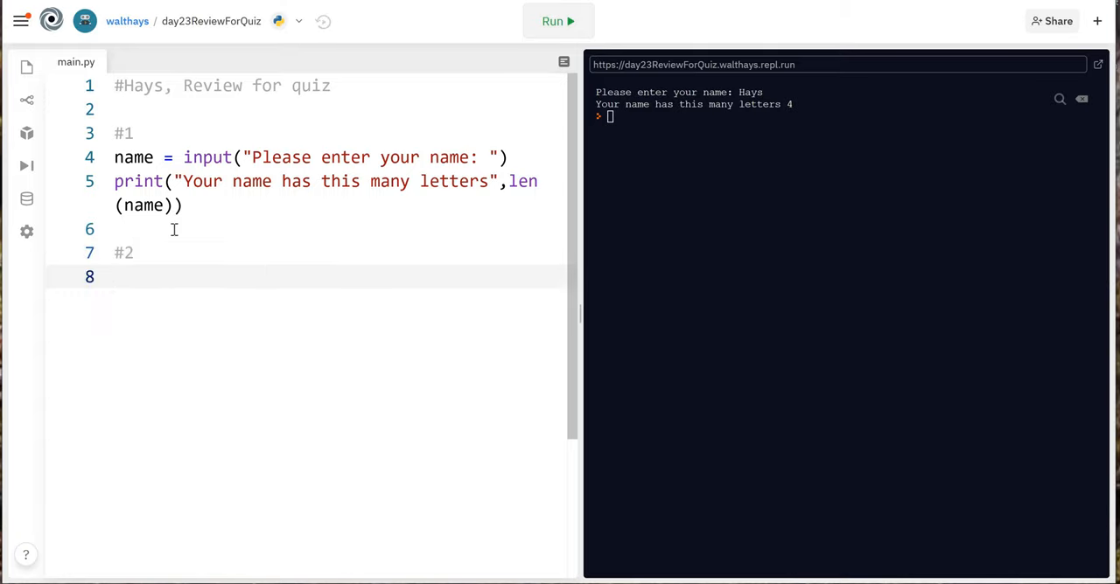
Step: Store t = "tiger" with an index guide comment and print t[2]
type("t")
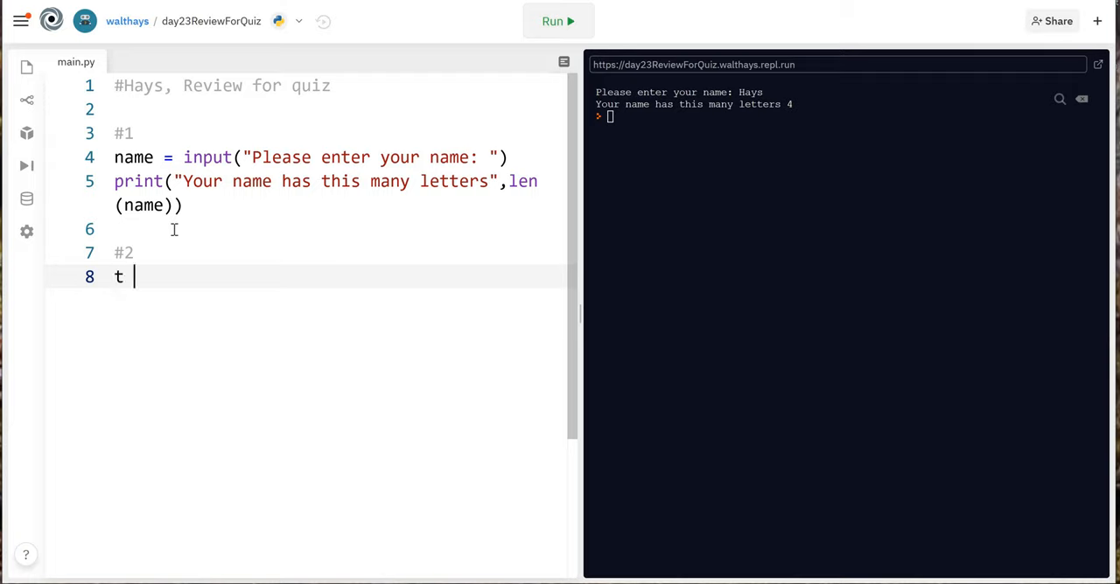
type("= \"tiger")
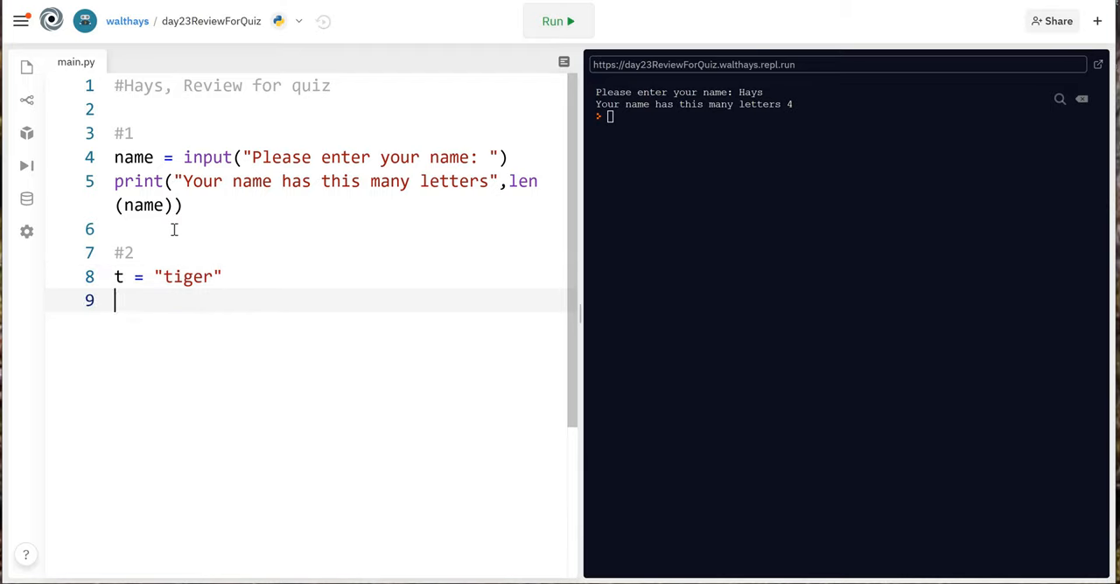
mouse_move(236, 289)
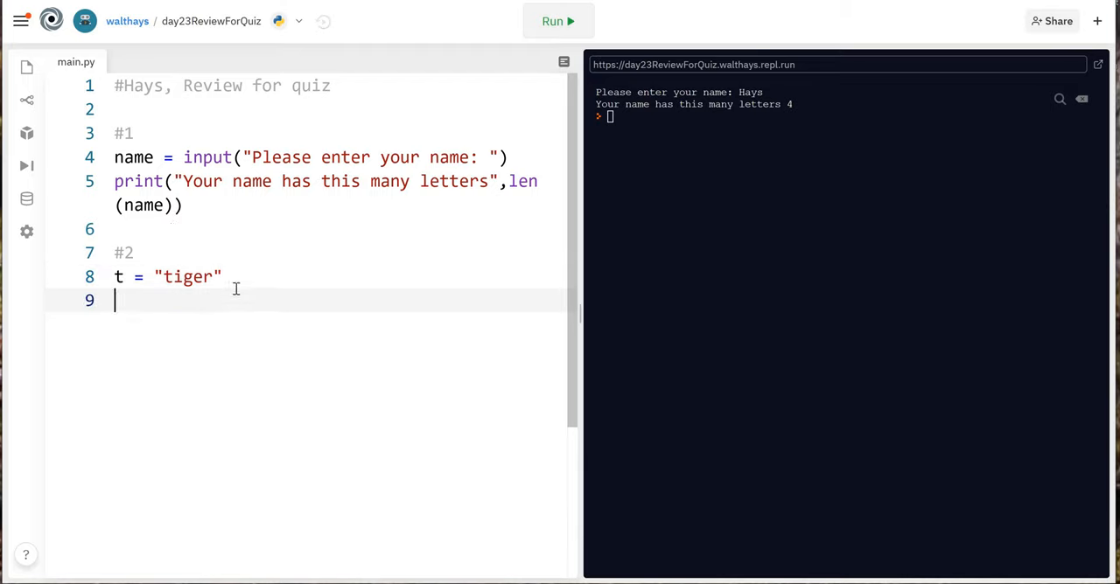
type("#")
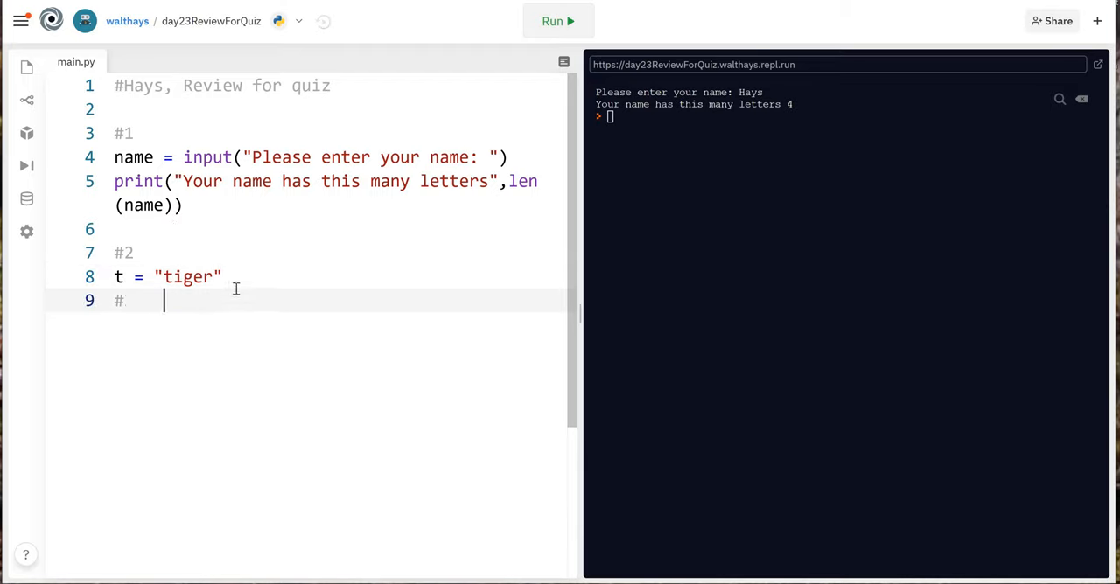
type("0124")
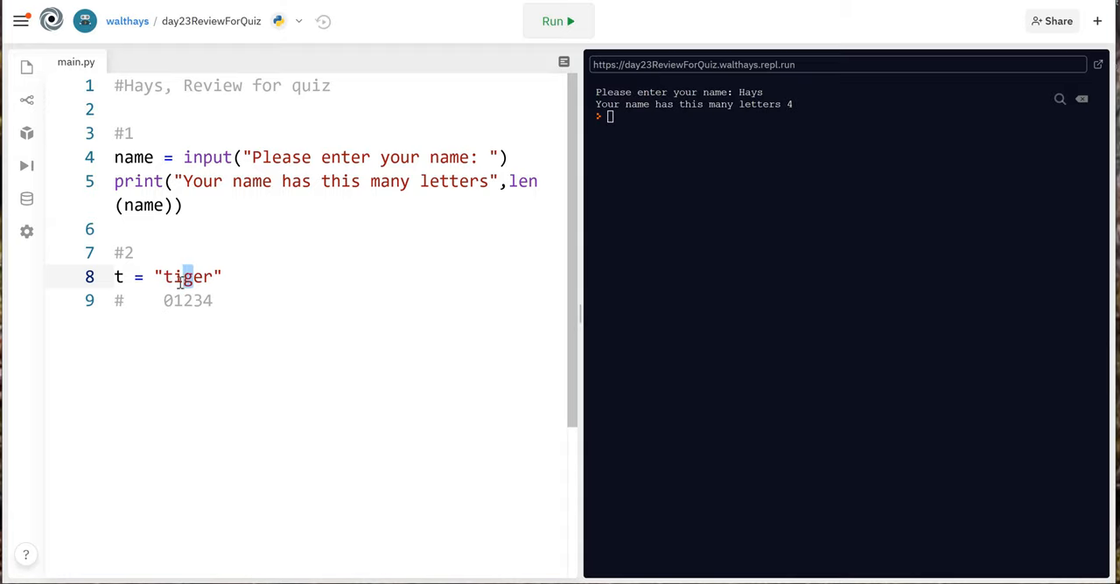
mouse_move(222, 304)
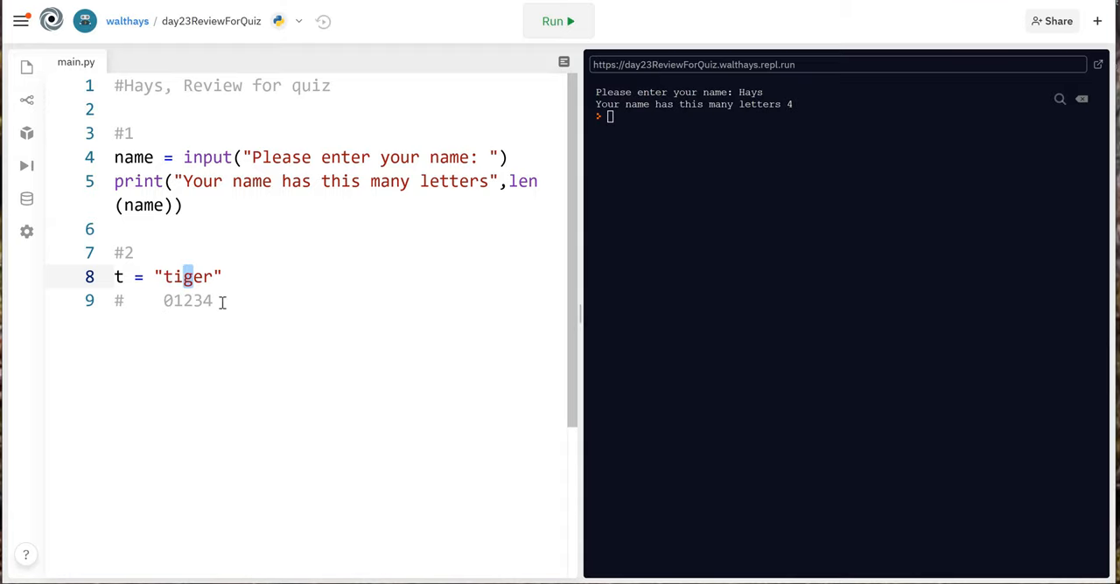
key("Return")
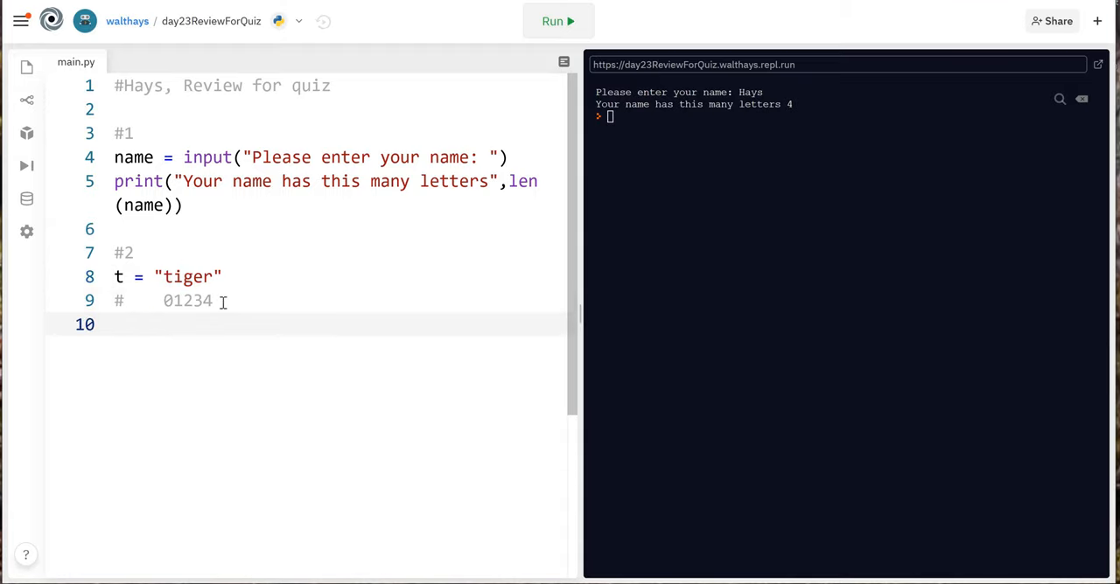
type("print()")
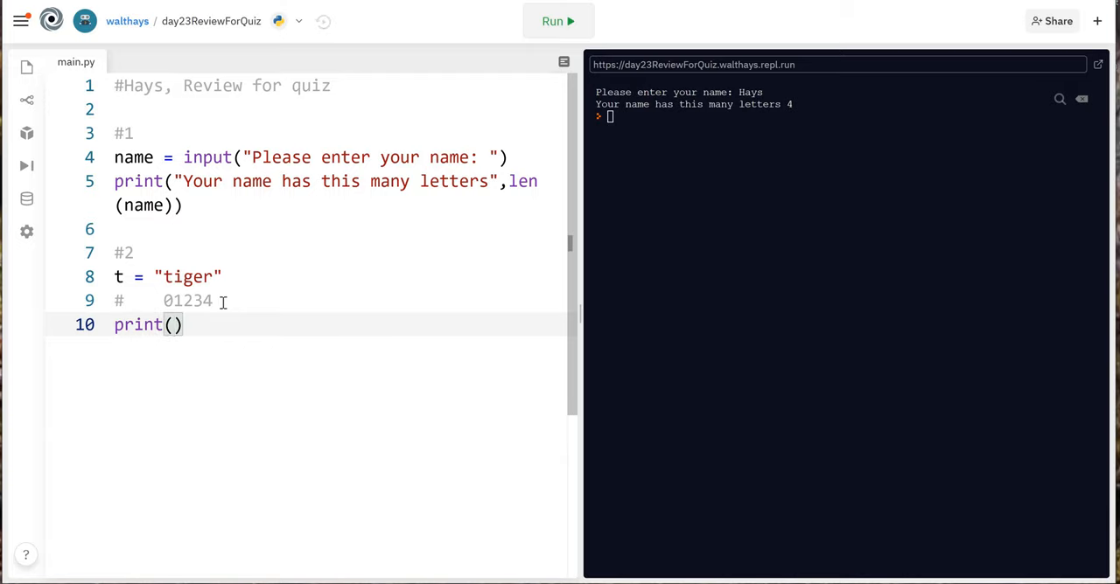
type("t[]")
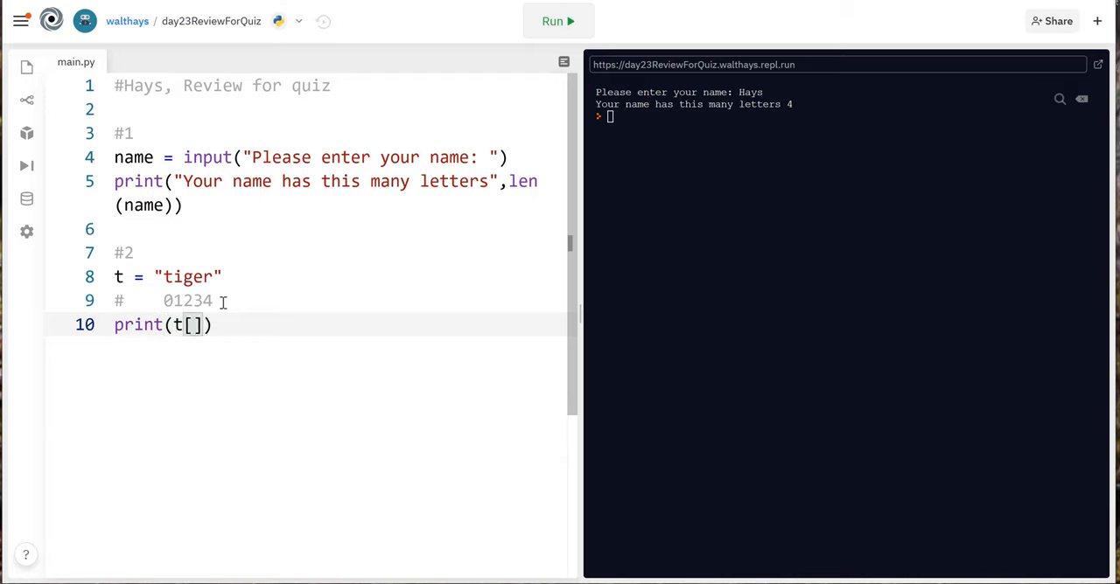
type("2")
type("Hays")
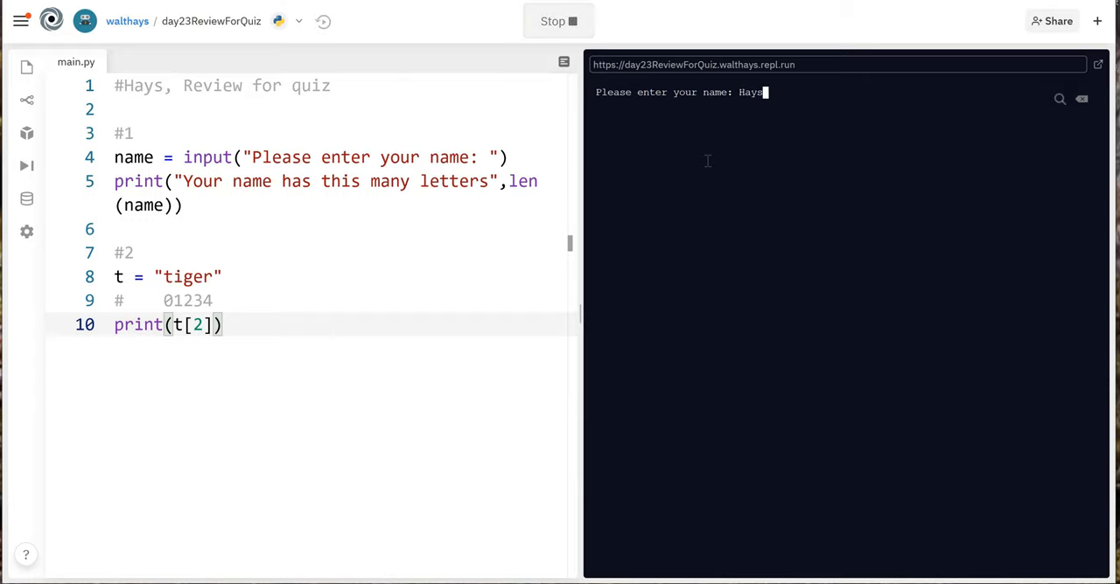
Step: Run the script so 'g' appears, then start the #3 heading
key("Return")
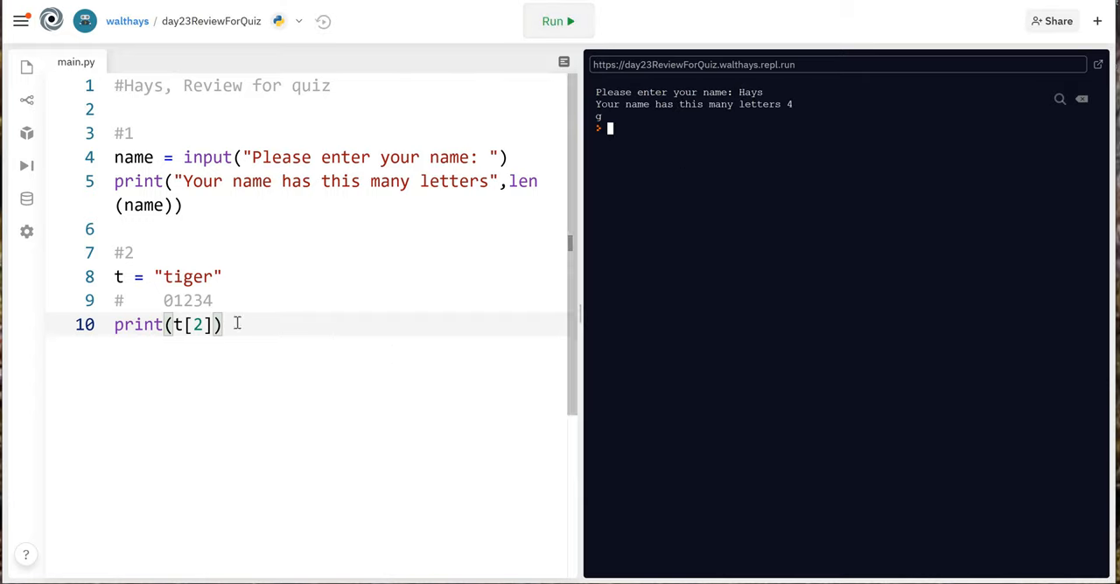
key("Return")
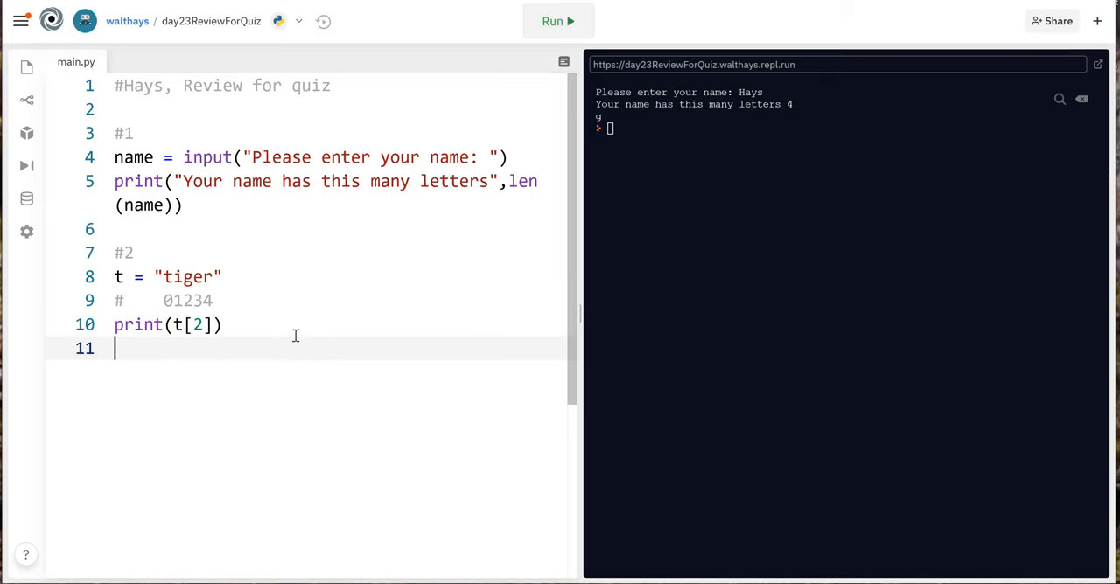
type("#3")
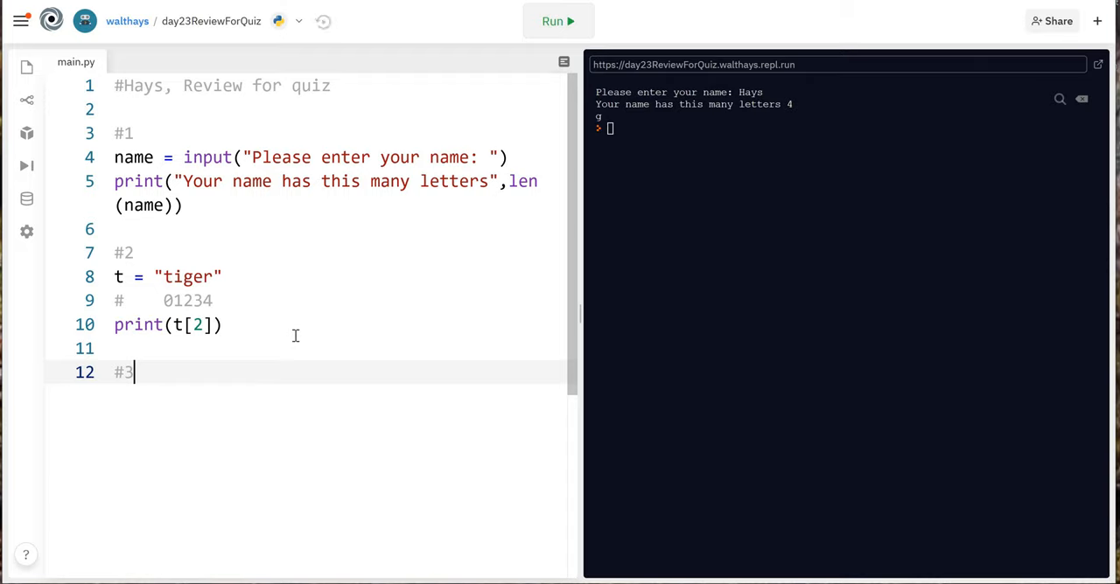
Step: Read n = int(input("Please enter an integer: ")) and print n*10
key("Return")
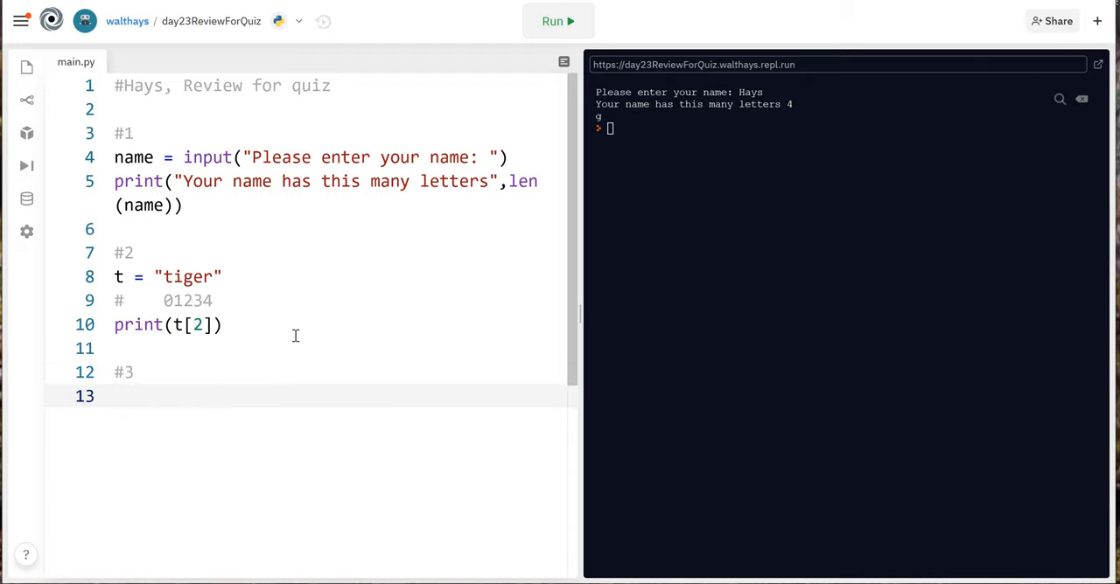
type("n")
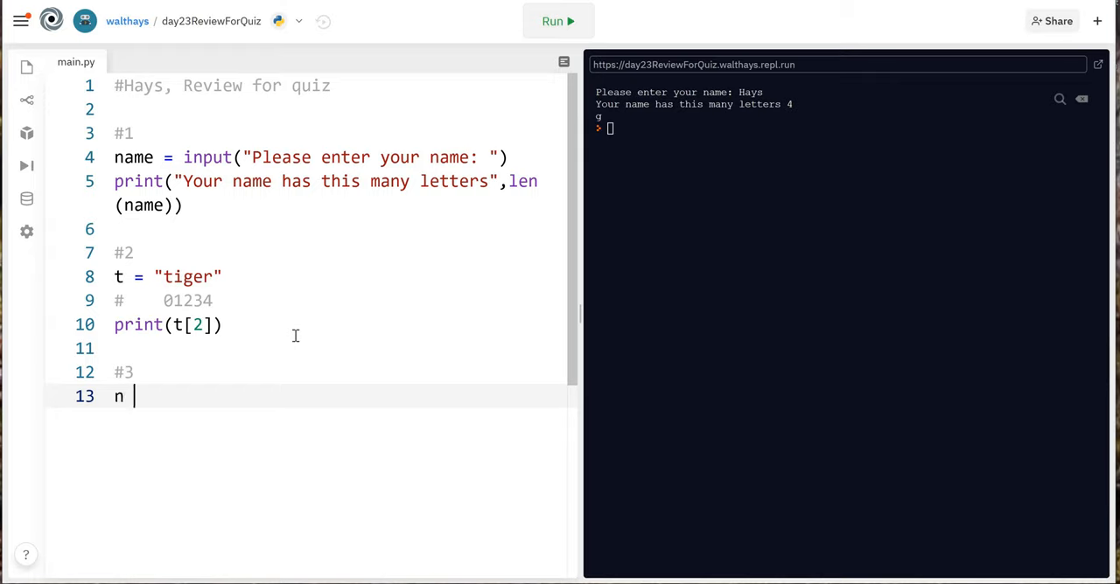
type("= int(")
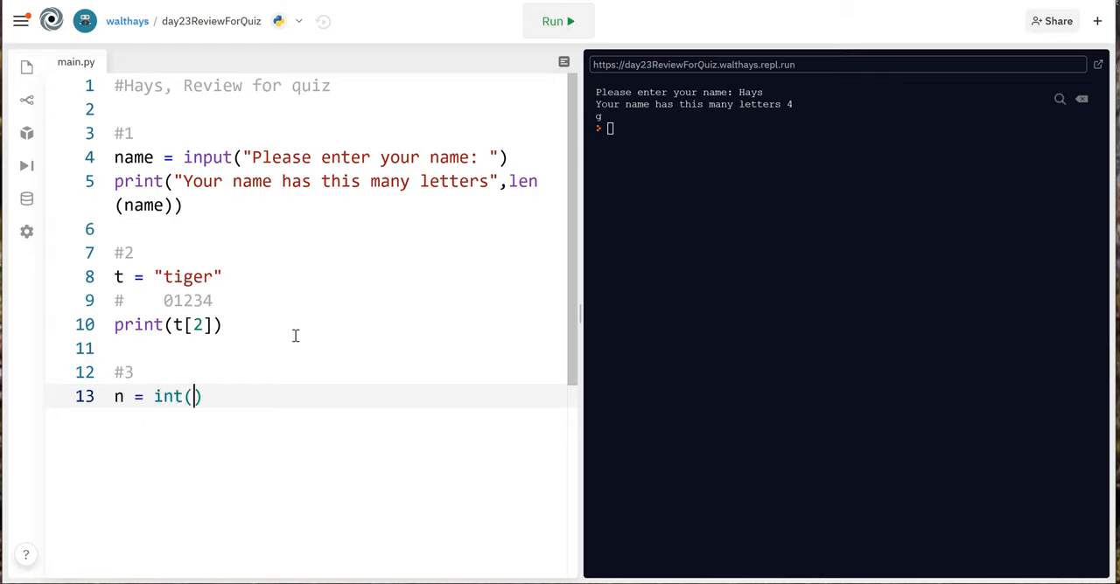
type("input(\"Please")
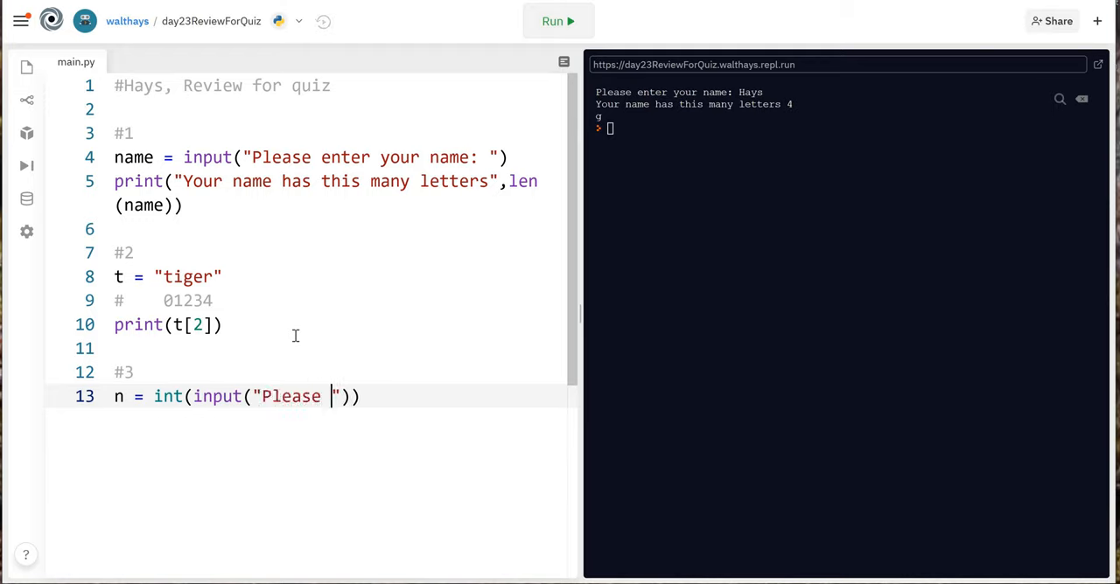
type("enter an integer:")
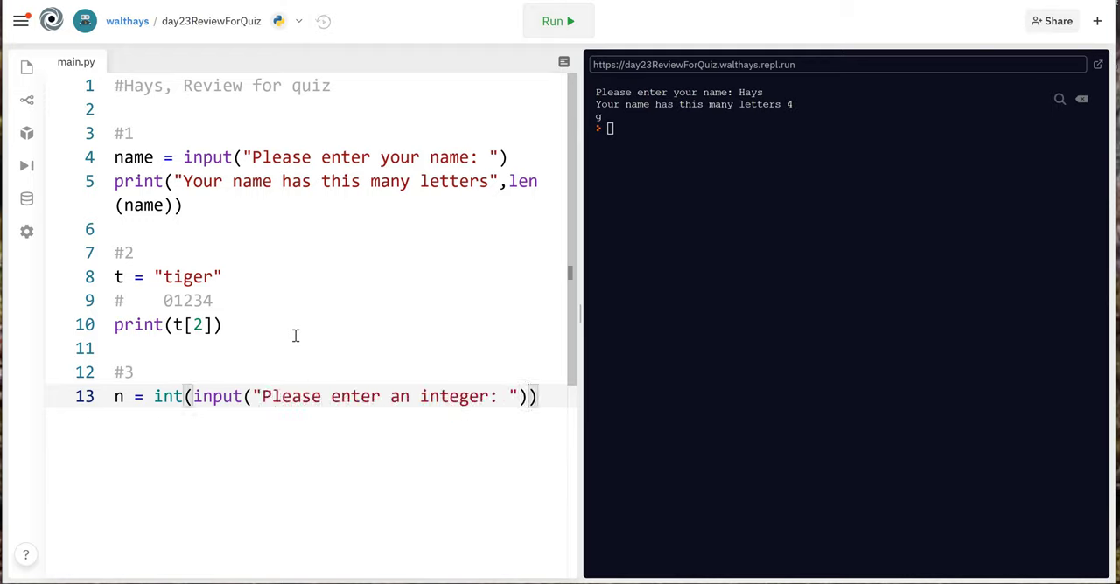
key("Return")
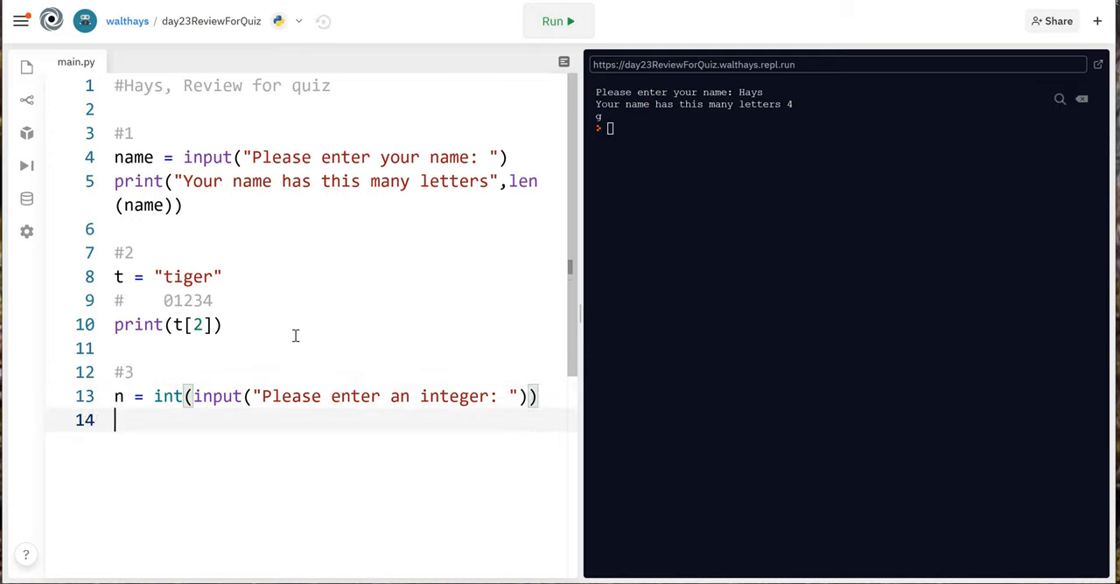
type("print()")
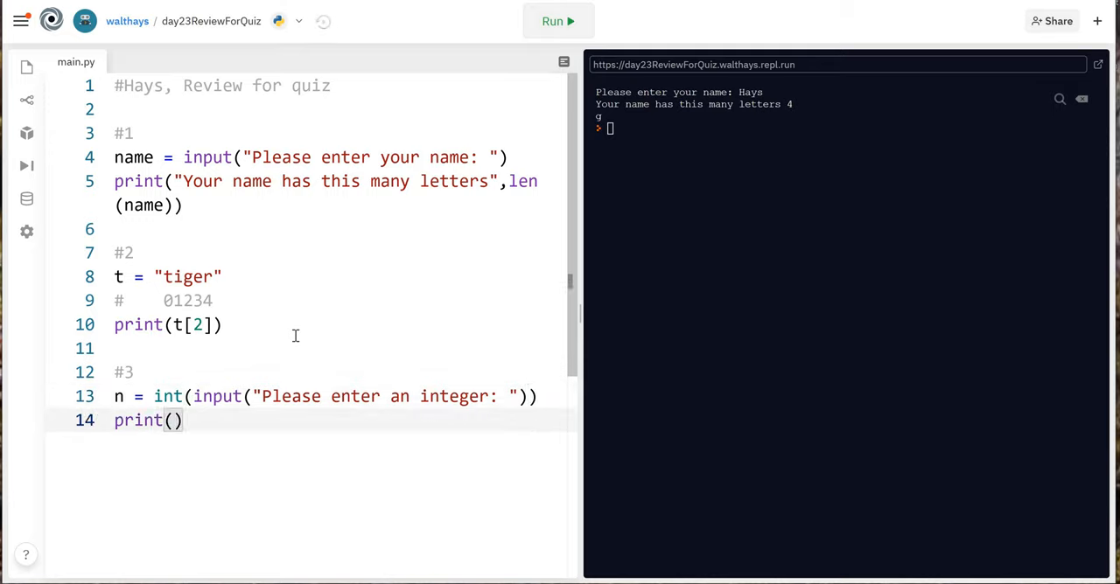
type("n*")
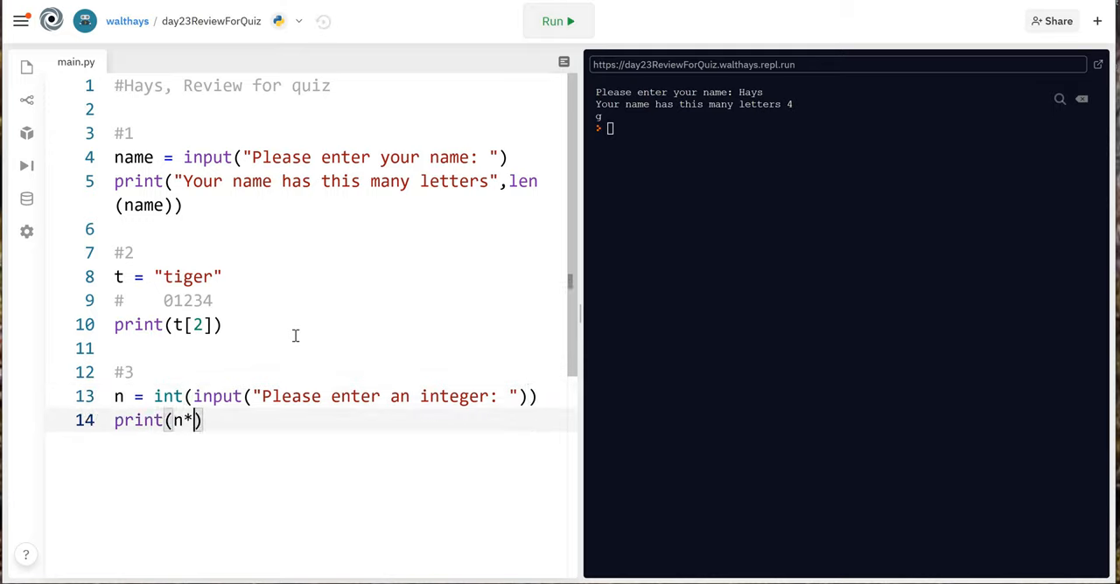
type("10")
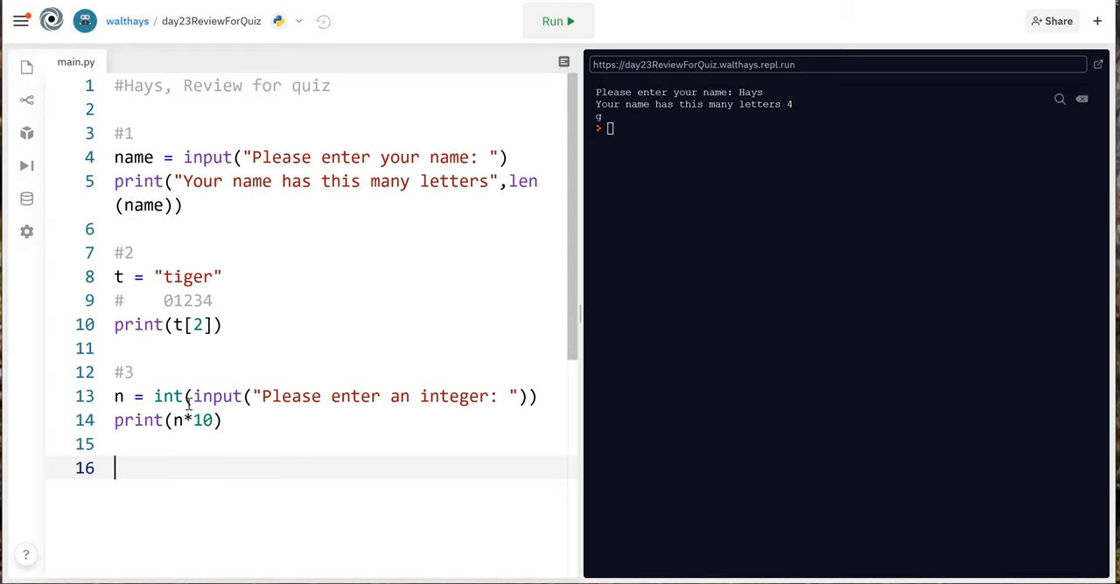
mouse_move(212, 423)
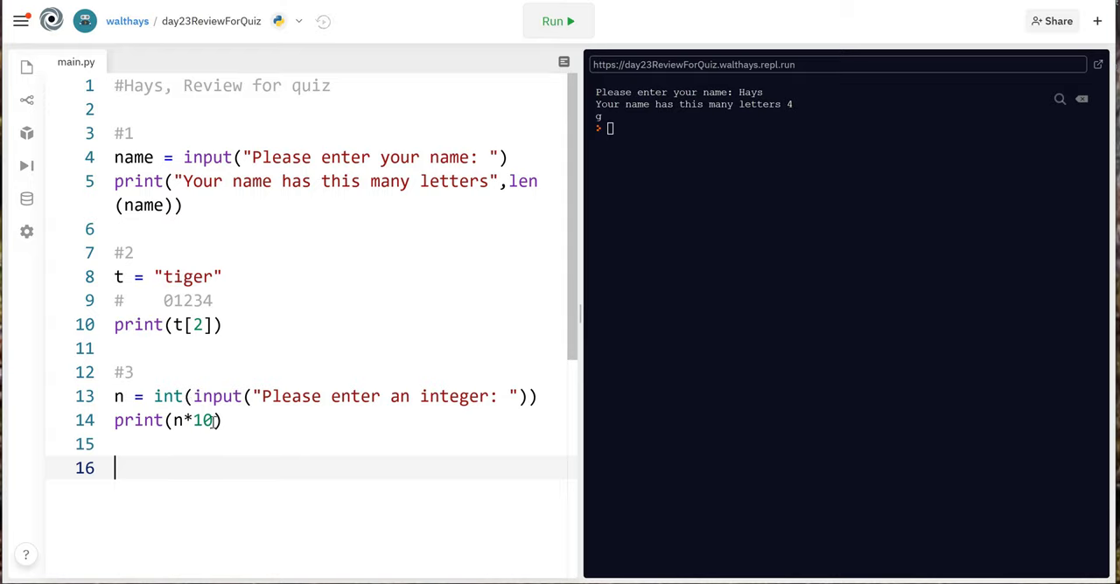
mouse_move(302, 433)
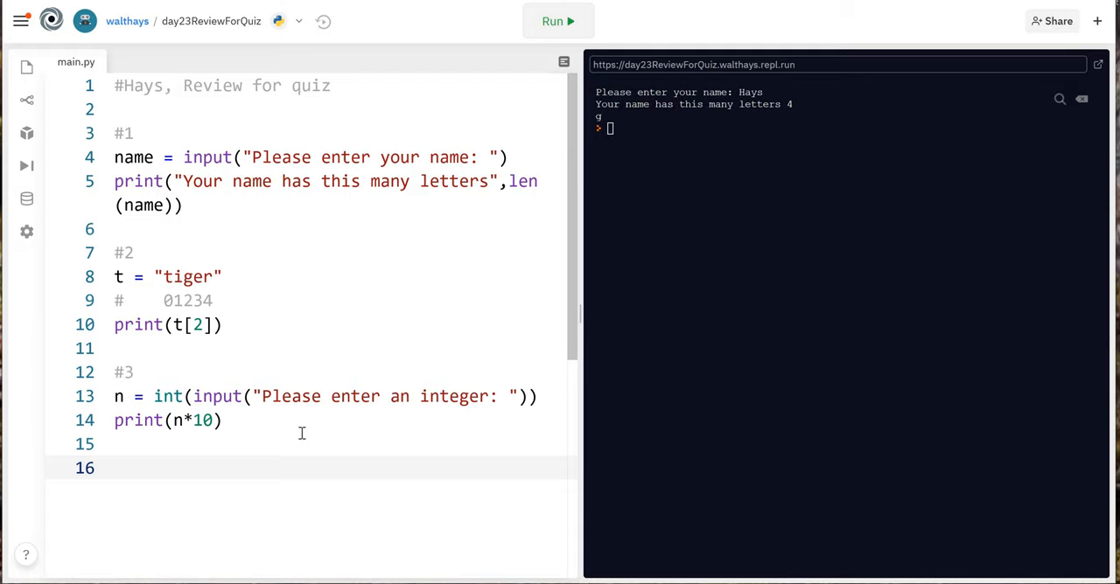
mouse_move(284, 344)
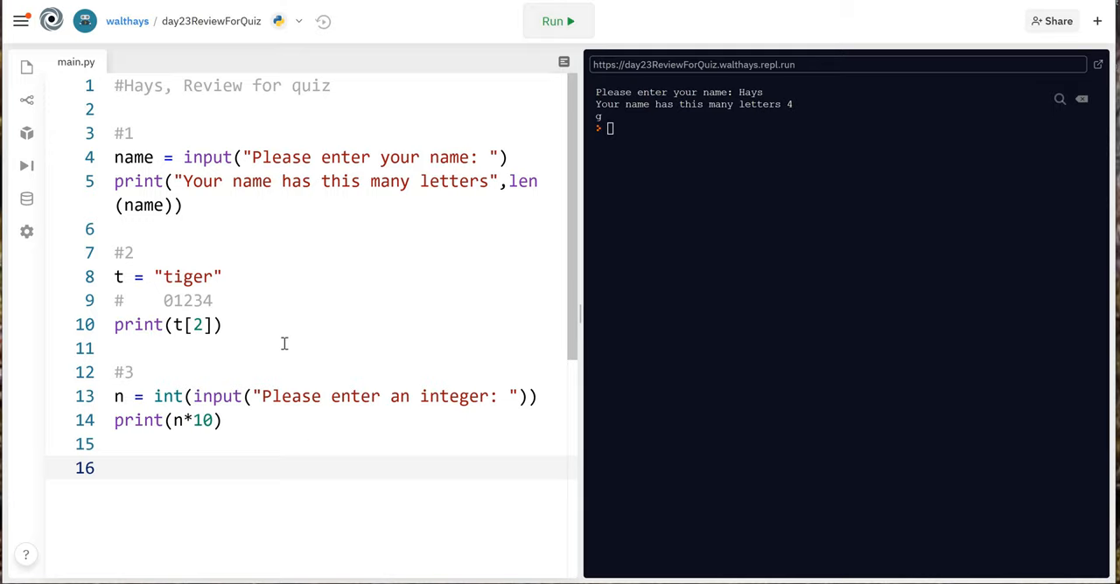
Step: Add the #4 comment with an empty line below it
type("#4")
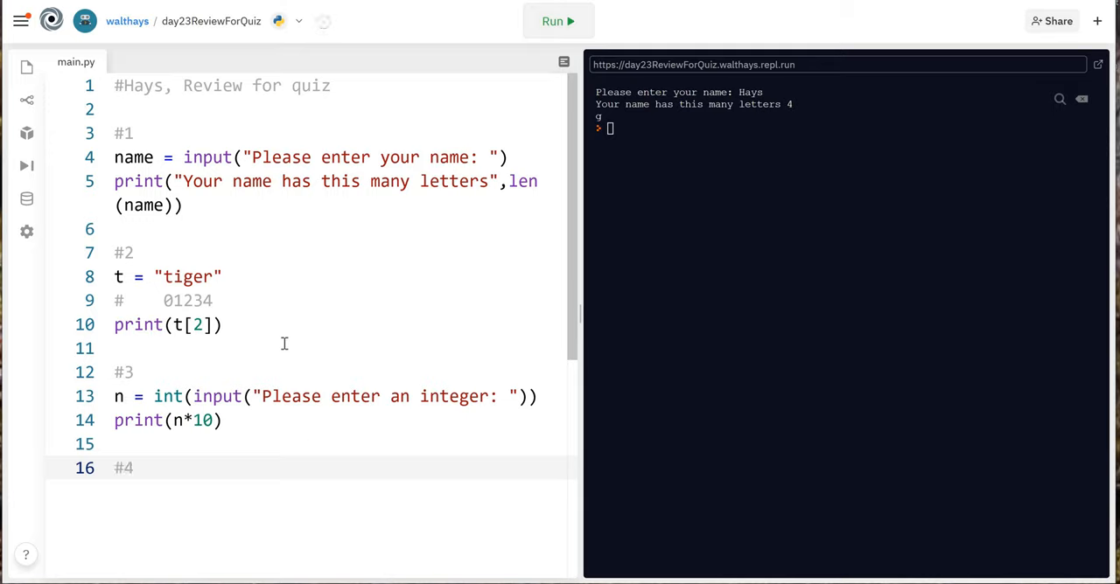
key("enter")
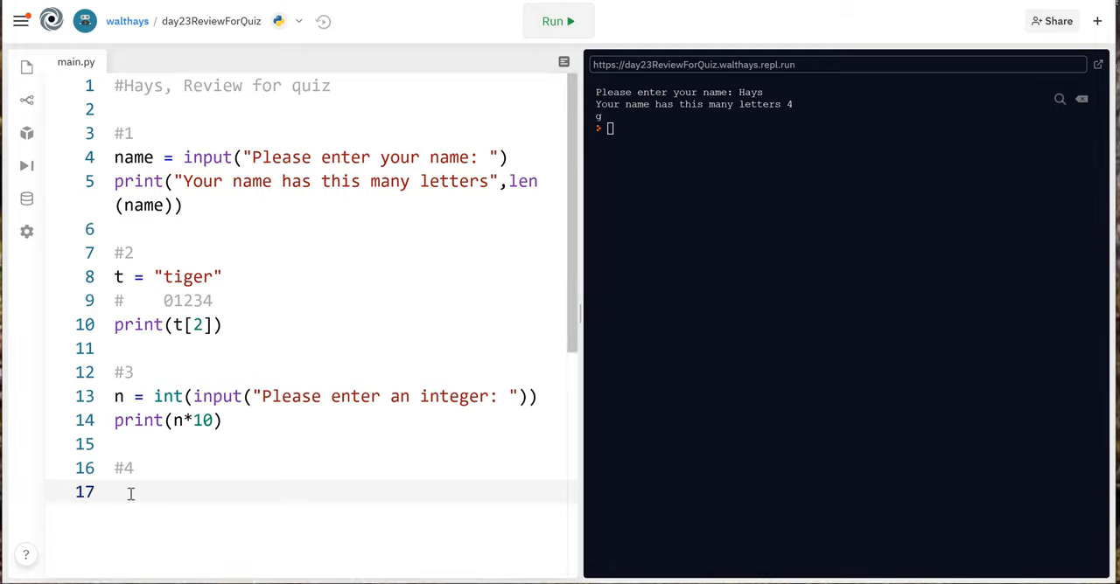
Step: Start a while True loop reading an int guess for 'Please guess my secret number:'
type("while TDrue")
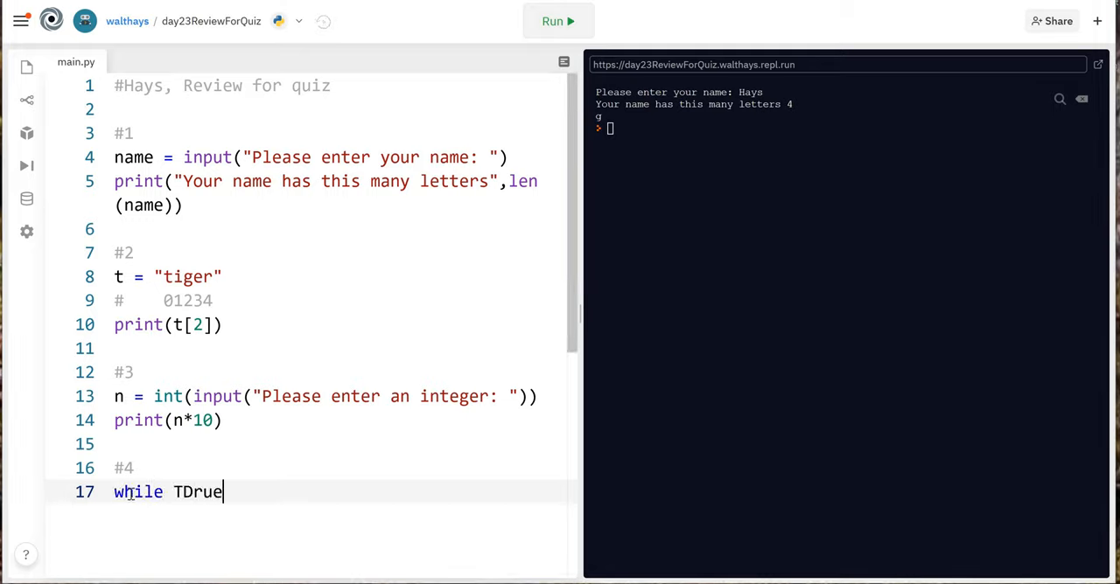
key("Enter")
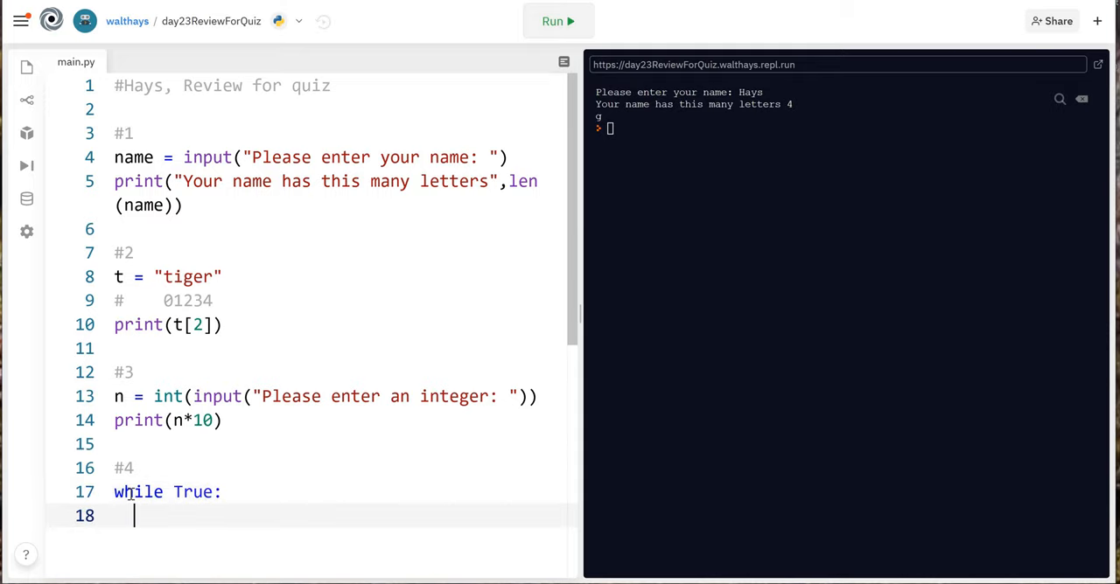
type("n = int")
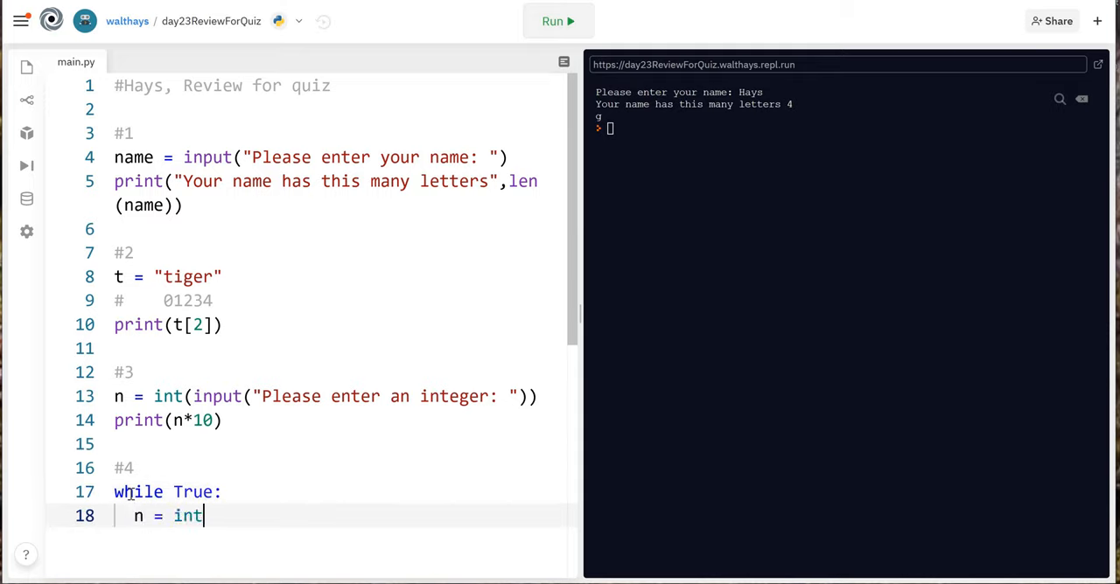
type("(input)")
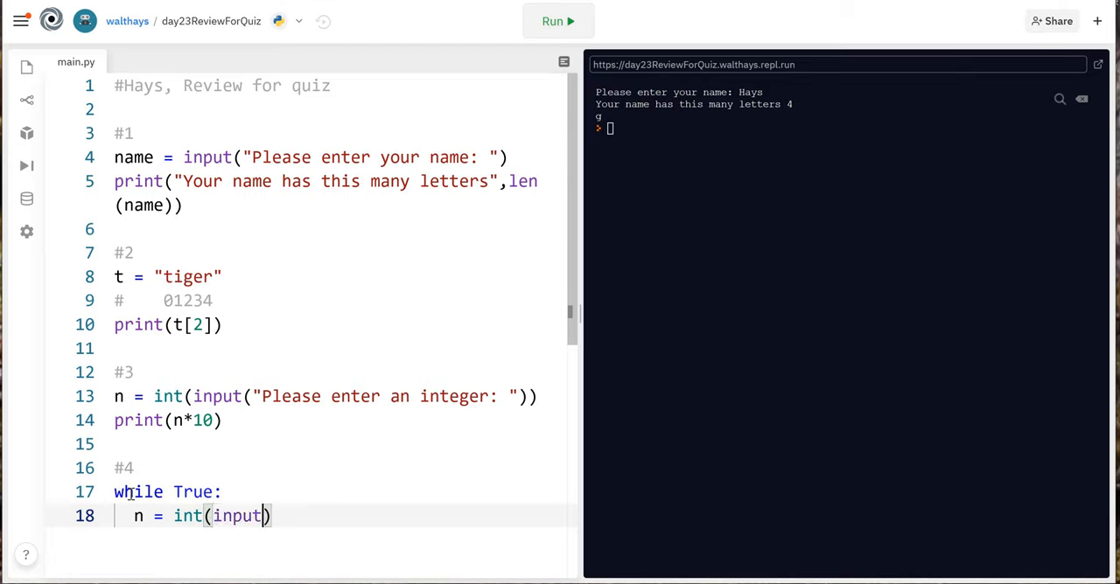
type("\"Plese e")
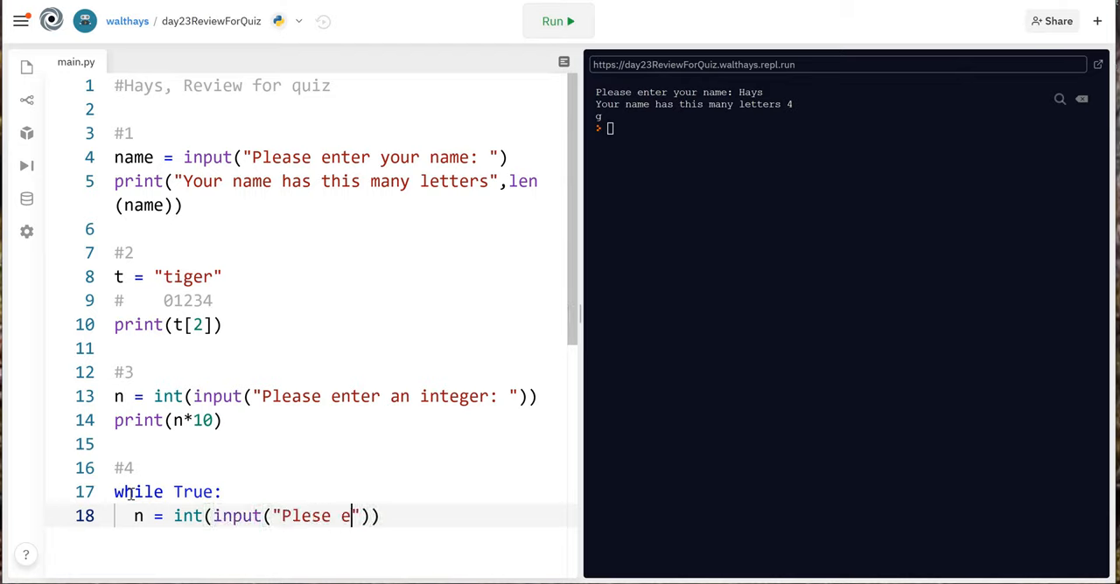
type("Please gue")
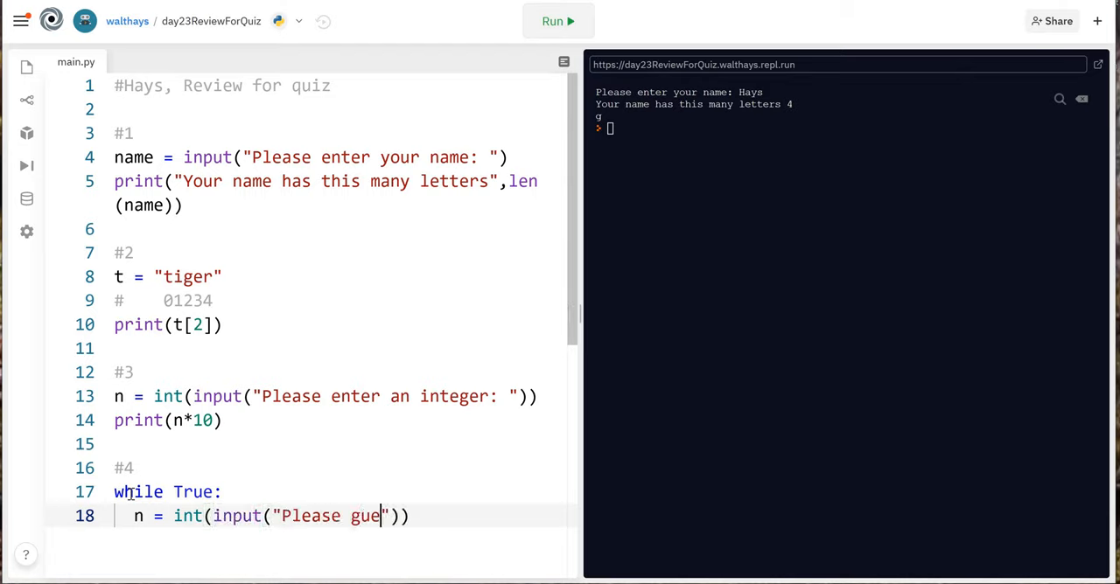
type("ss my number")
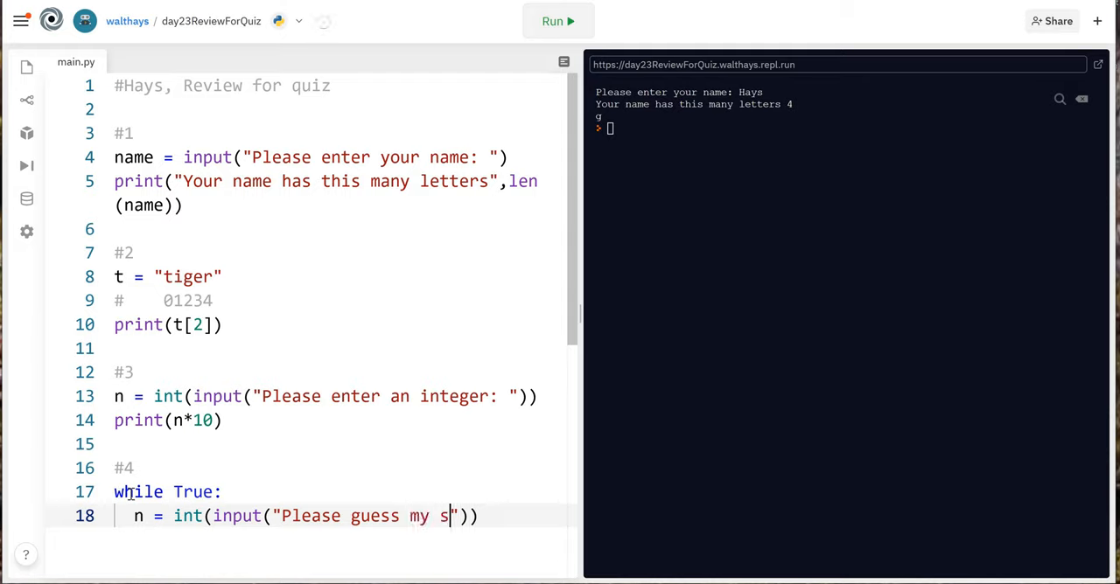
type("ecret number:")
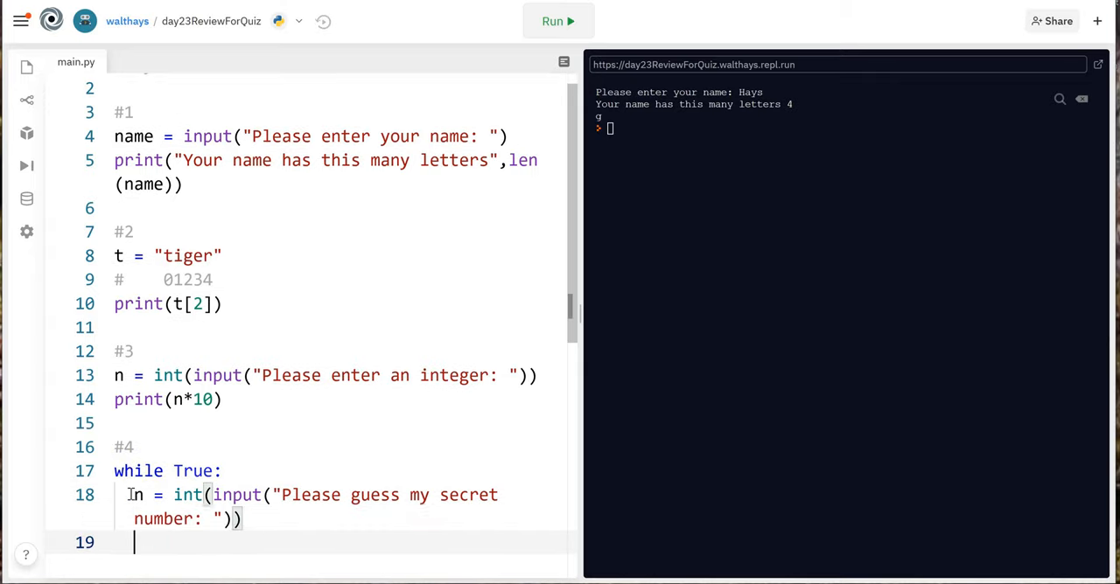
Step: Add an if n==13 branch printing 'Nice, you got it!' and breaking
type("if")
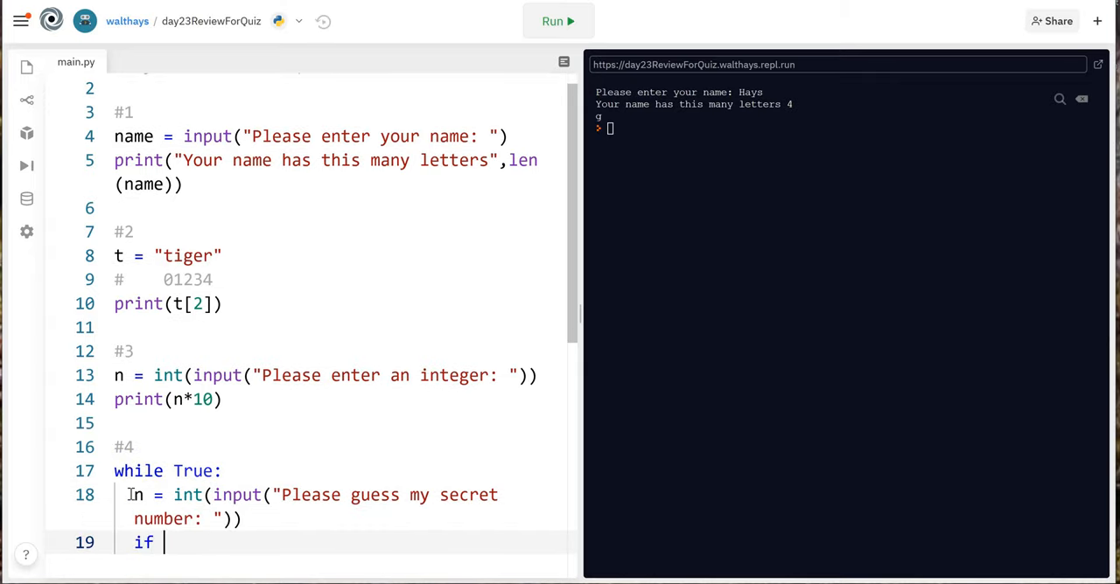
type("n==13:")
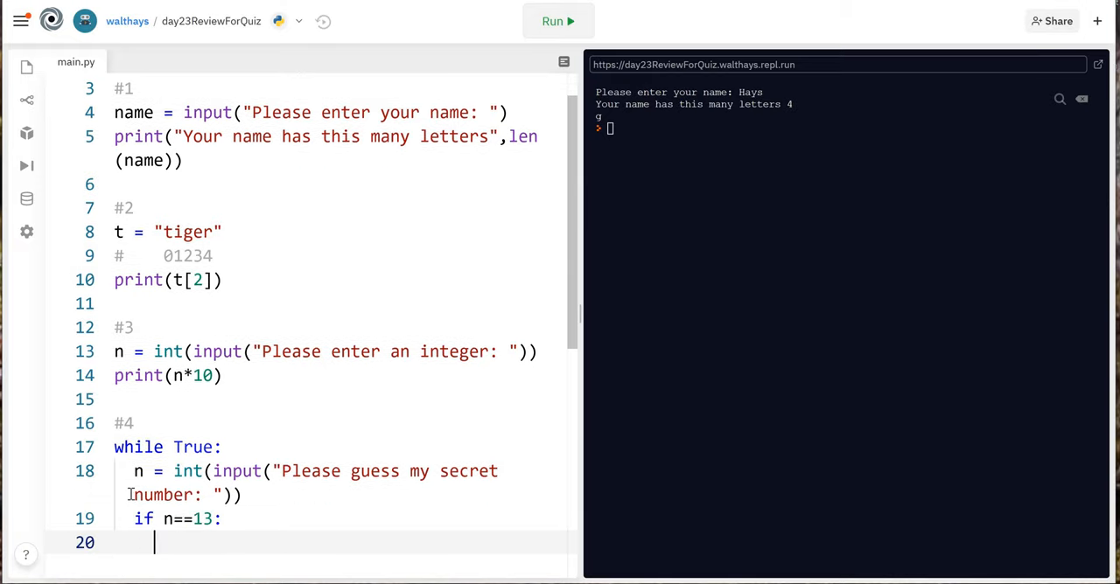
type("print(\"N\")")
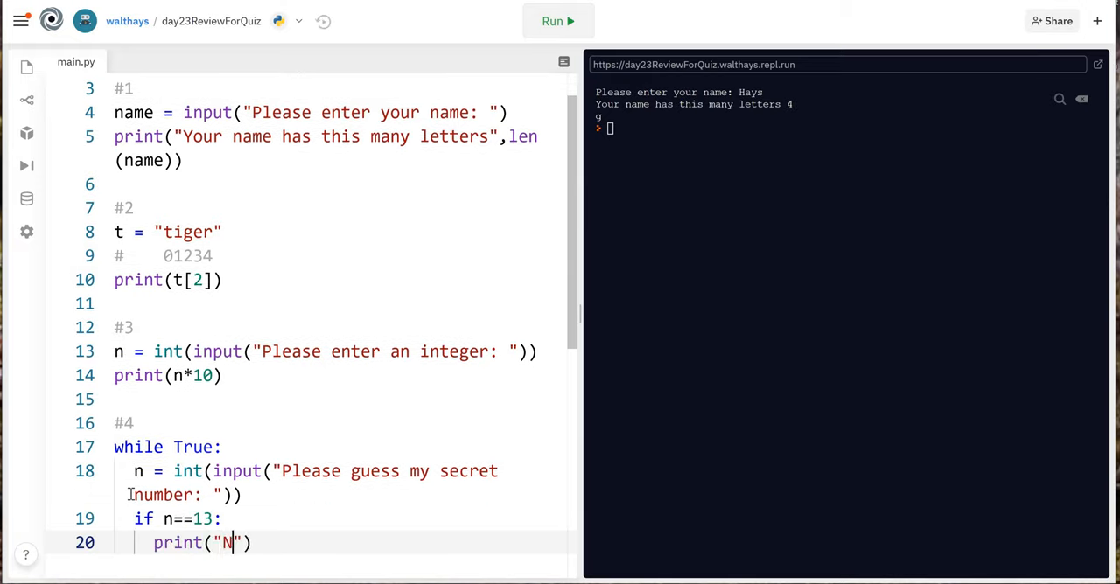
type("ice, you got it!")
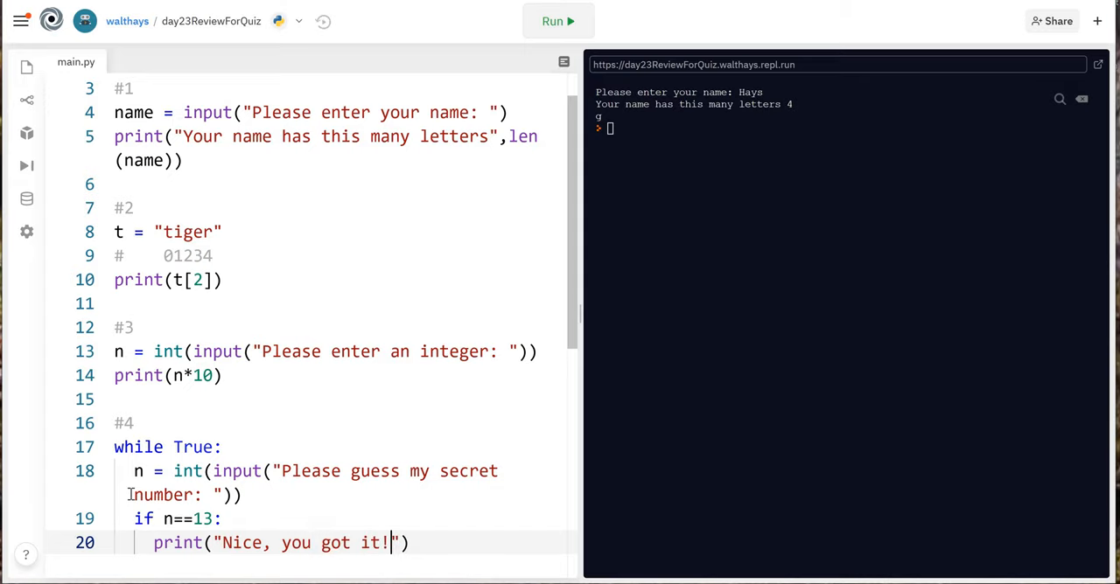
type("break")
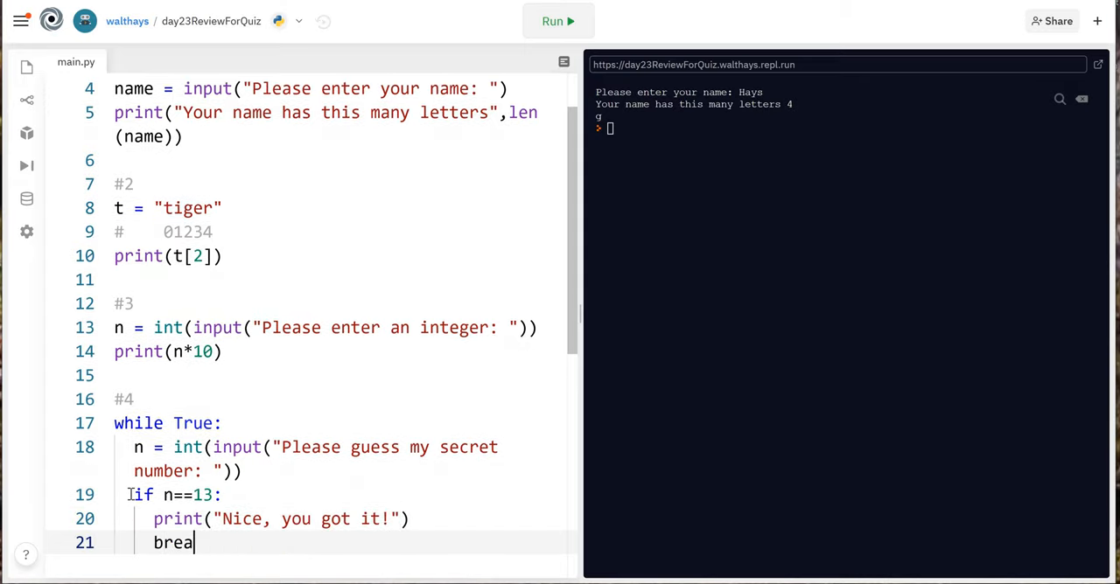
Step: Add elif n<13 printing 'Too low, please try again.' and else printing 'Too high'
type("elif n<13:")
type("print")
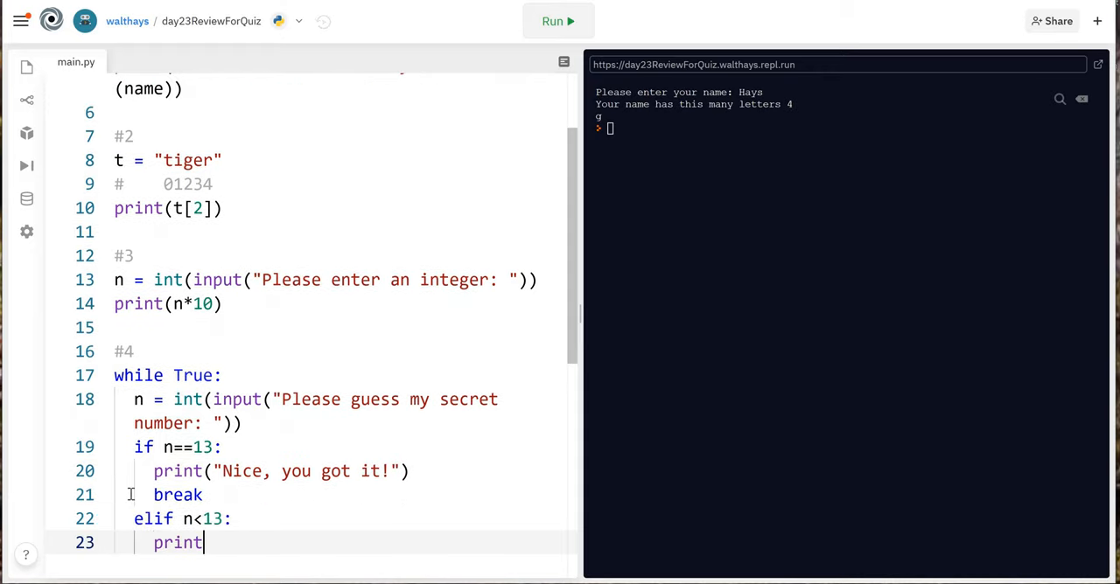
type("(\"T\")")
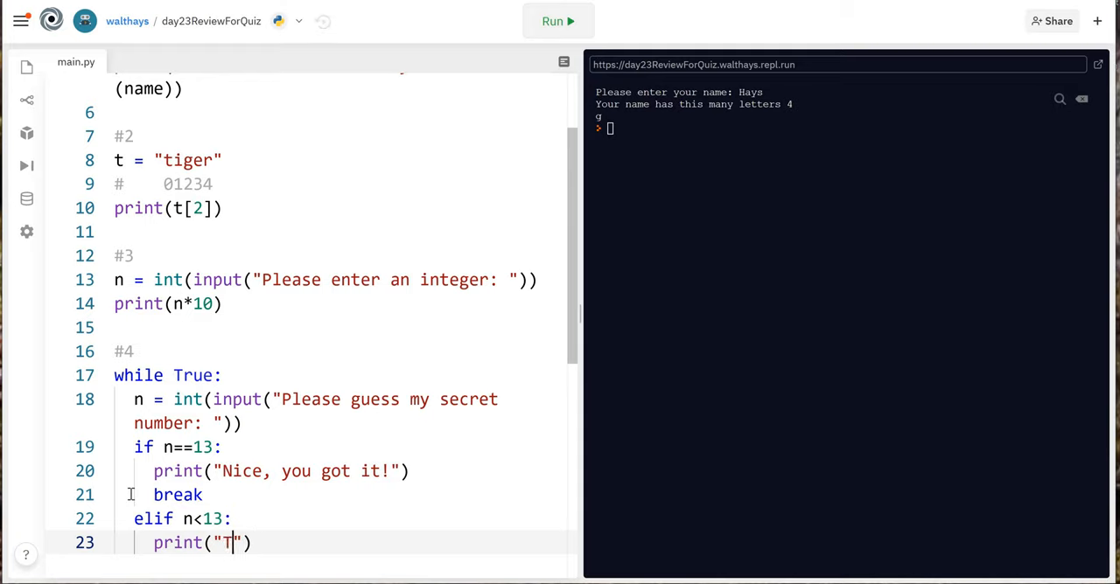
type("oo low, please try")
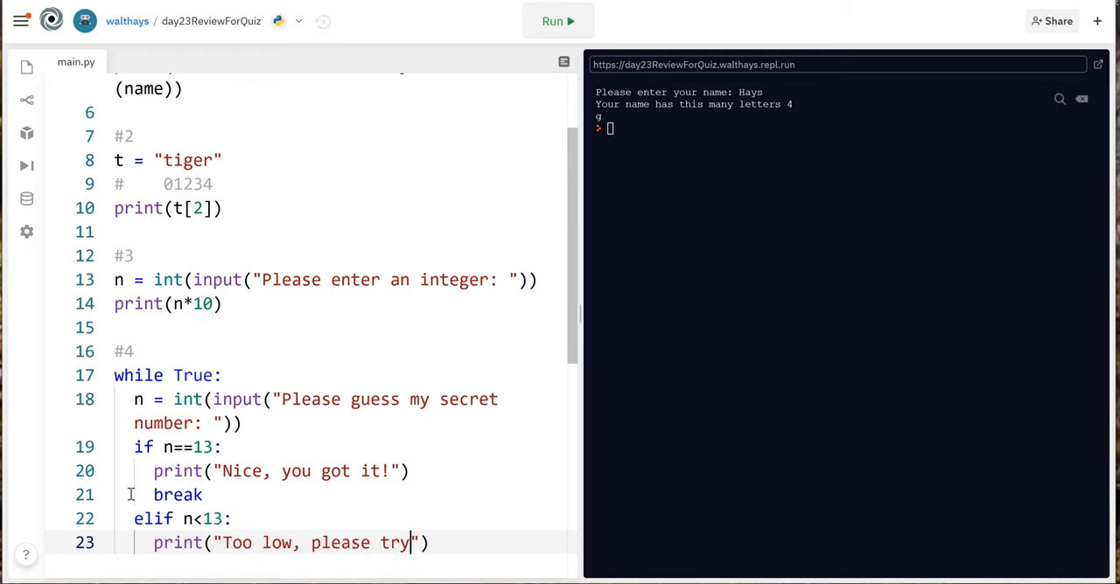
type("again.")
type("else:")
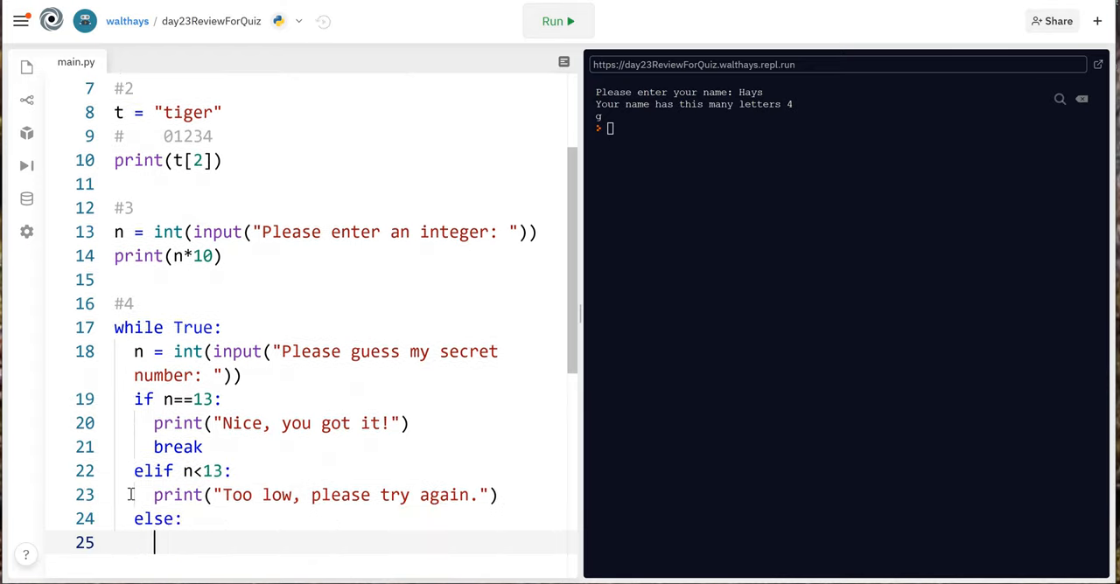
type("print(\"Too h\")")
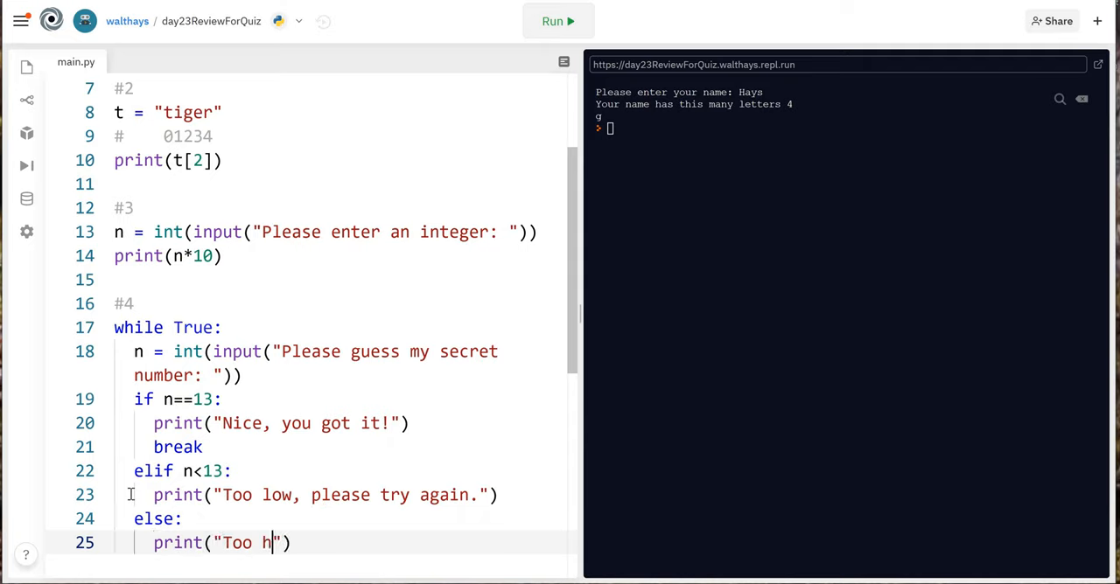
type("igh, please tdry again.")
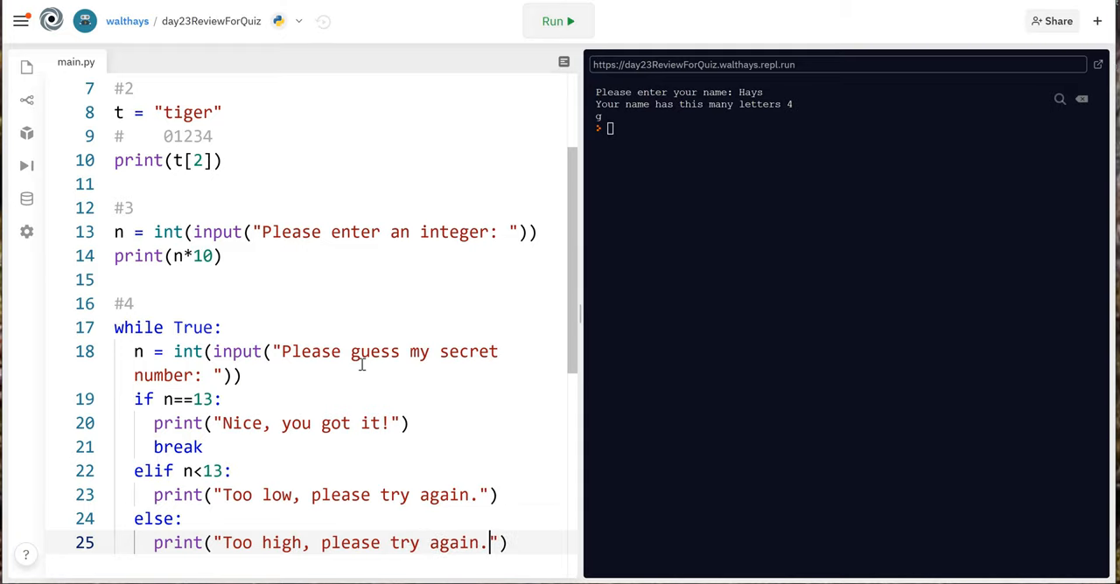
scroll("down", 3)
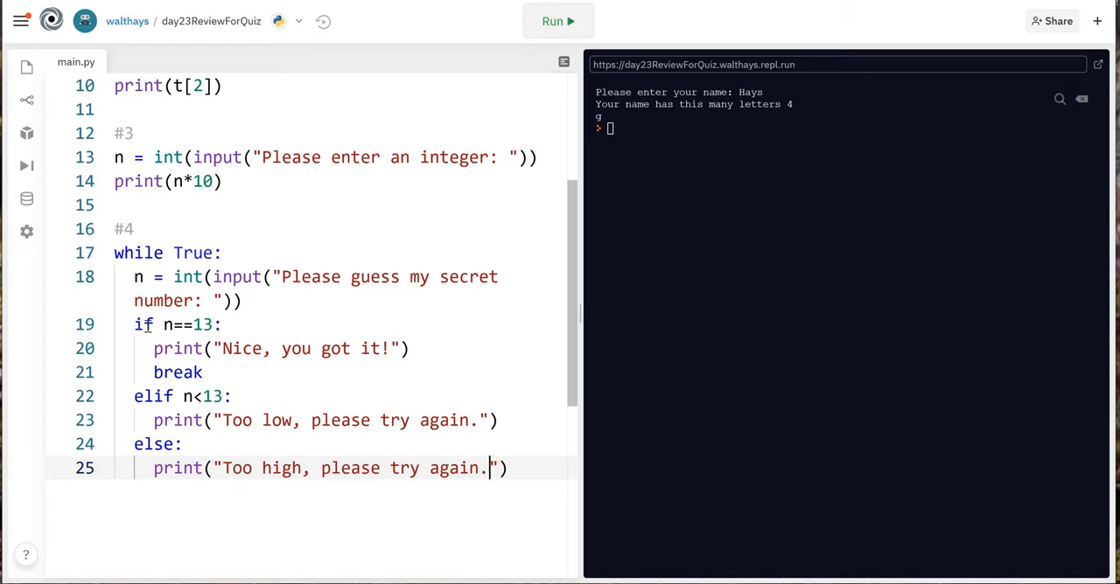
double_click(153, 396)
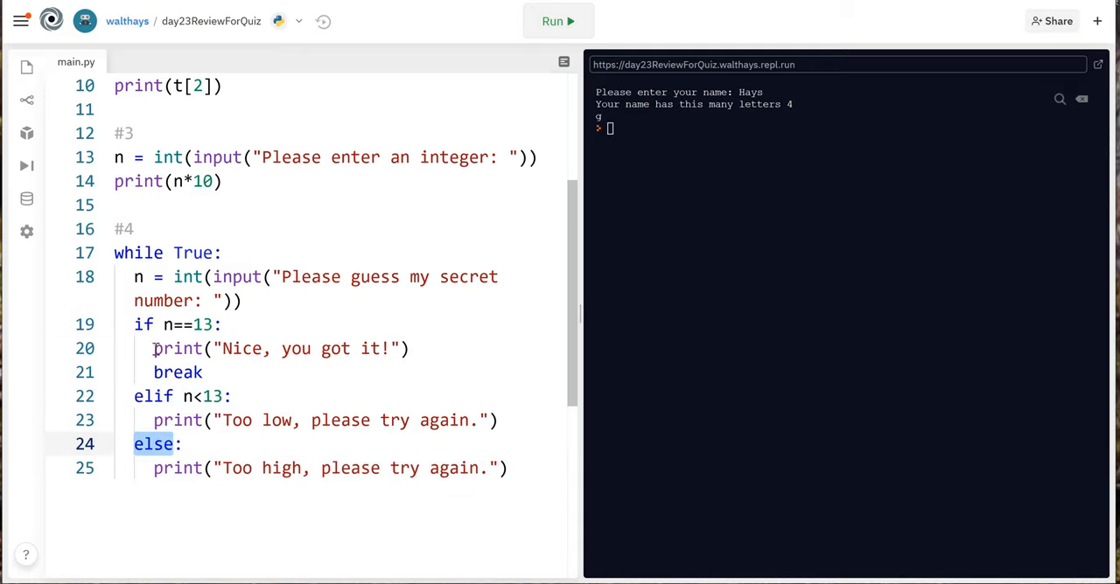
mouse_move(202, 410)
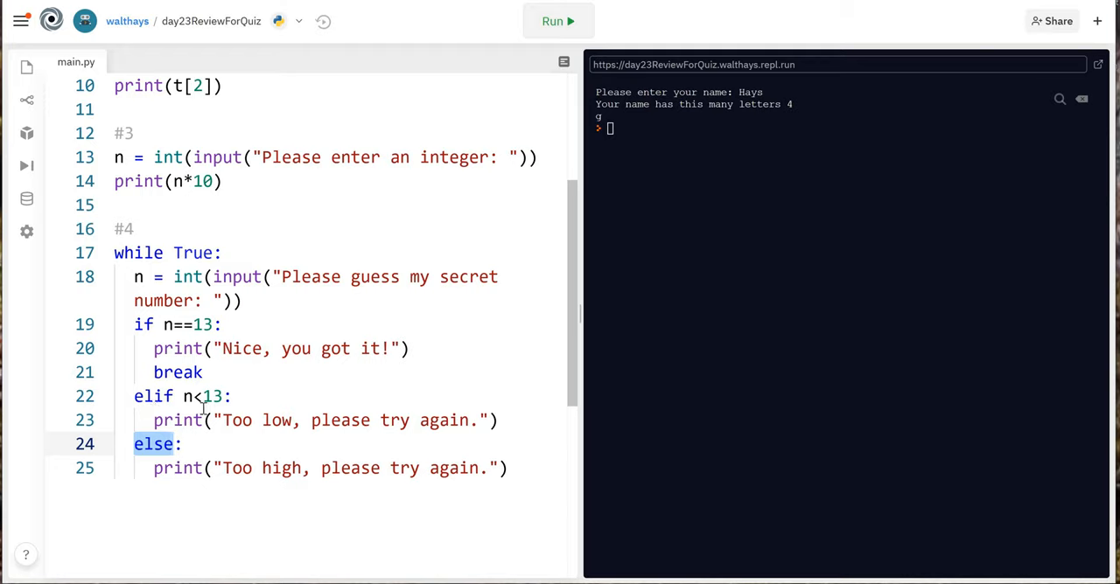
Step: Run the script, enter 'Hays', and test guesses 3, 44 and 13
left_click(223, 324)
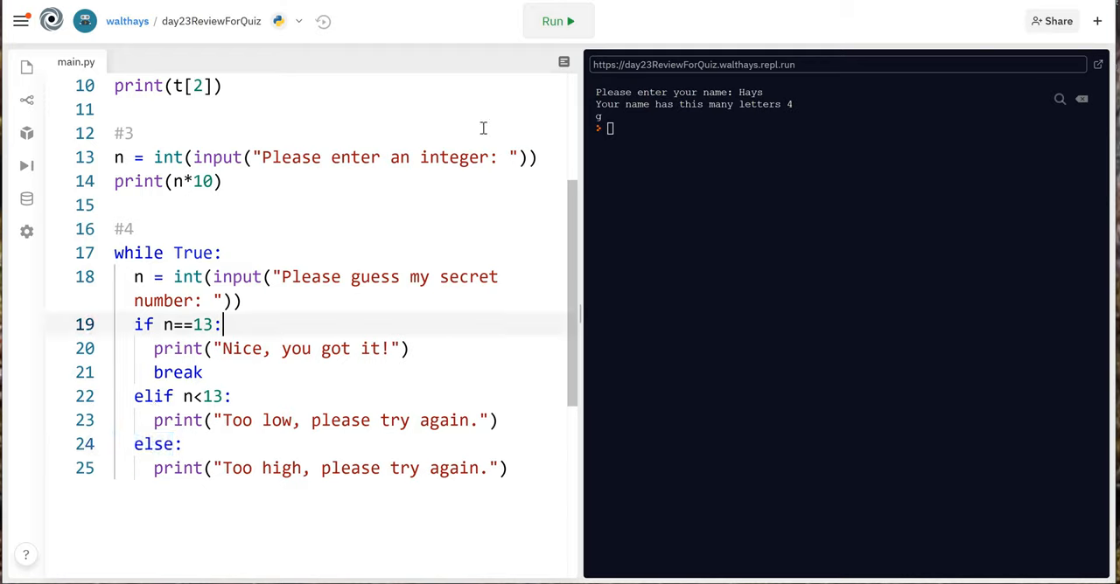
left_click(557, 21)
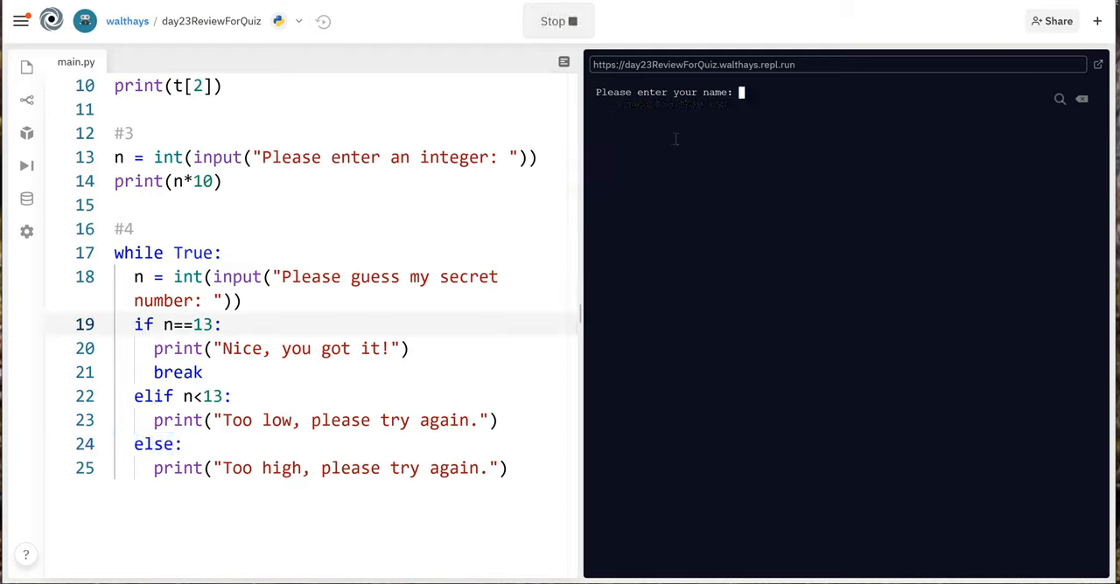
type("Hays")
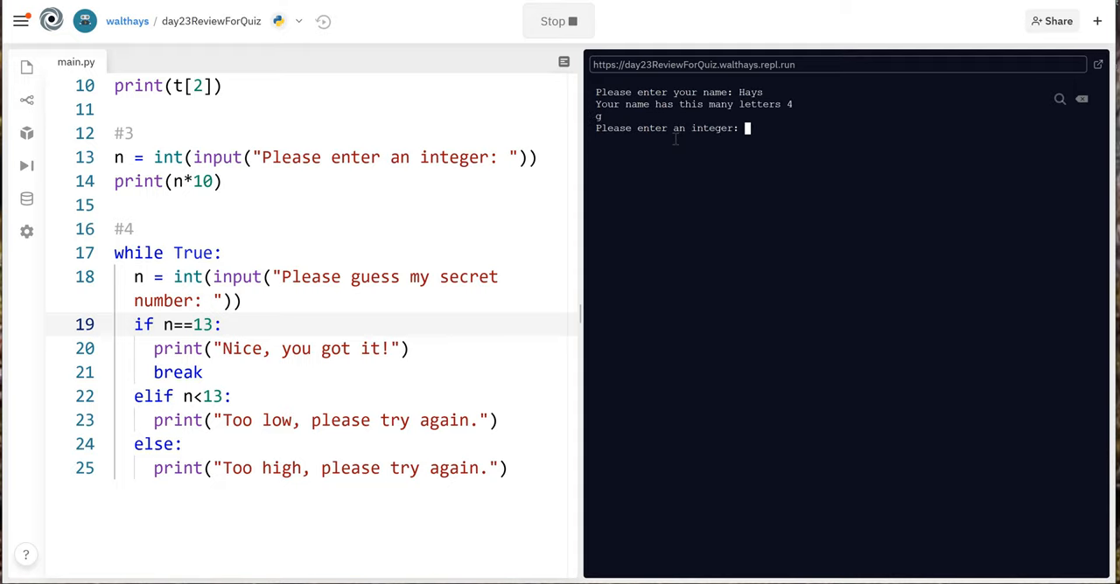
key("Return")
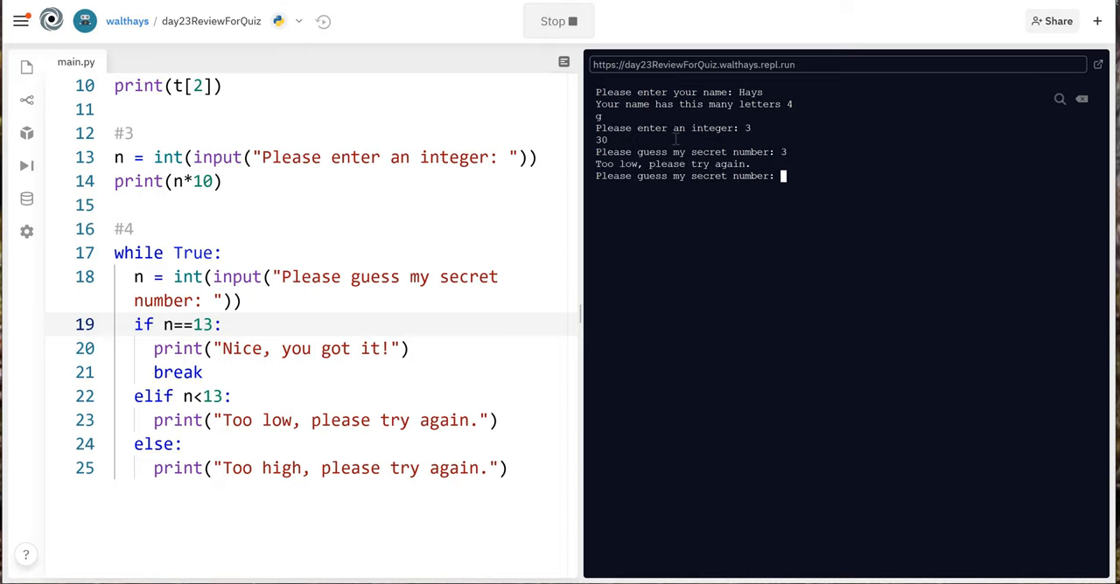
type("44")
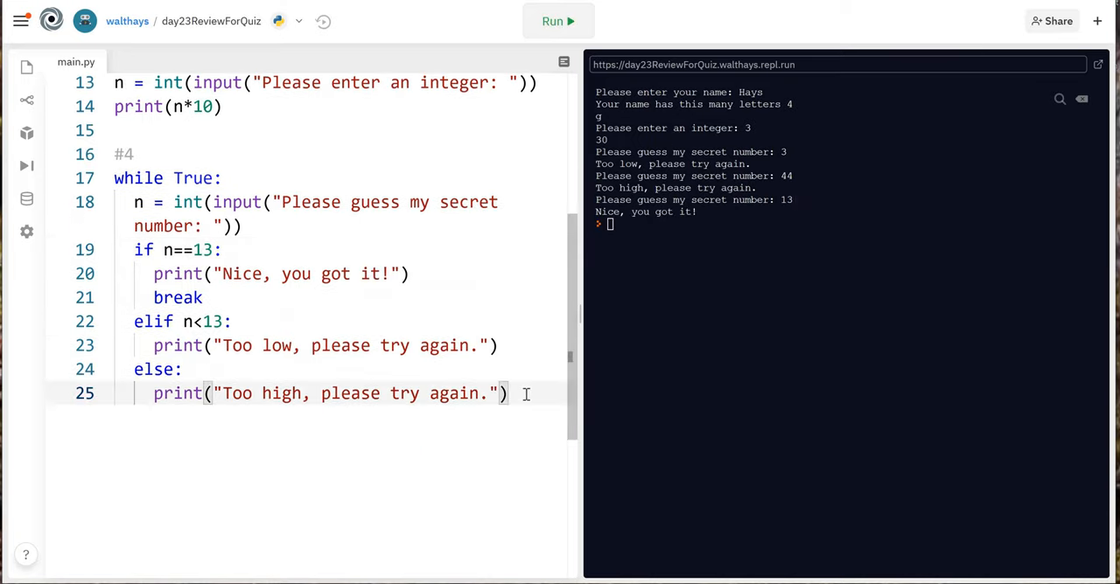
key("enter")
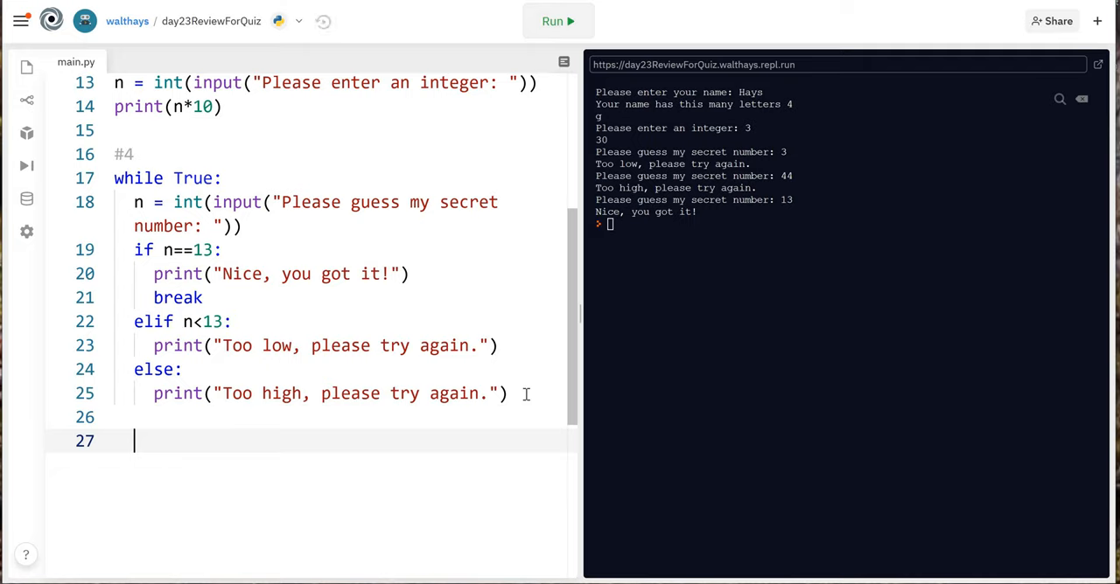
Step: Type #5 storing n = "this is part six", print n.upper(), then add a #6 comment
type("#5")
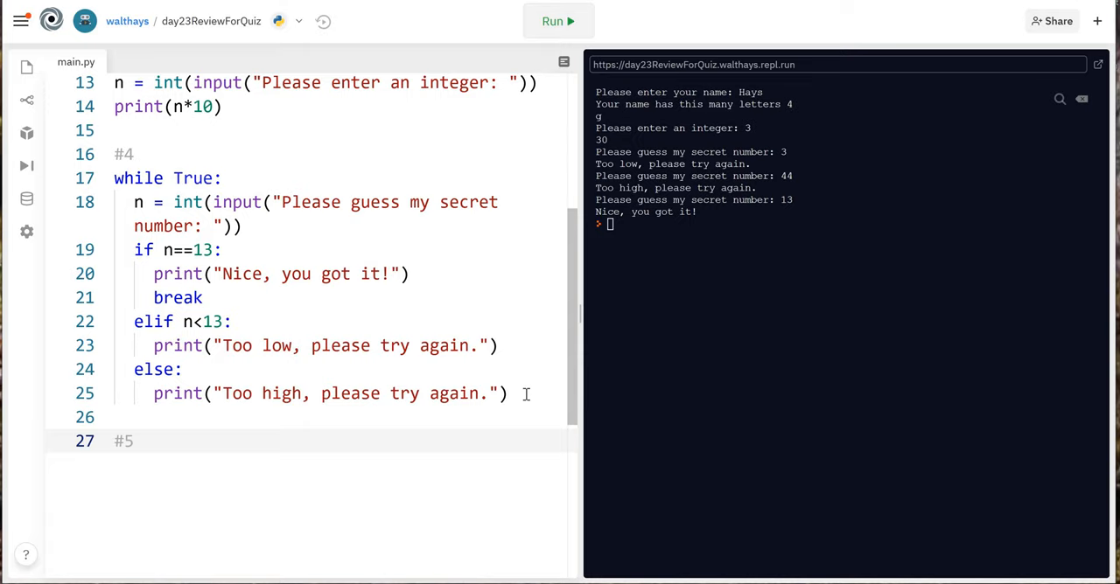
type("n =")
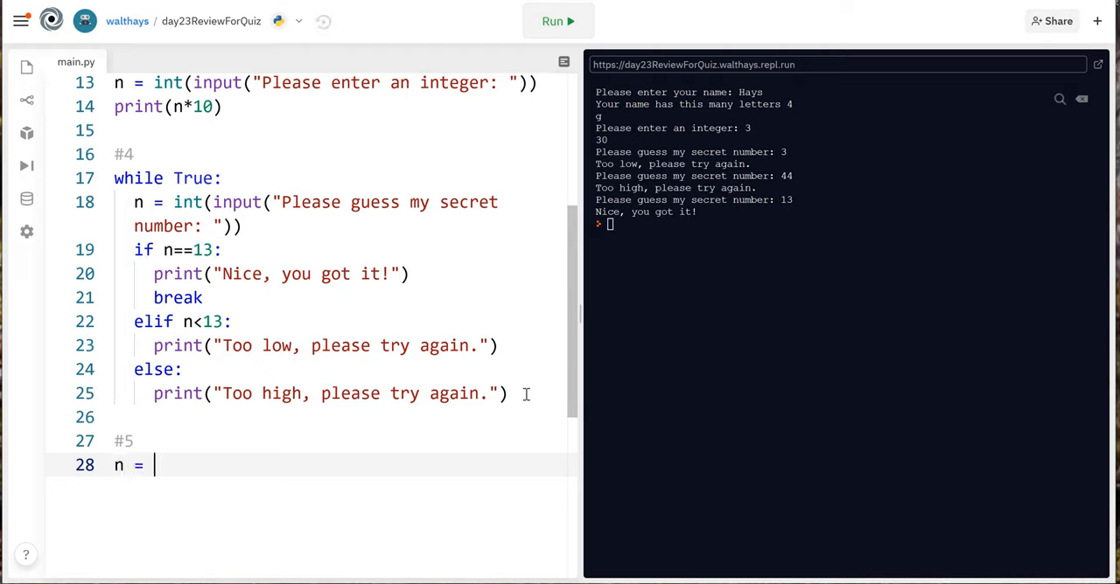
type("\"this is part")
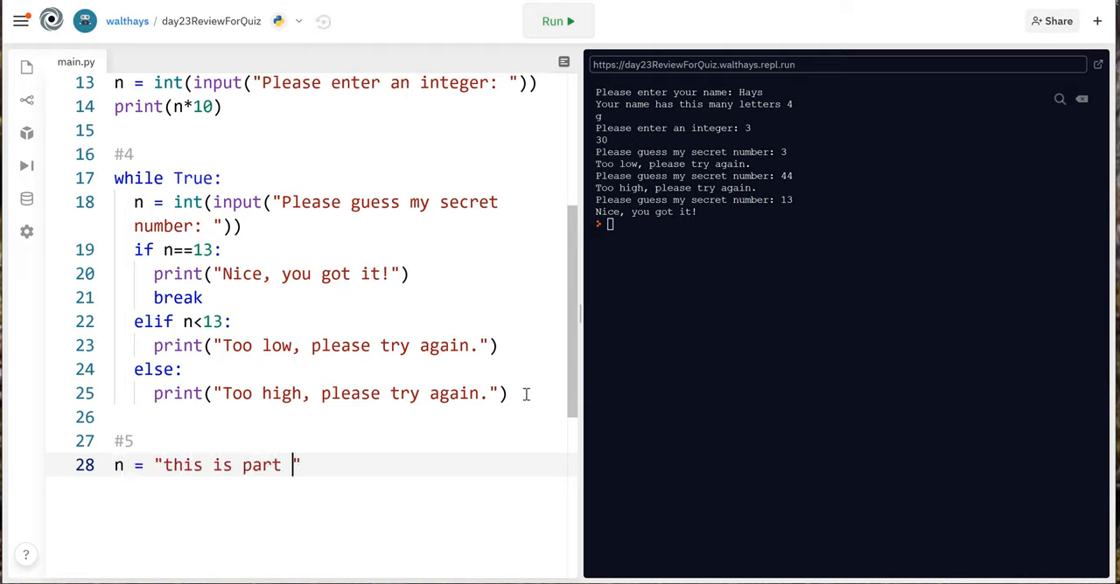
type("six\"")
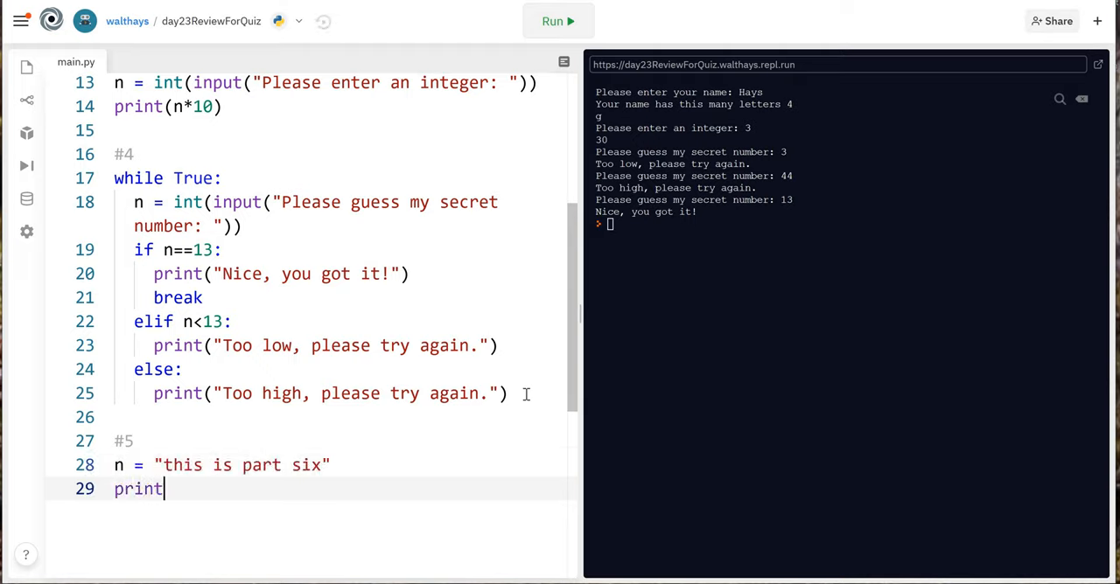
type("(n.upper())")
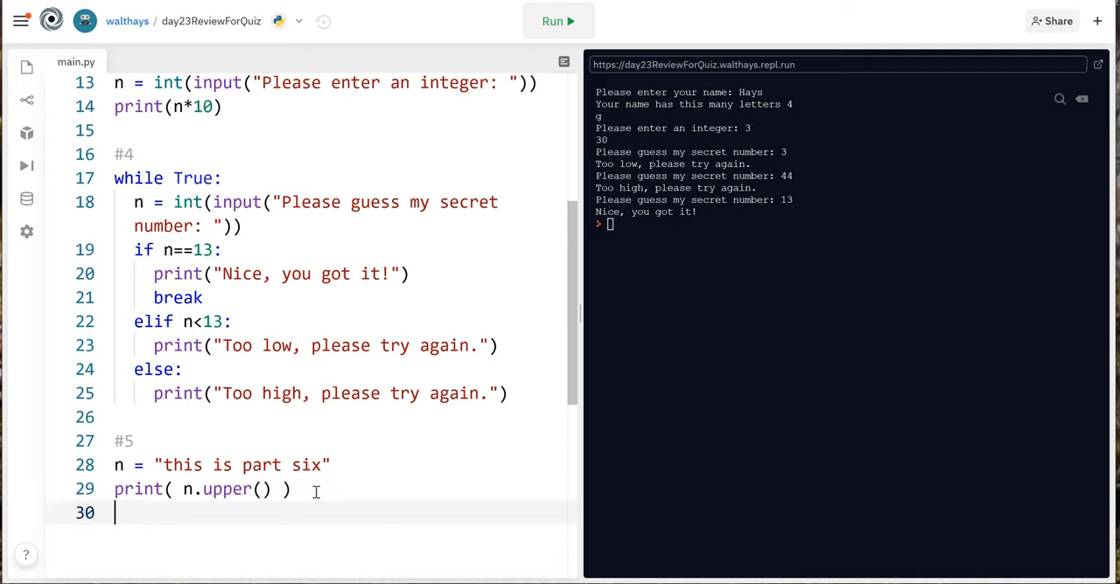
type("#6")
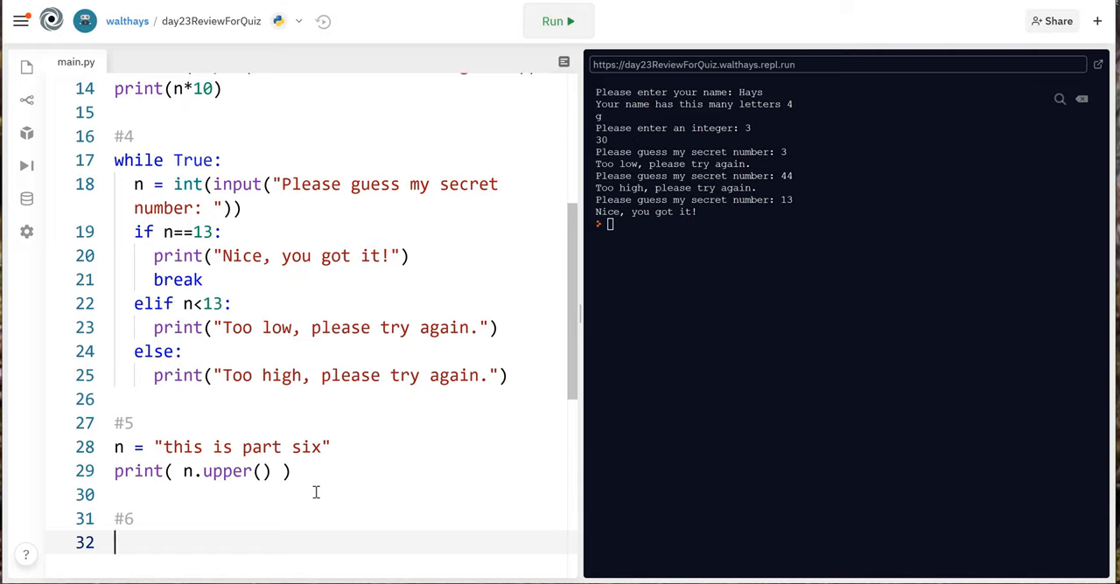
Step: Build thingsIdontLike with 'smoke' and 'fire season', print it, and sort it
type("thingsI")
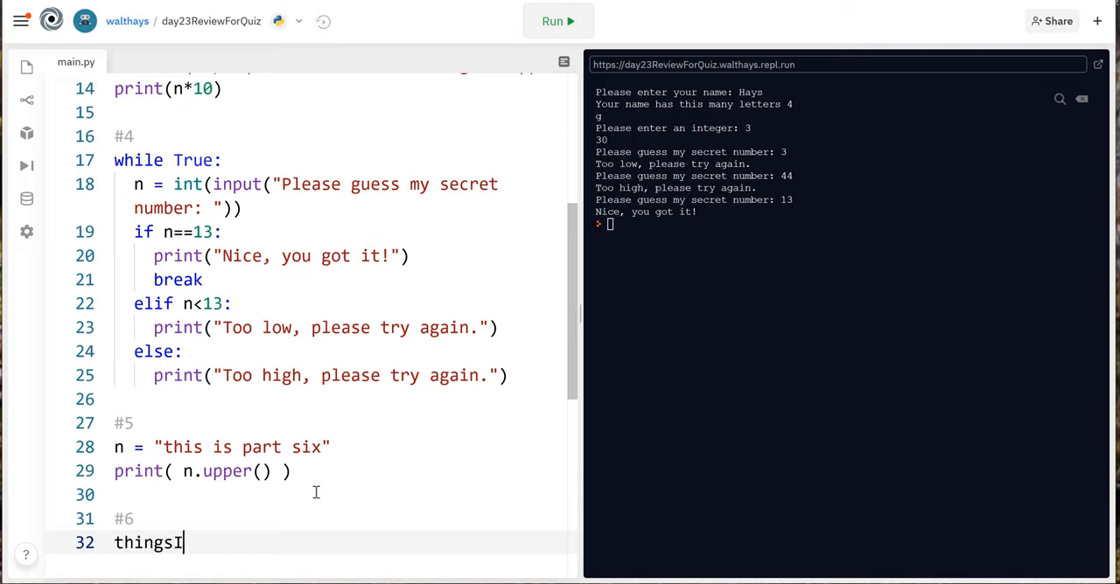
type("dont")
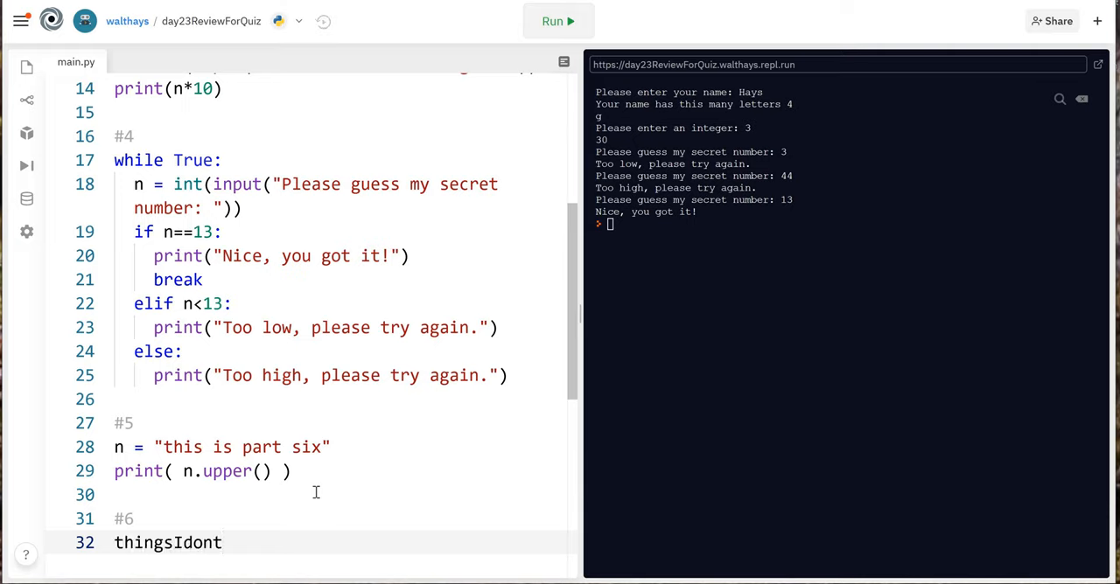
type("Like = [")
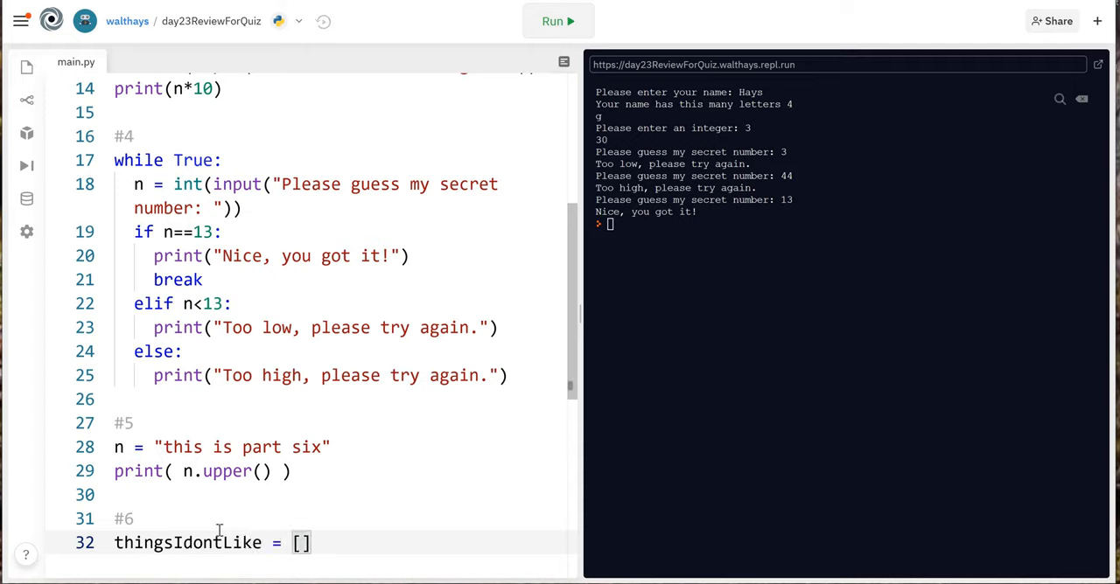
double_click(187, 542)
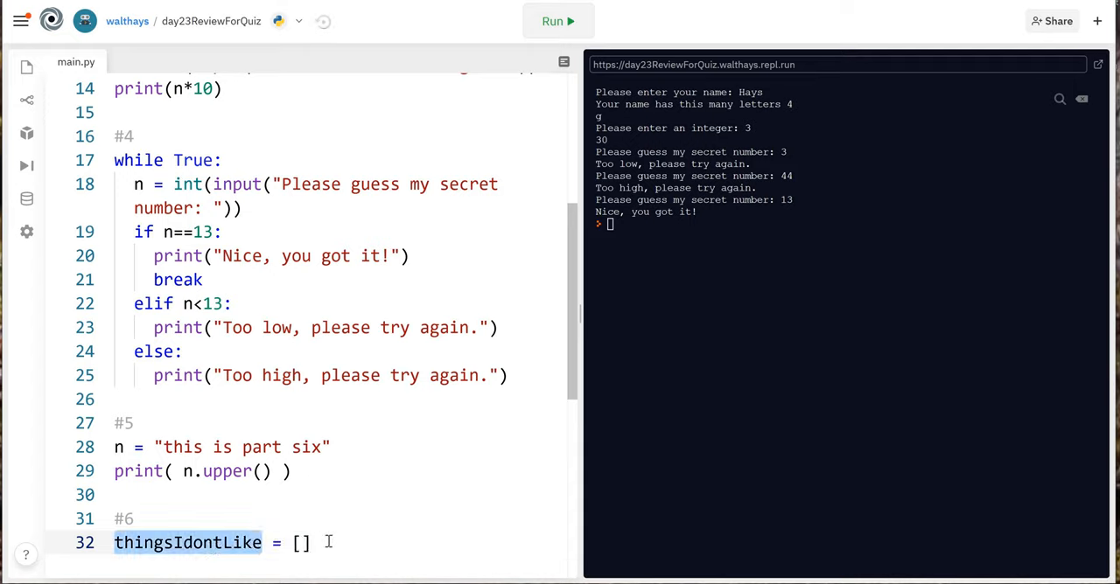
type("thingsIdontLike")
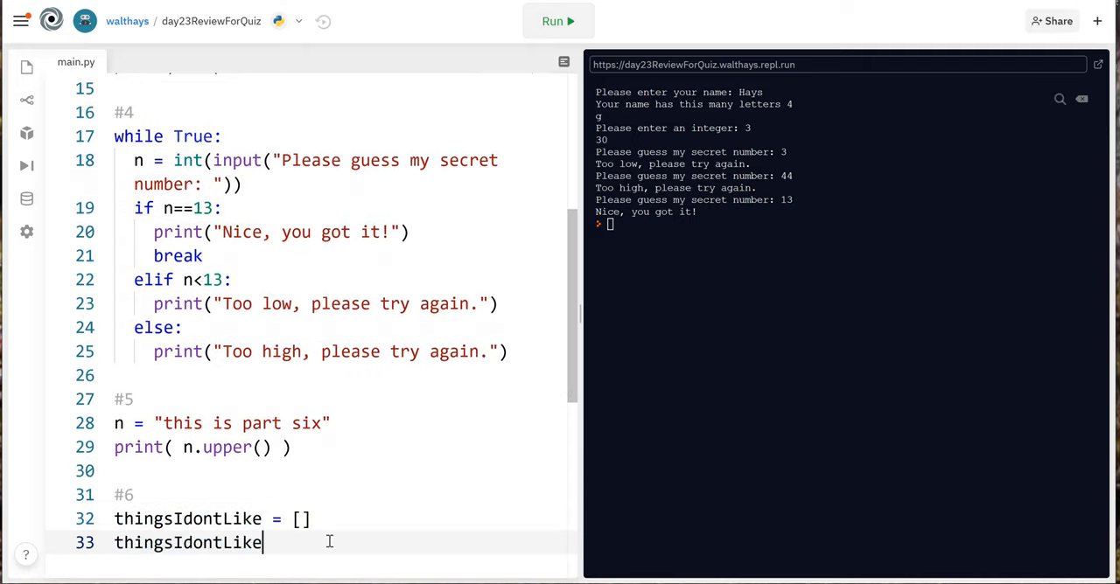
type(".append()")
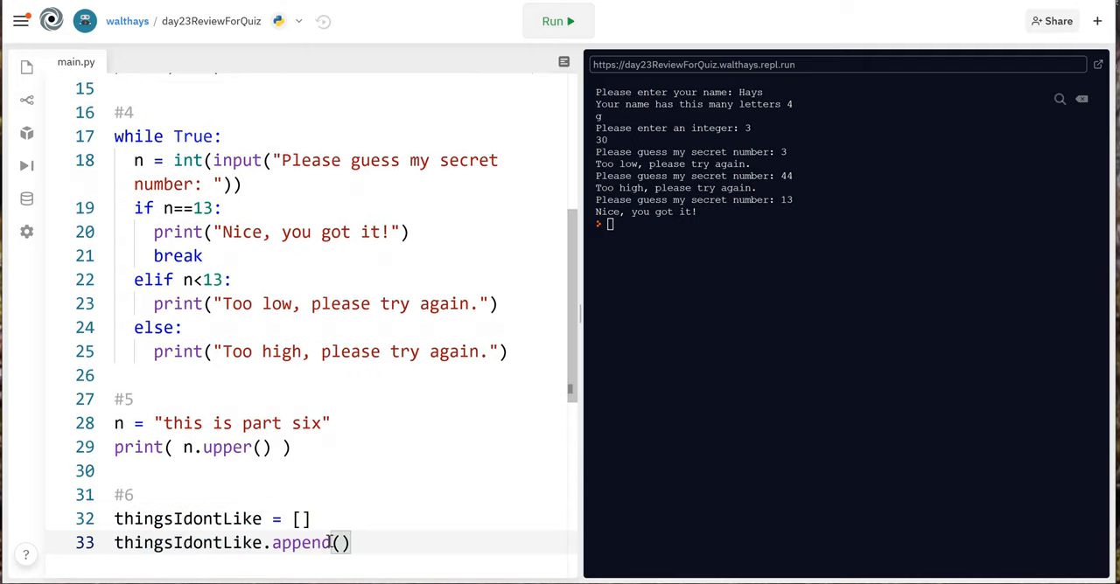
type("\"smoke\"")
type("thingsIdontLike")
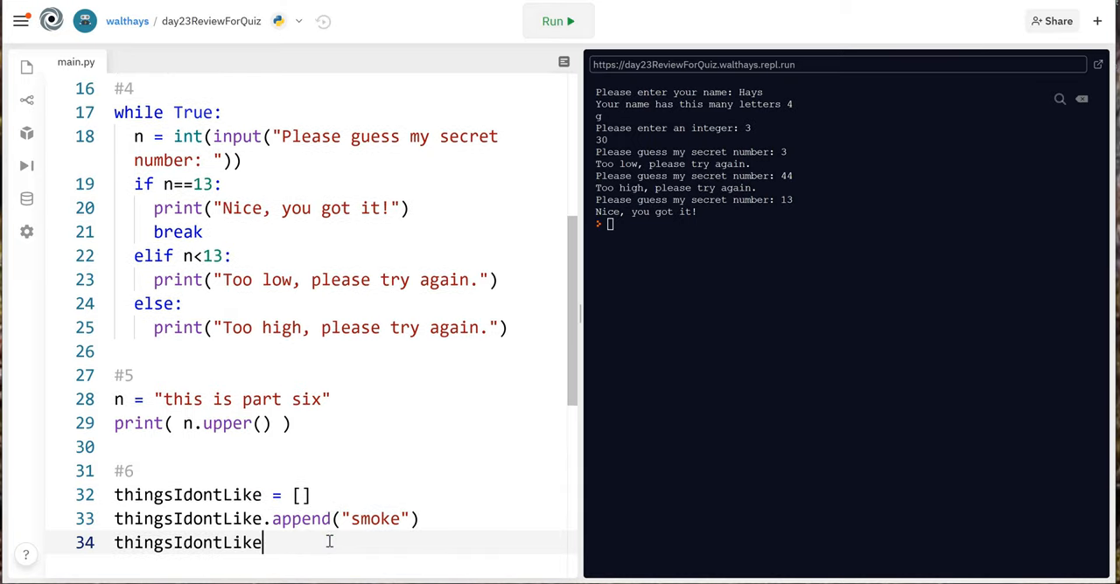
type(".append(\"\")")
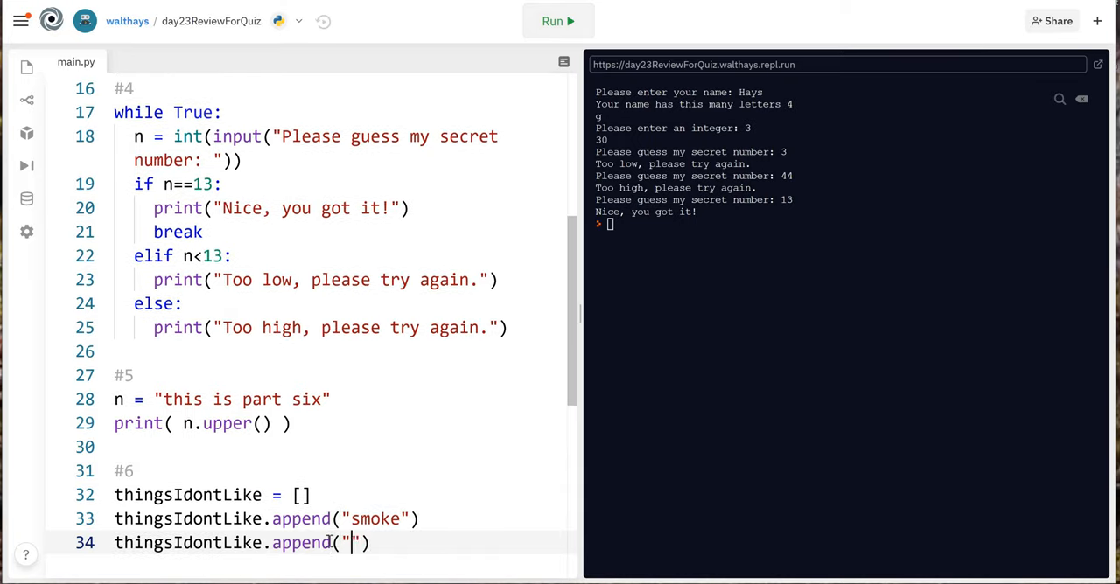
type("fireseason")
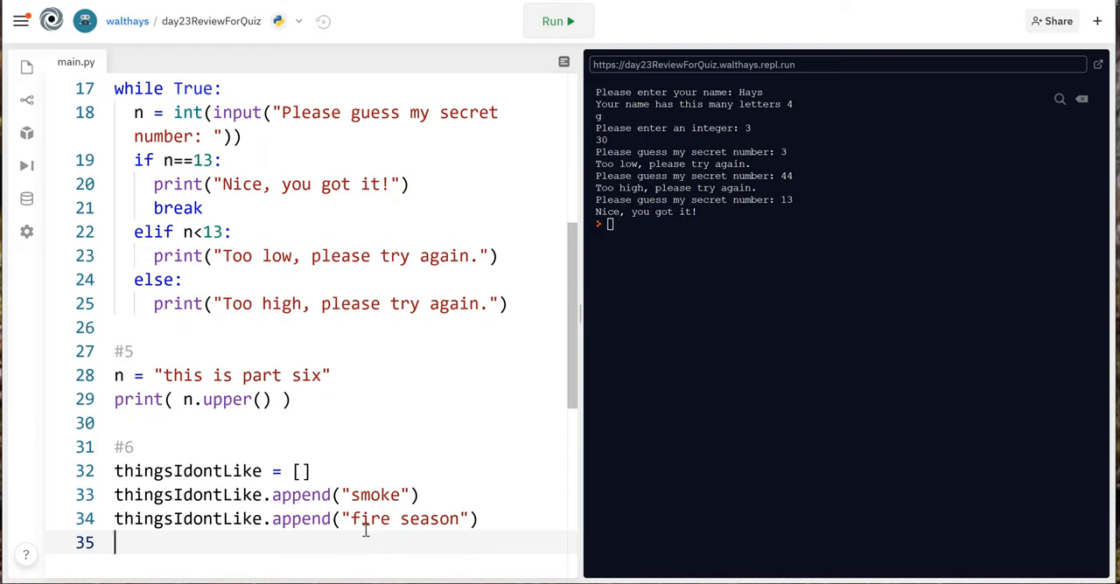
type("print(thingsIdontLike)")
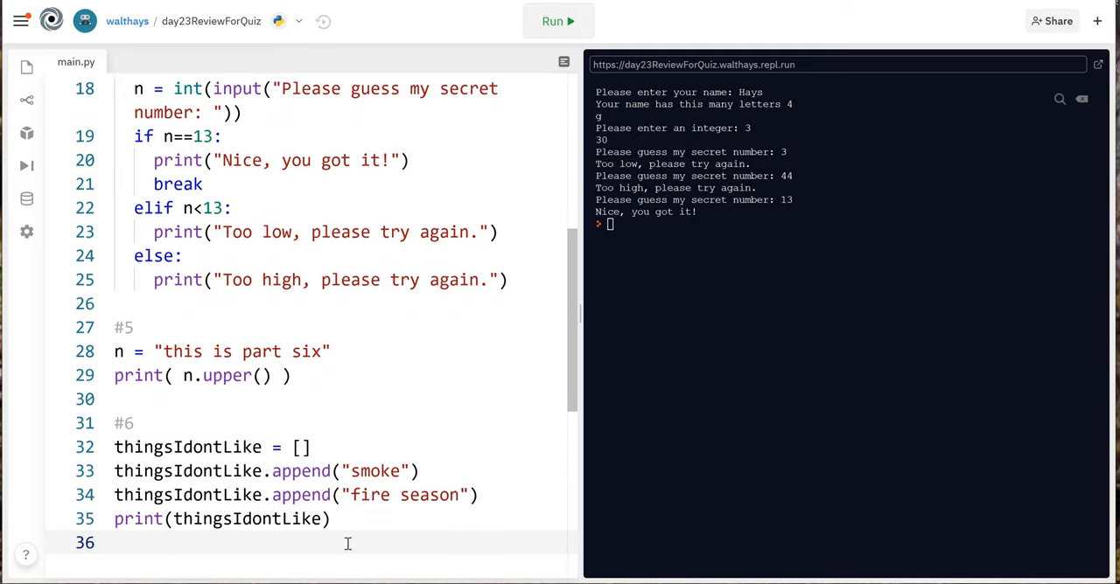
type("thingsIdontLike.sort()")
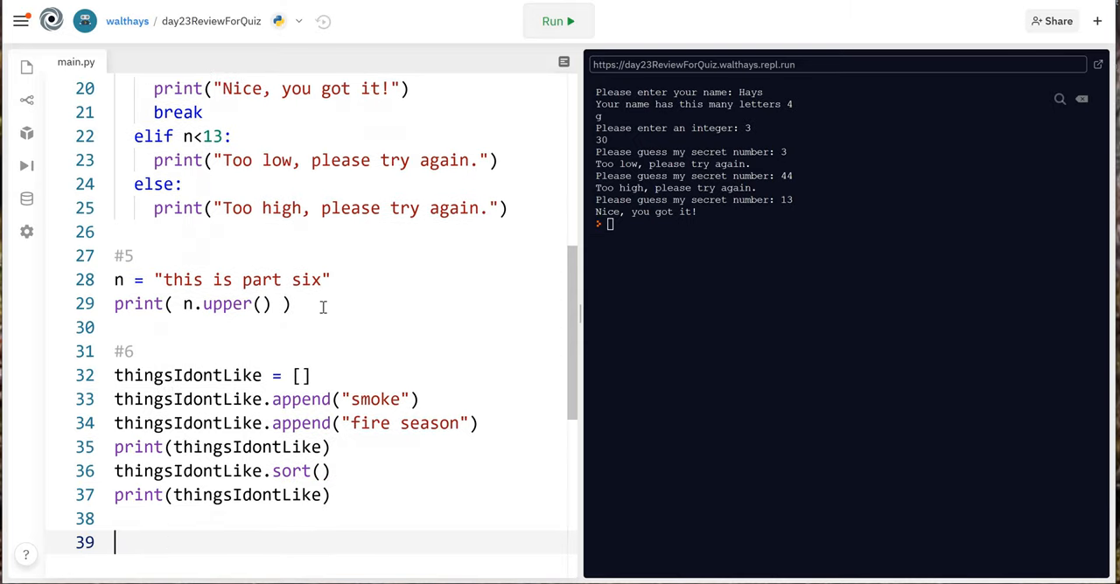
Step: Run the script, enter 40 and guess 13 to reach the final output
left_click(557, 20)
type("Hays")
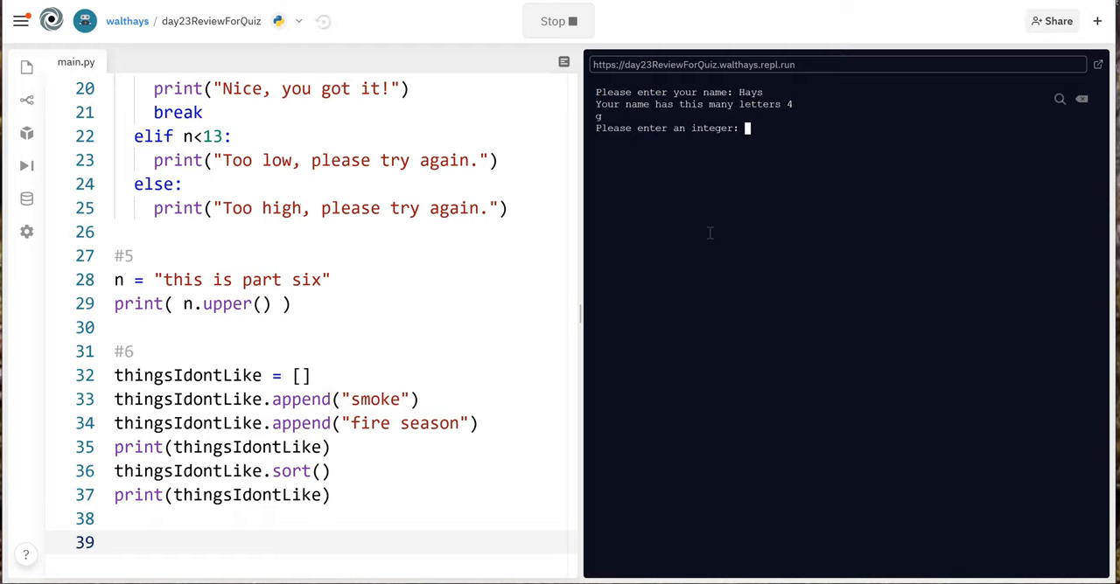
type("40")
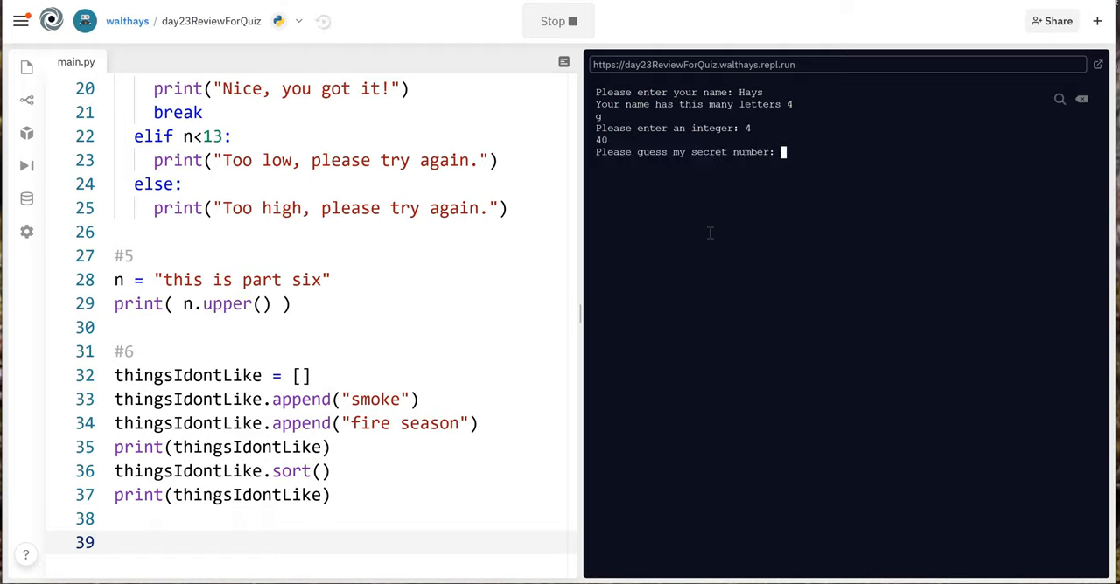
type("13")
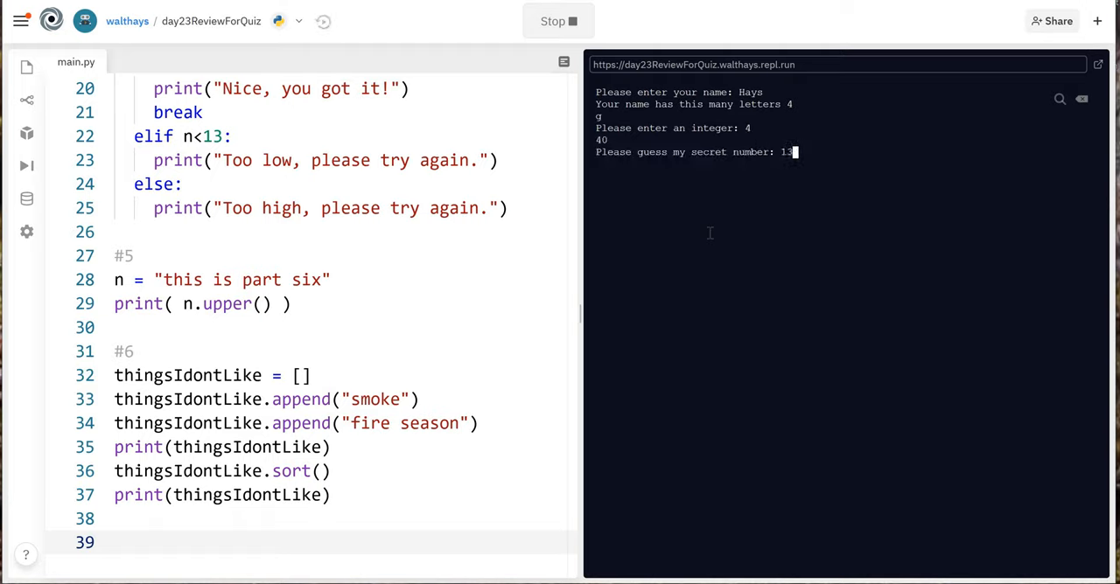
key("Return")
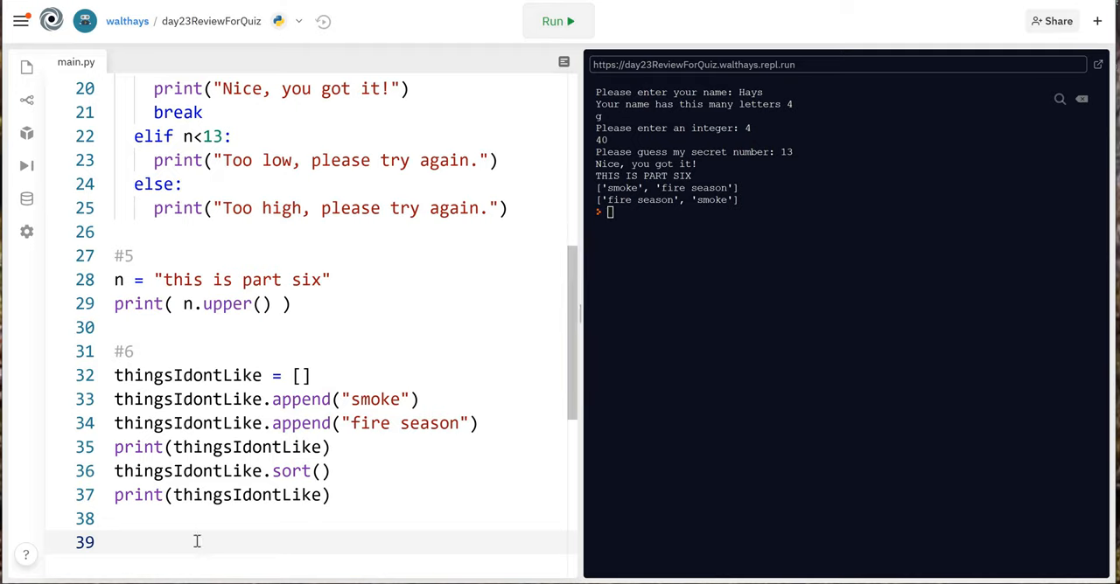
Step: Start section #7 with t = "whatever" and a 01234567 index comment beneath
type("#7")
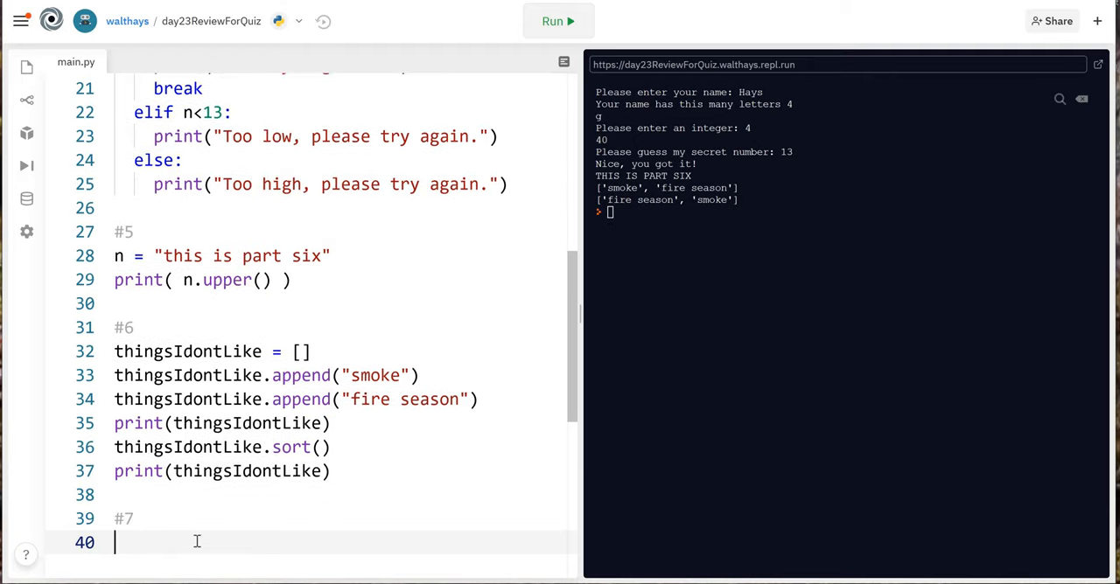
type("t")
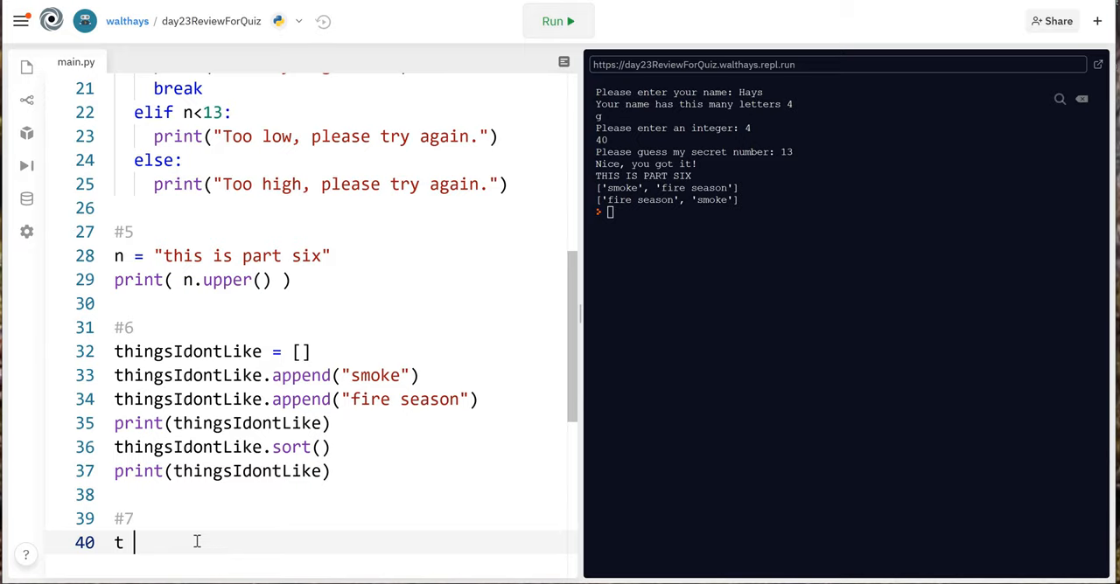
type("= \"whatever\"")
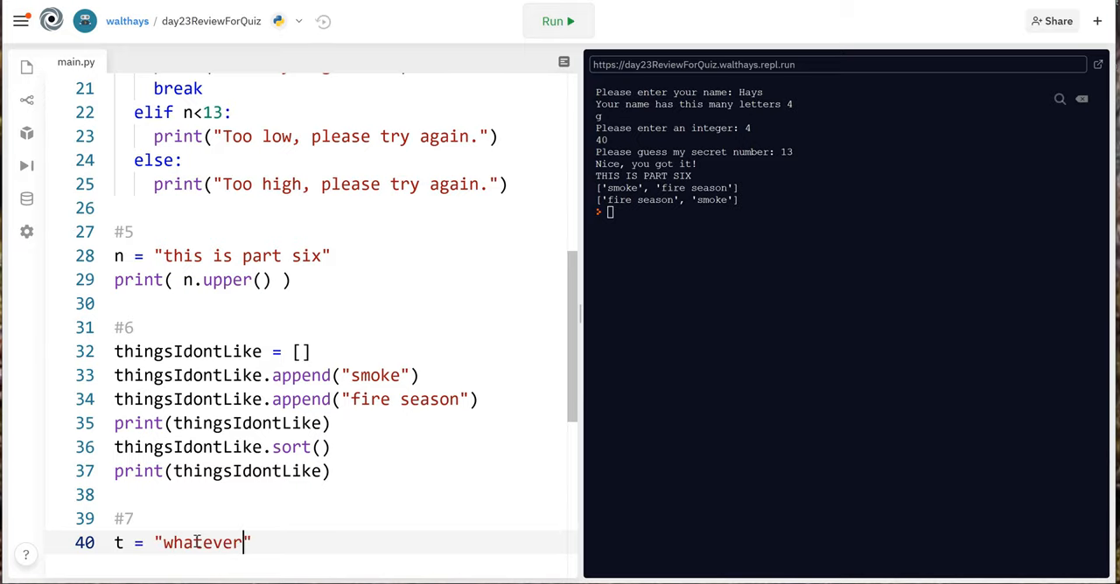
key("Return")
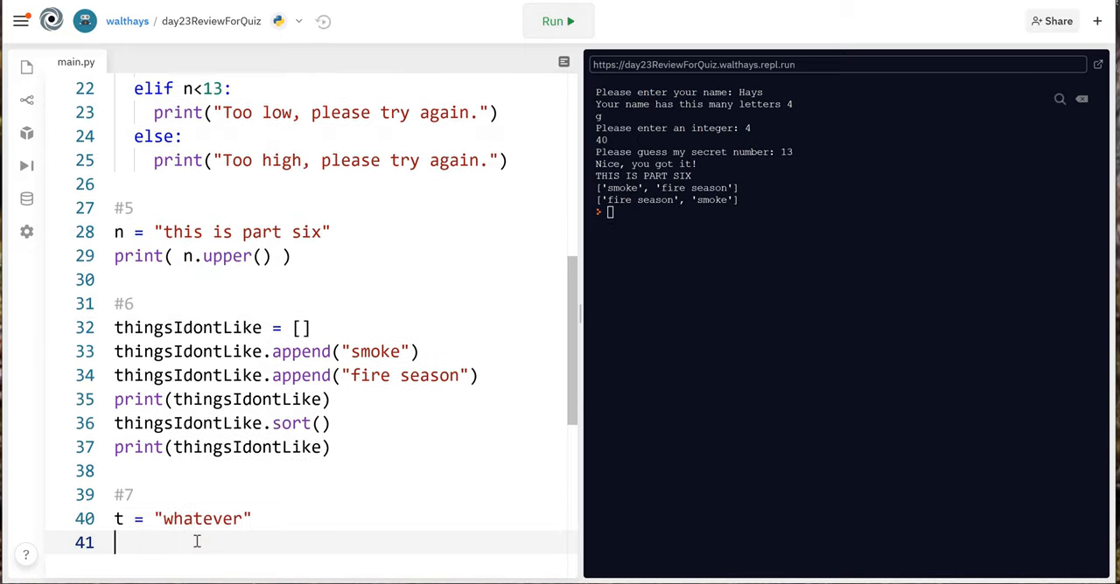
type("#")
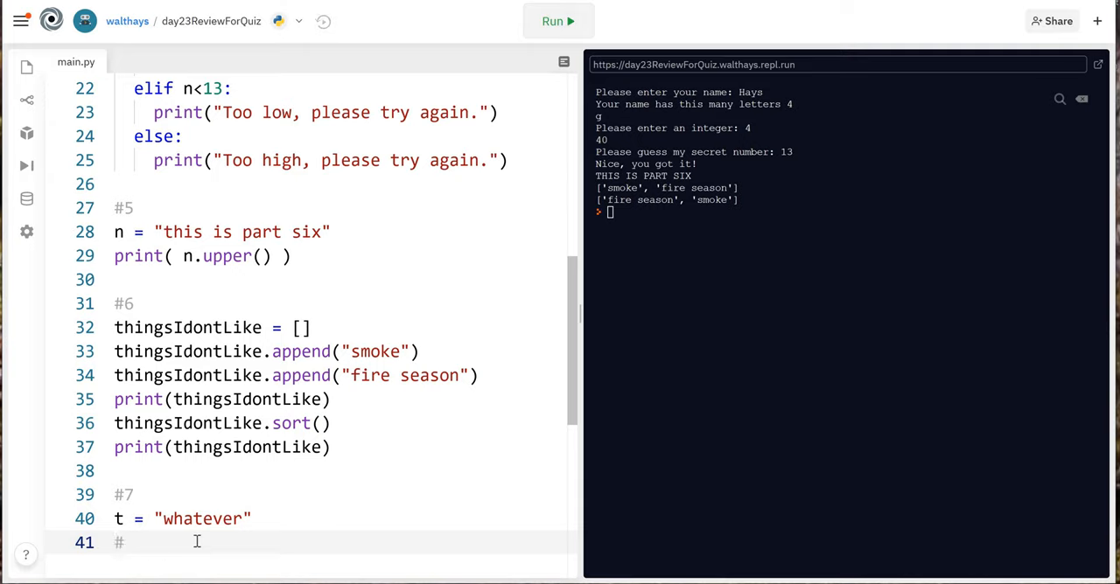
type("0123456")
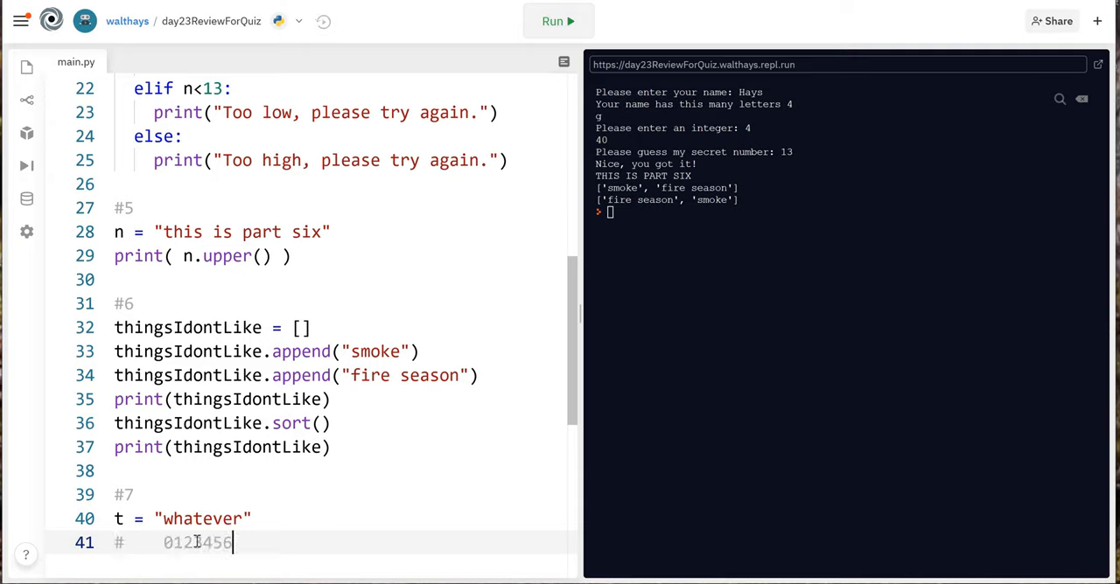
type("67")
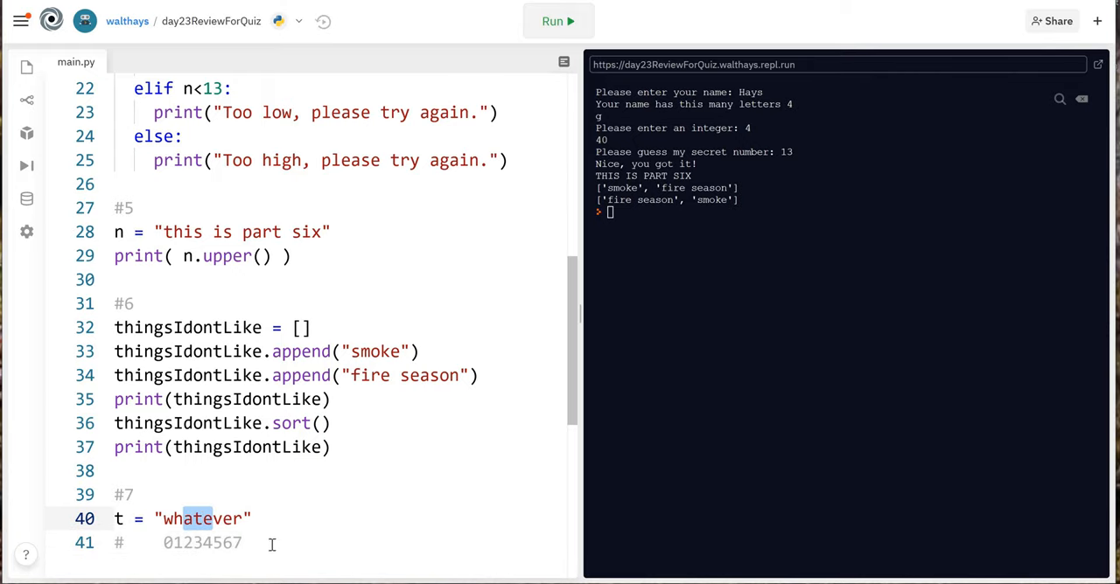
key("Return")
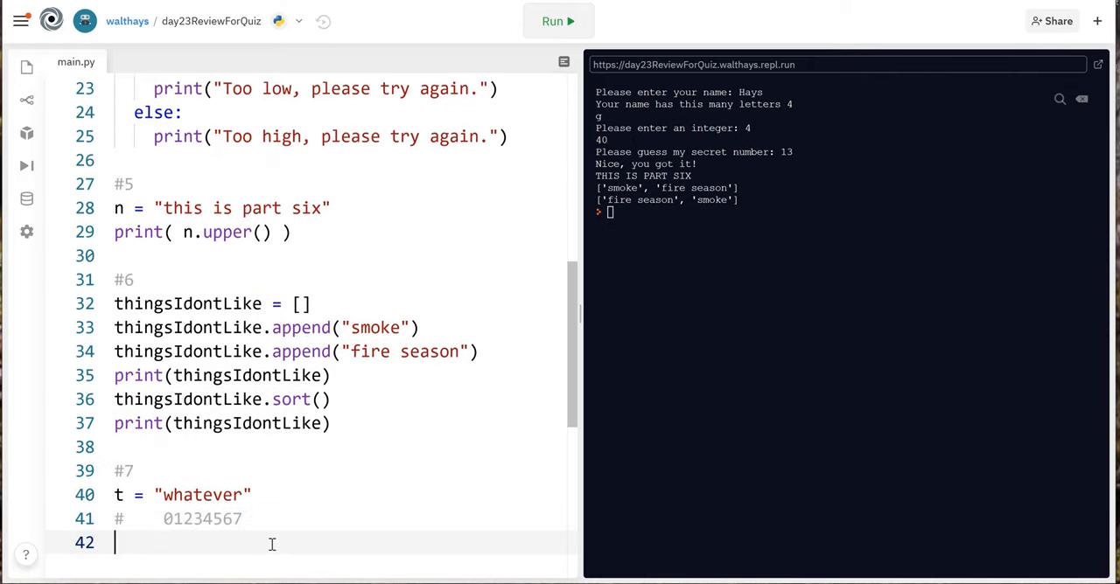
Step: Add print(t[2:5]) to print the slice of t
type("print(t)")
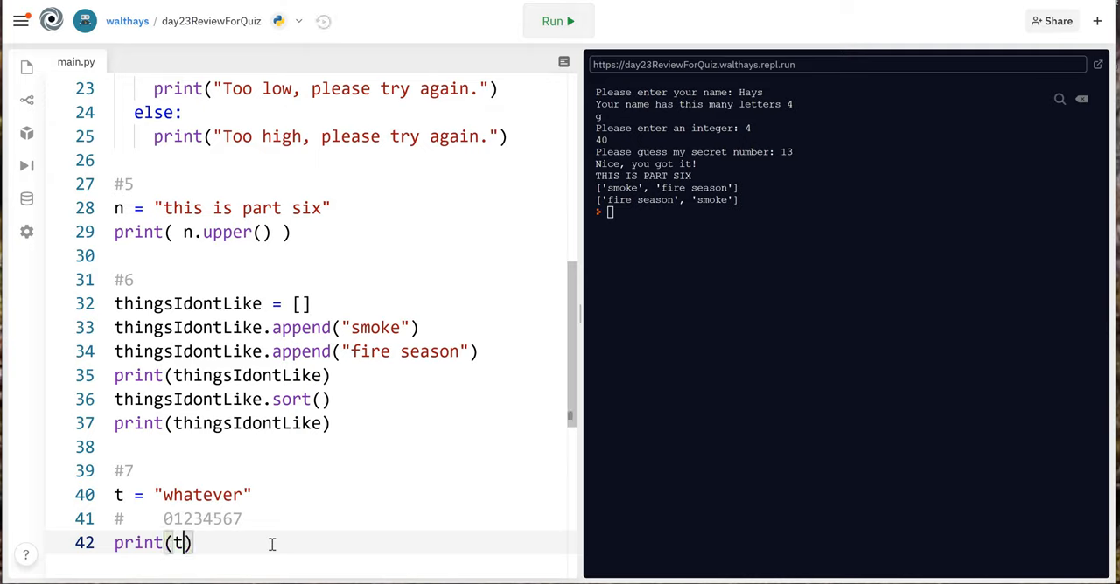
type("[]")
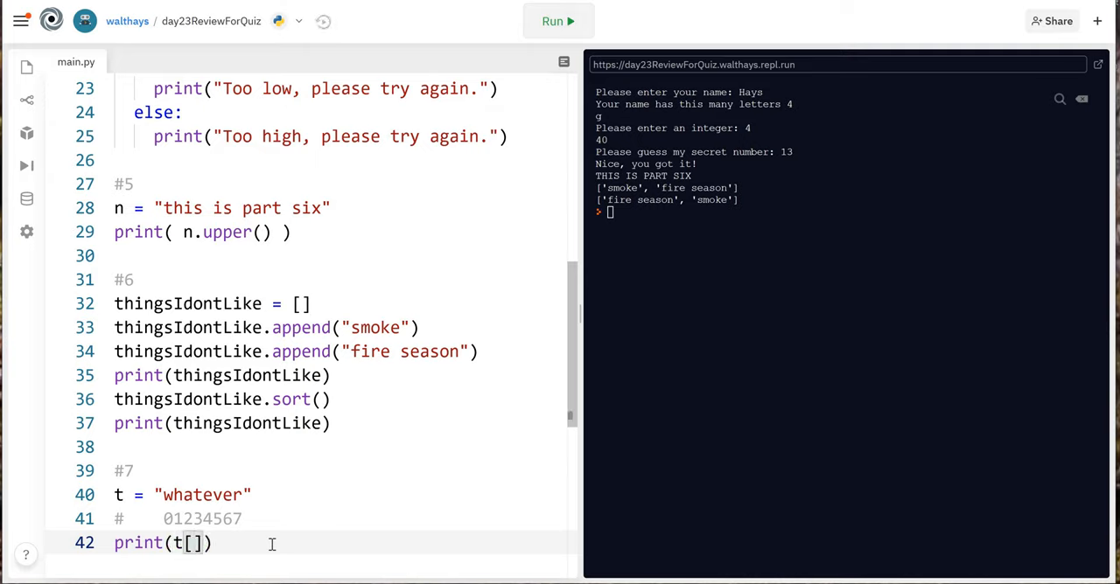
type("2:")
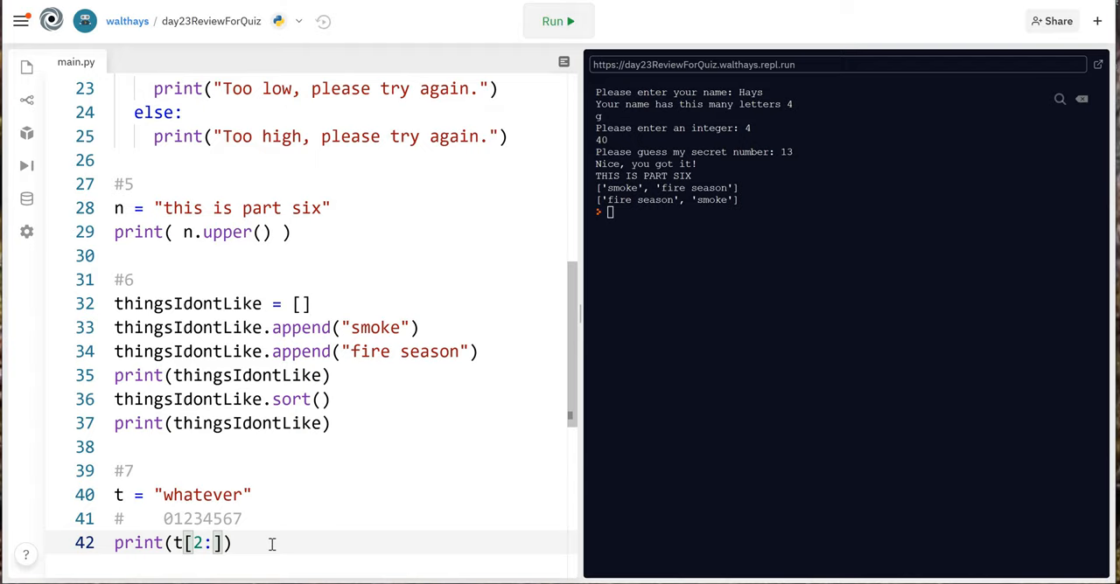
type("5")
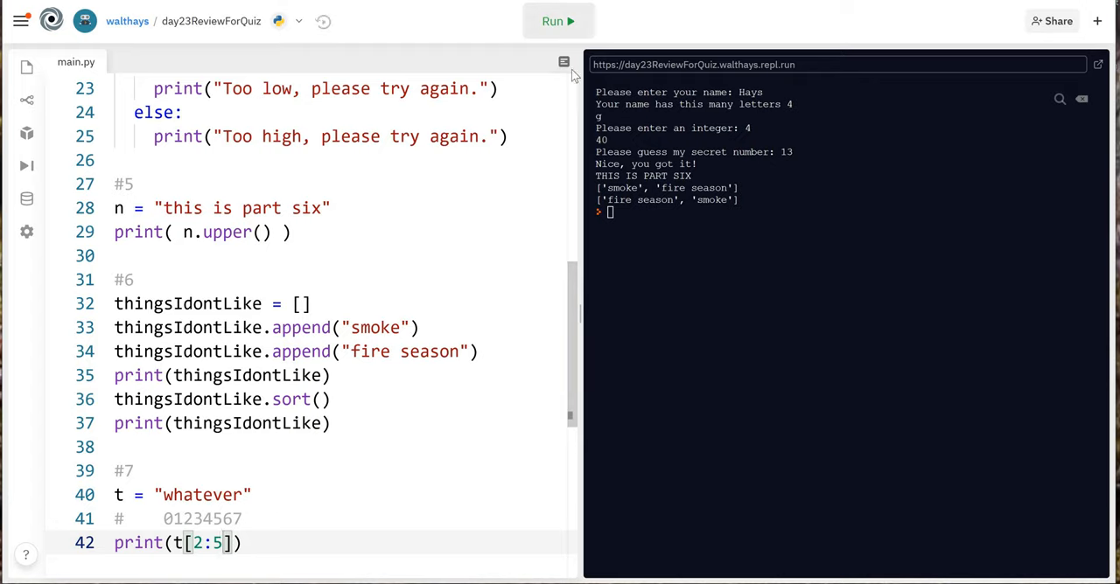
Step: Rerun the script answering 13 so it prints "ate", then start a #8 heading
left_click(557, 21)
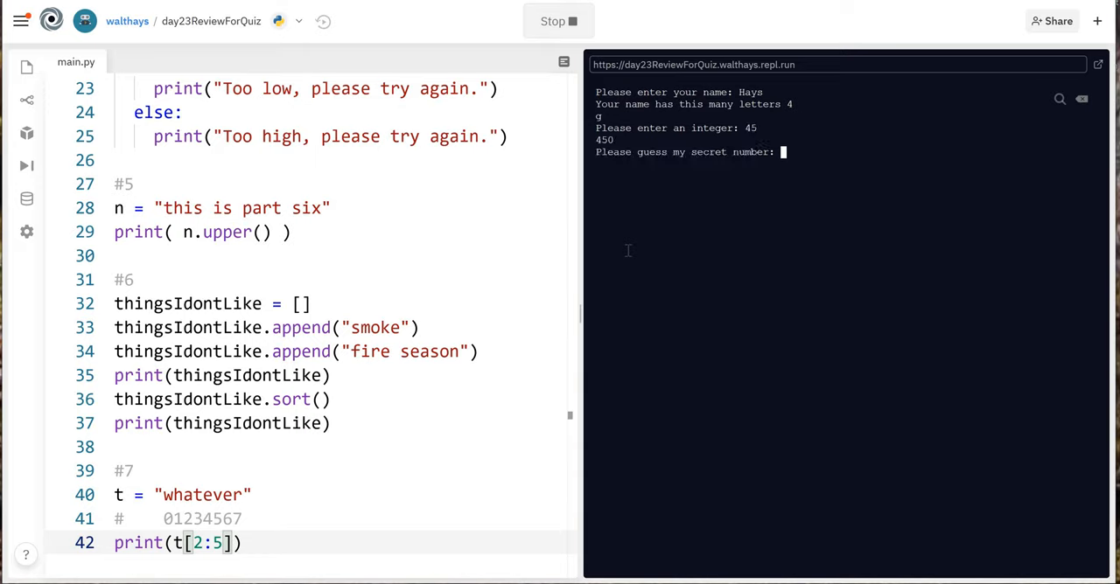
type("13")
type("#")
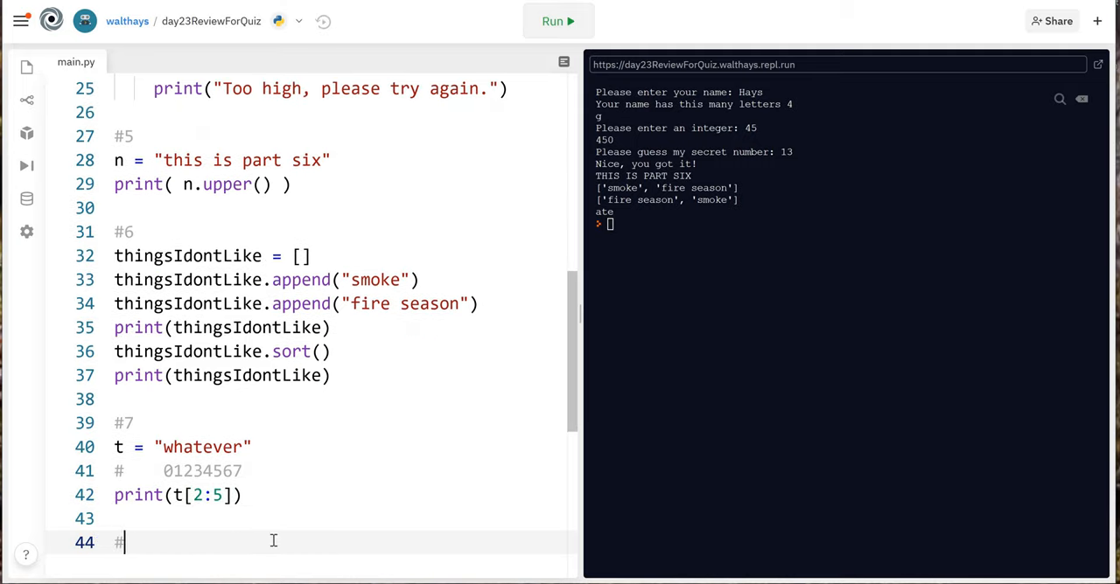
type("8")
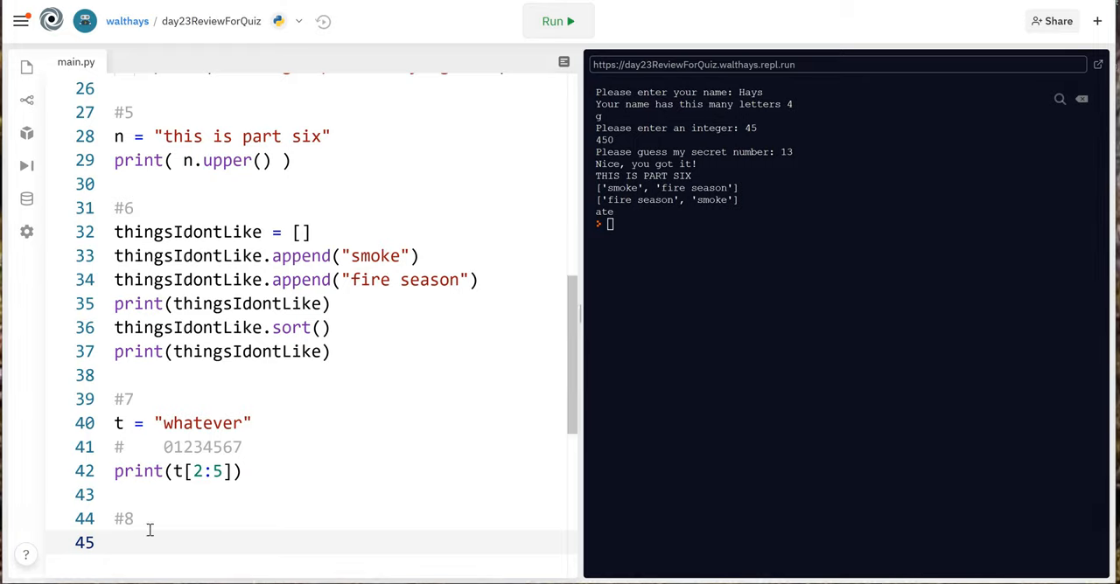
Step: Set b = "I've got some beautiful geraniums in my garden!" with index comments below
type("b = \"I've got some beautiful geraniums in my garden!\"")
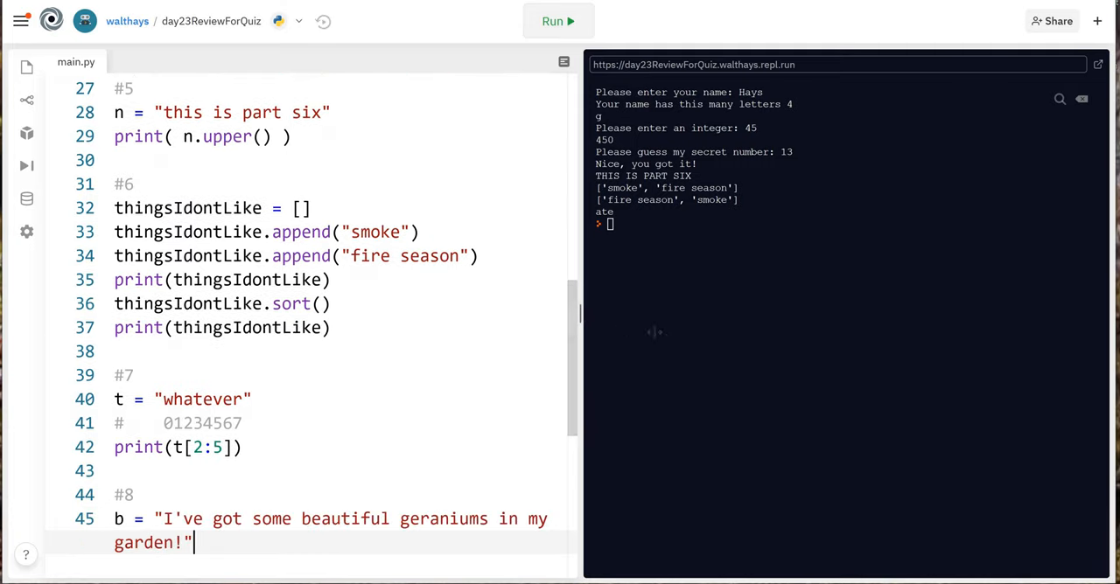
left_click_drag(577, 332, 673, 333)
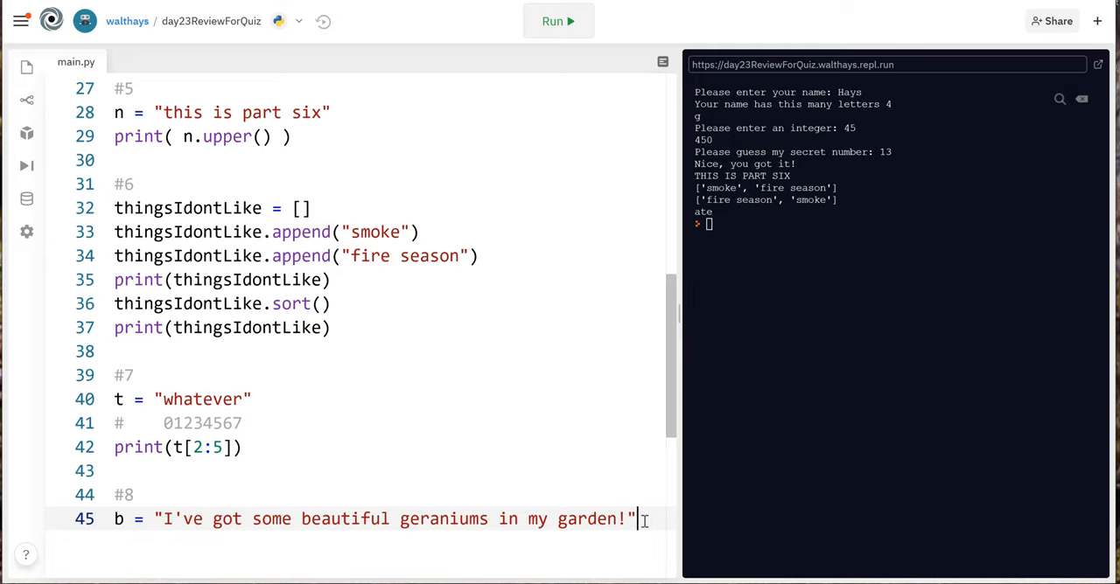
key("Return")
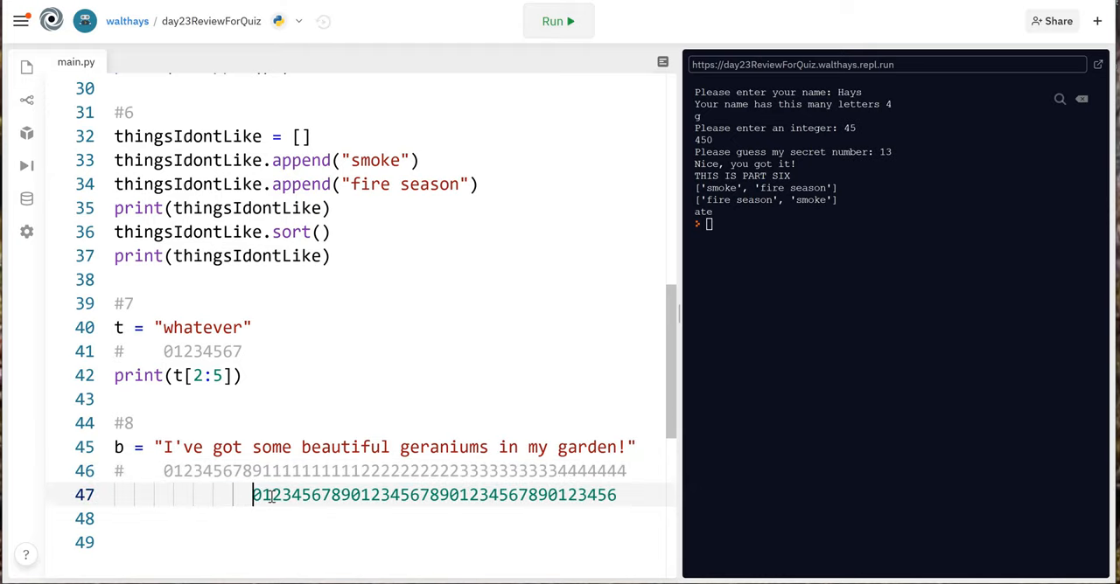
mouse_move(287, 486)
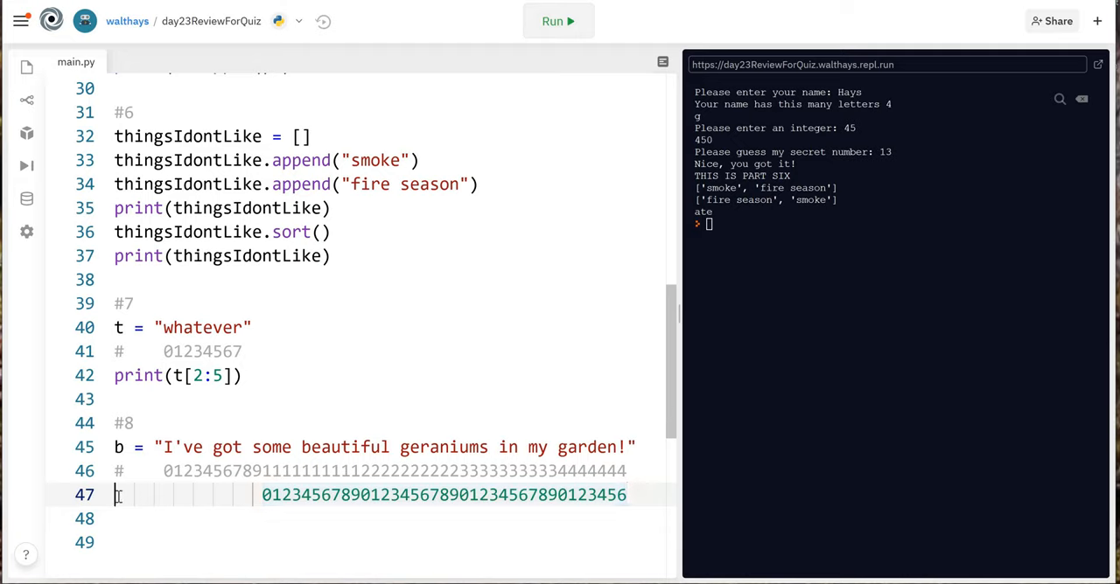
type("#")
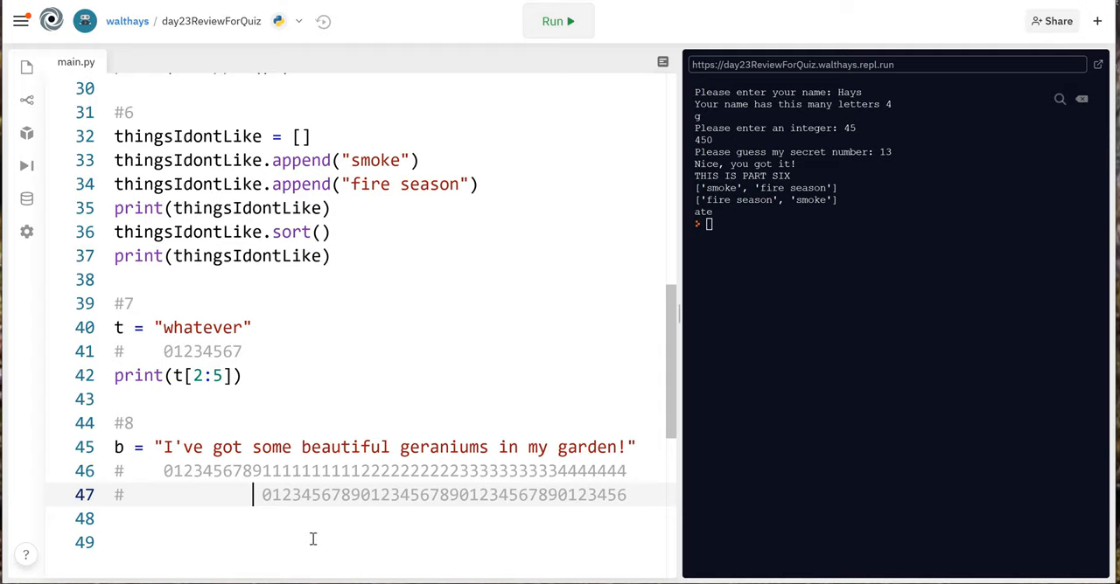
mouse_move(167, 523)
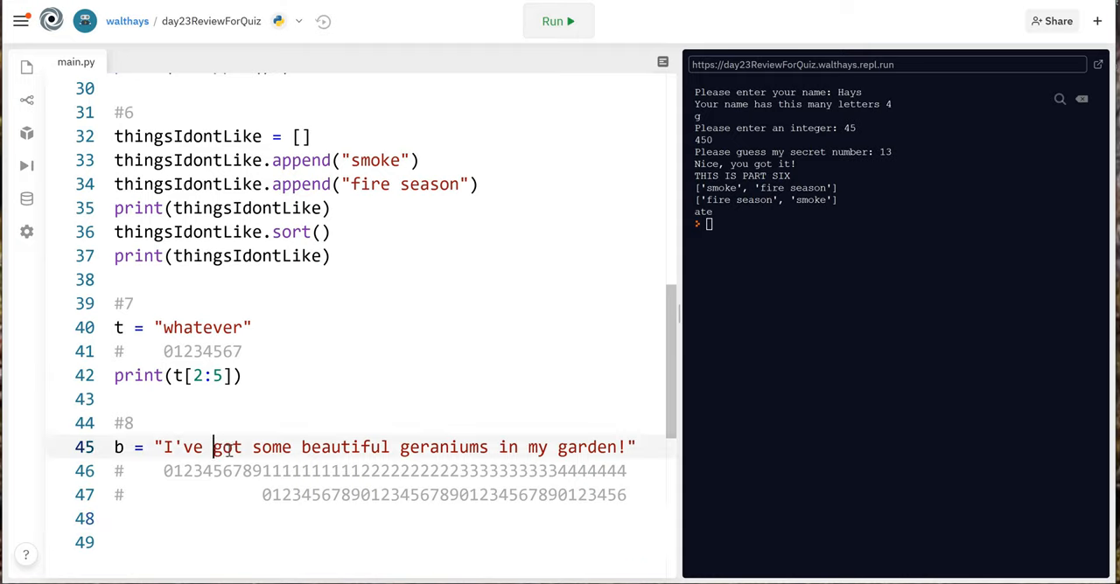
Step: Begin the print line with b[5].upper()+b[6] as its first argument
double_click(223, 447)
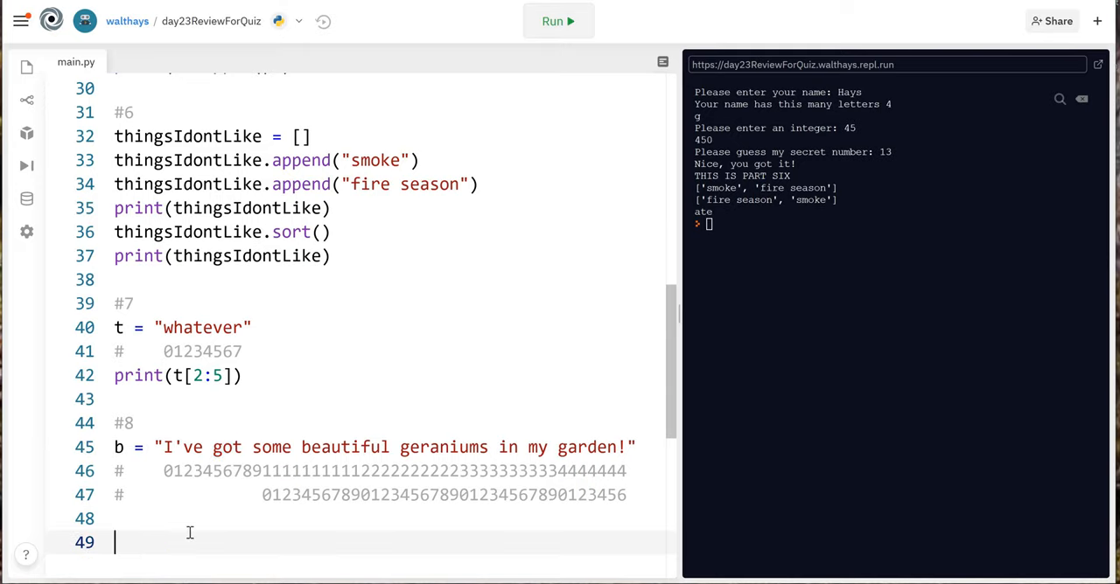
type("print()")
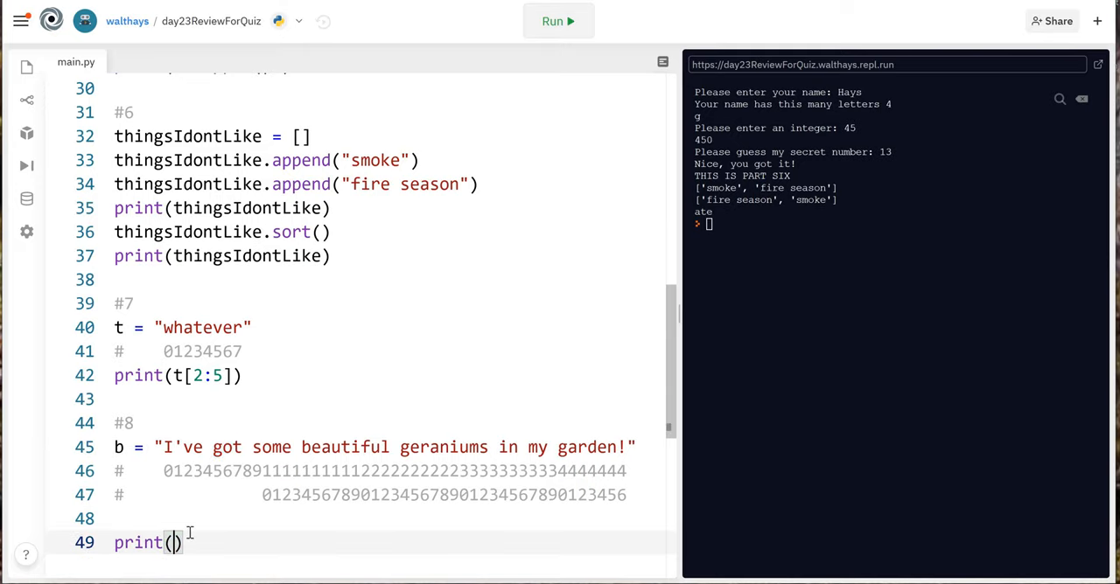
type("b[]")
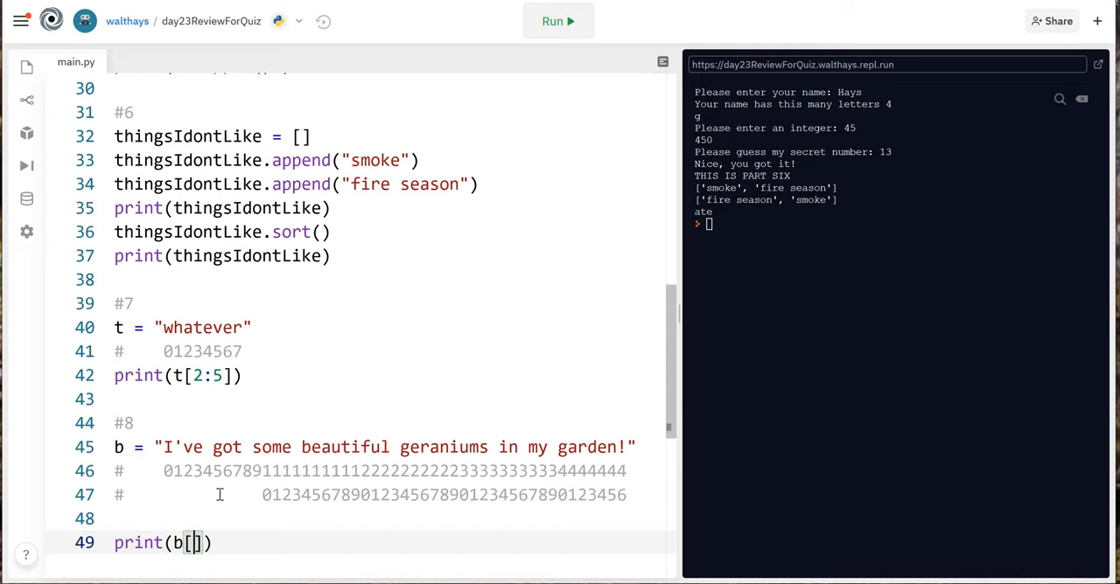
type("5")
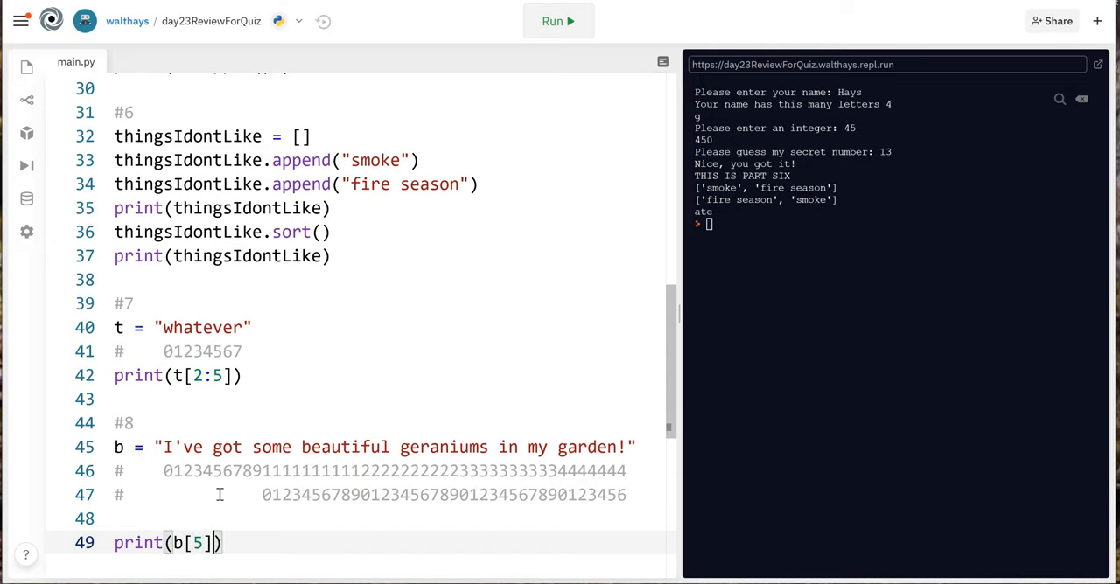
type(".u")
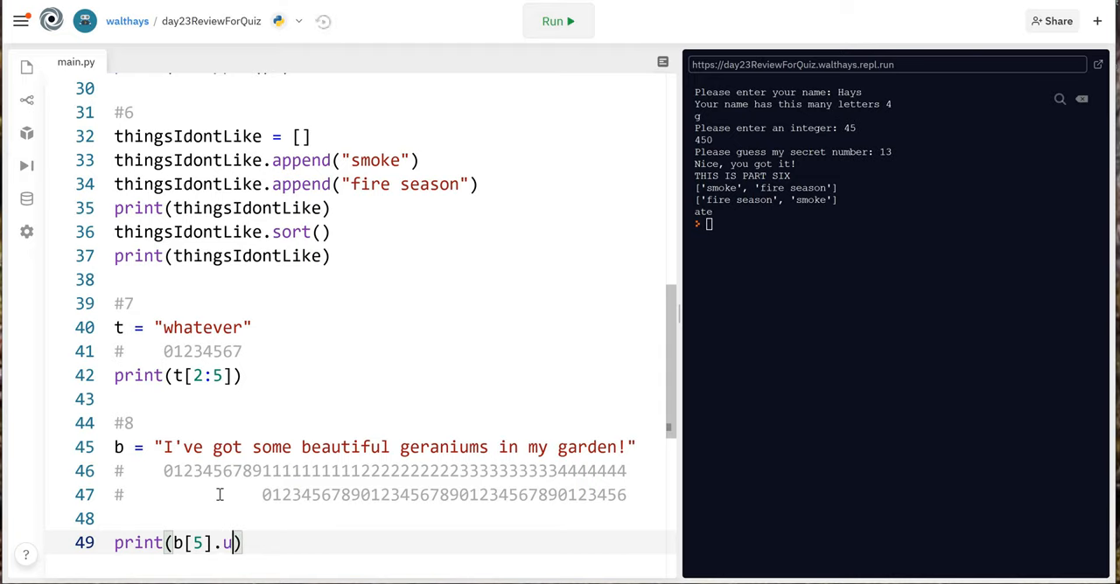
type("pper()")
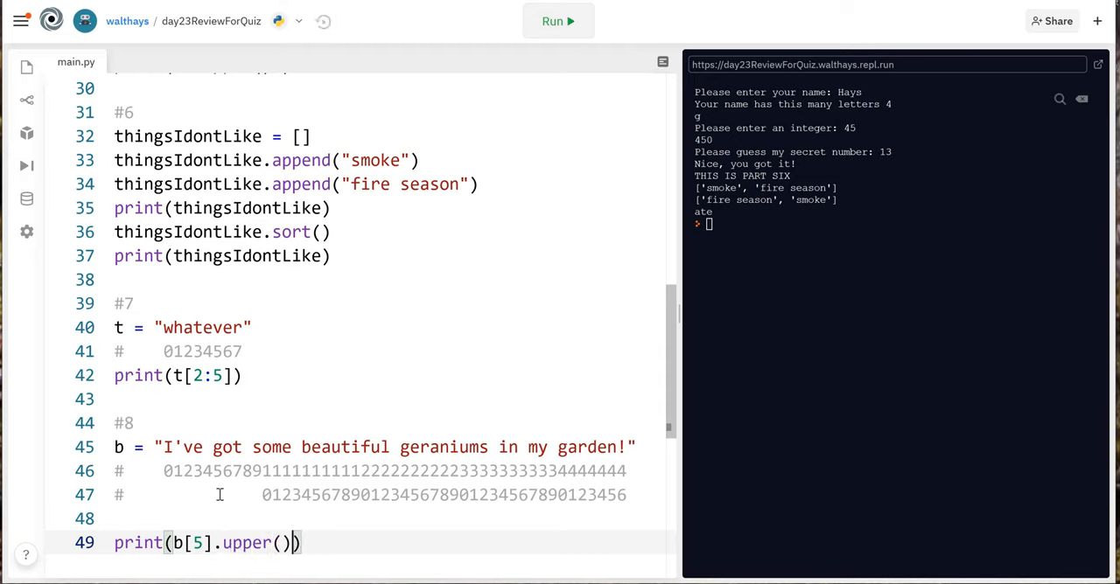
type("+")
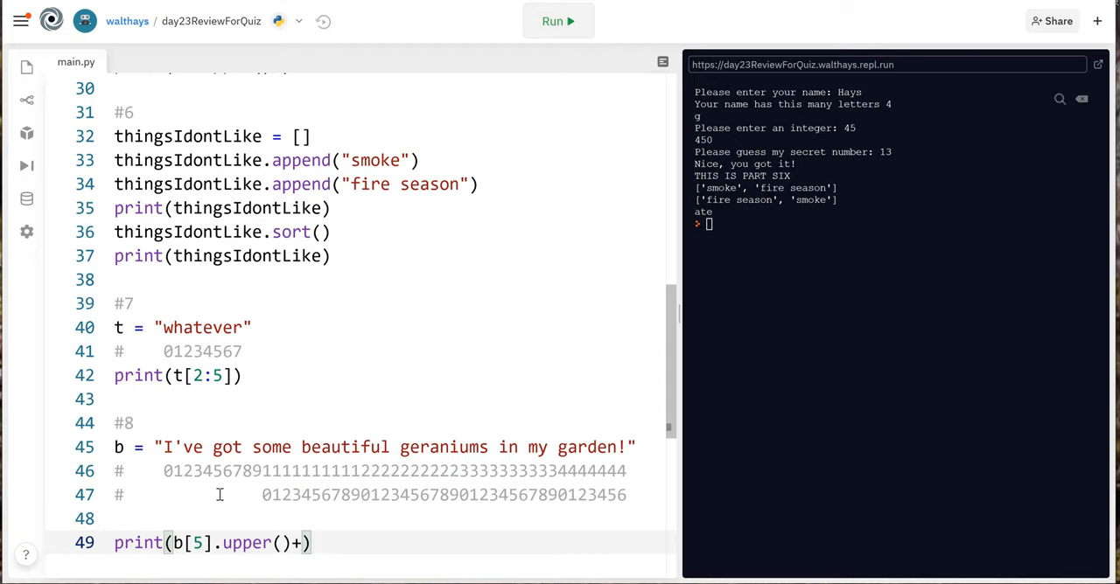
type("b[6")
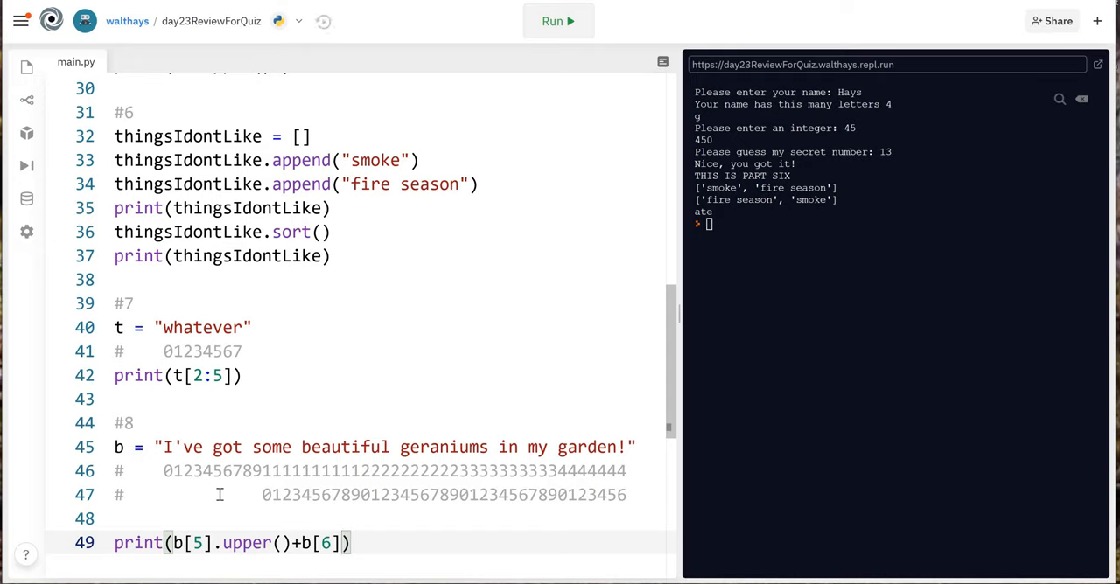
type(",")
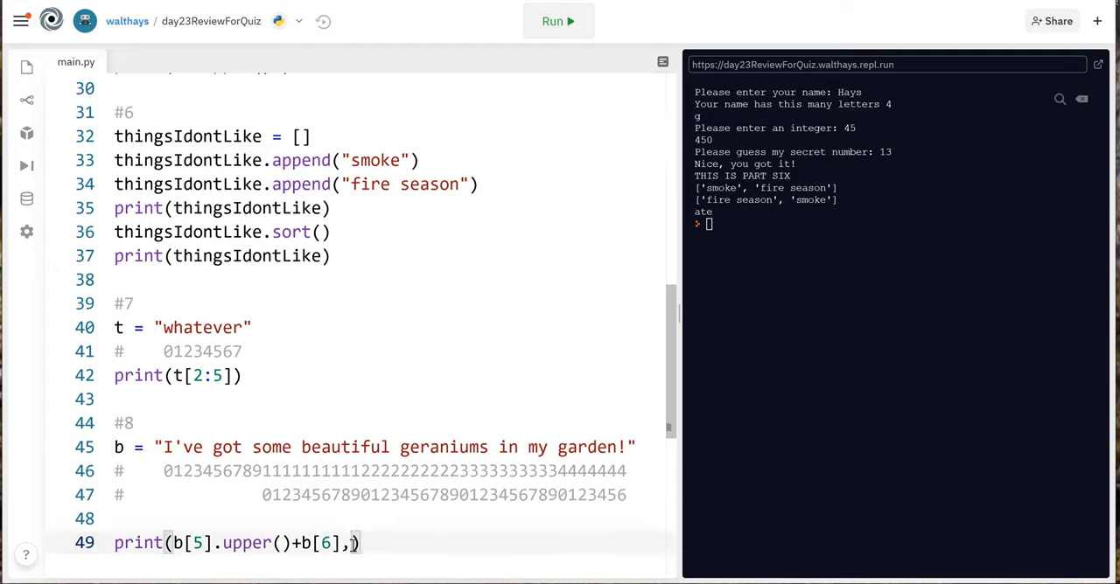
Step: Continue the print with b[7].upper()+b[19]+b[24:27]+b[32]+
type("b[7]")
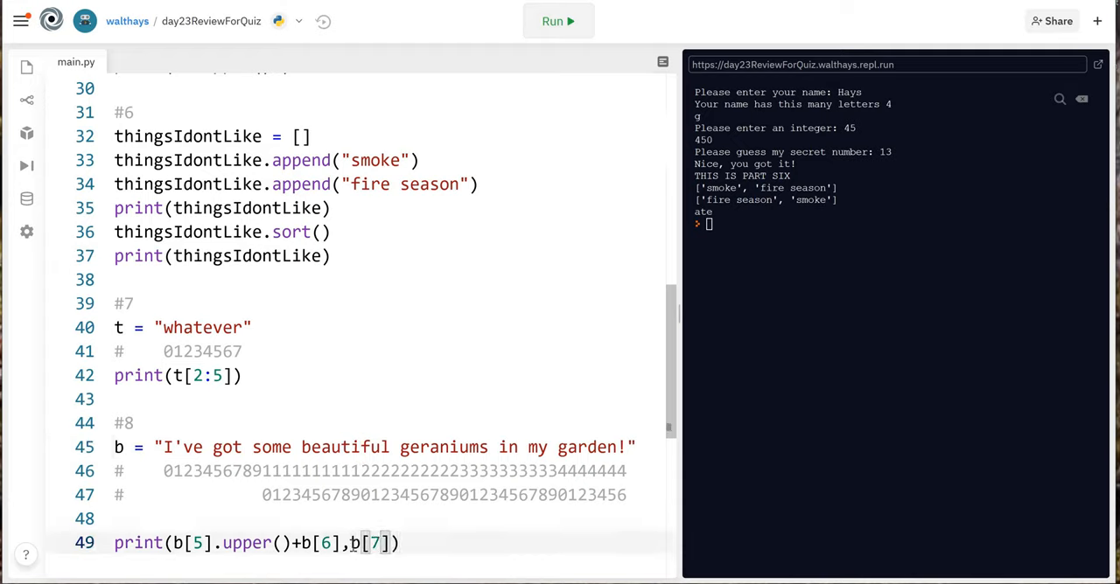
type(".")
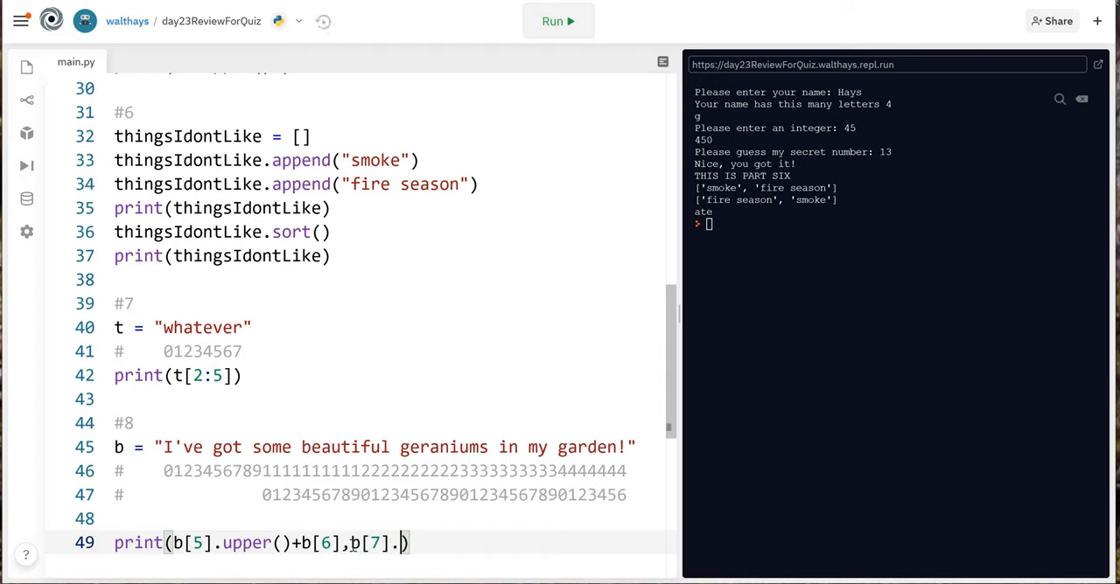
type("upper*(")
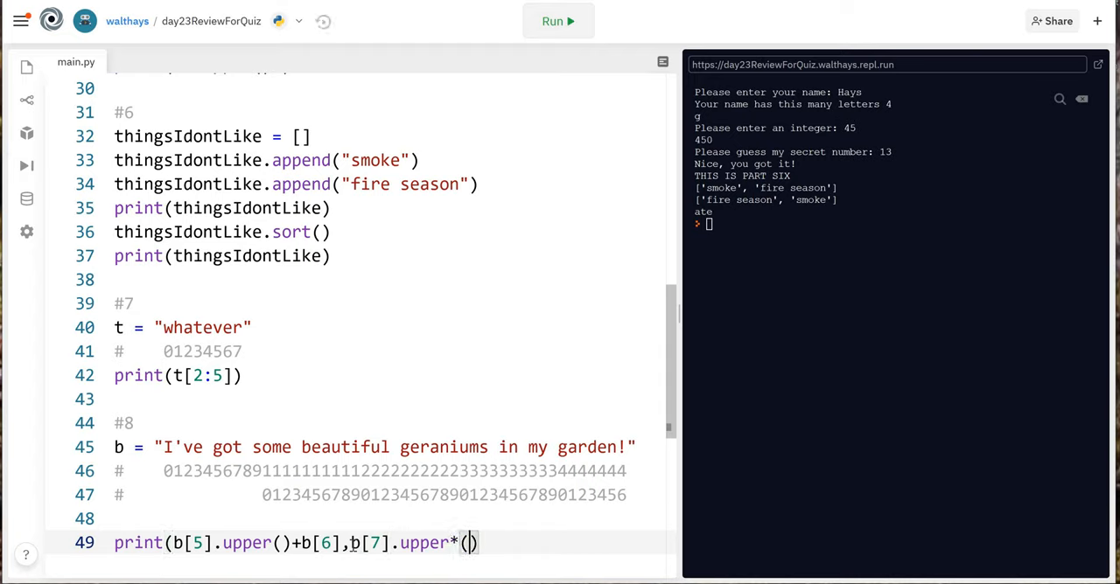
type(")")
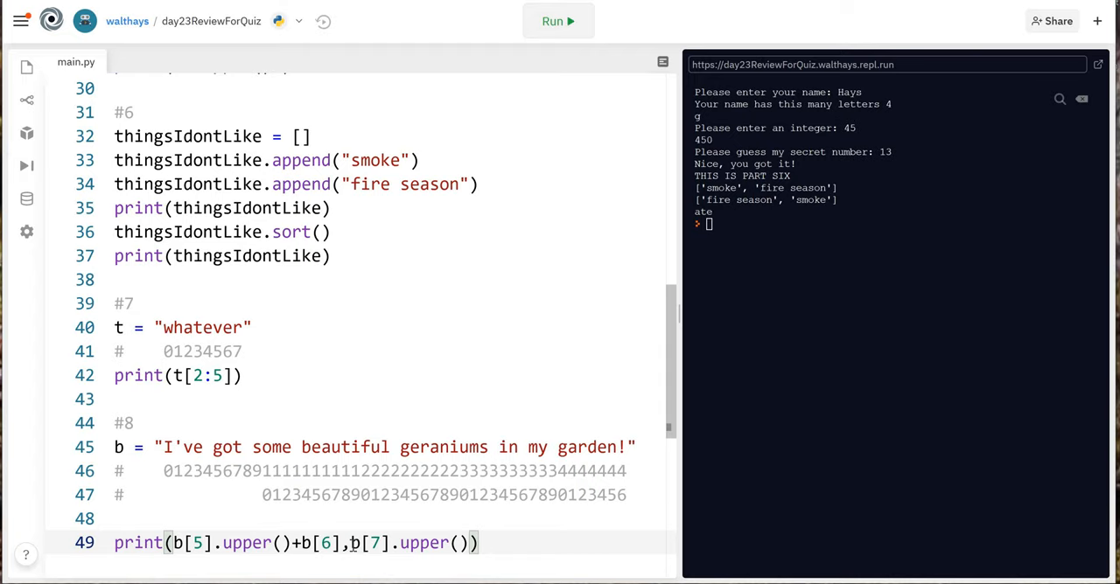
type("+")
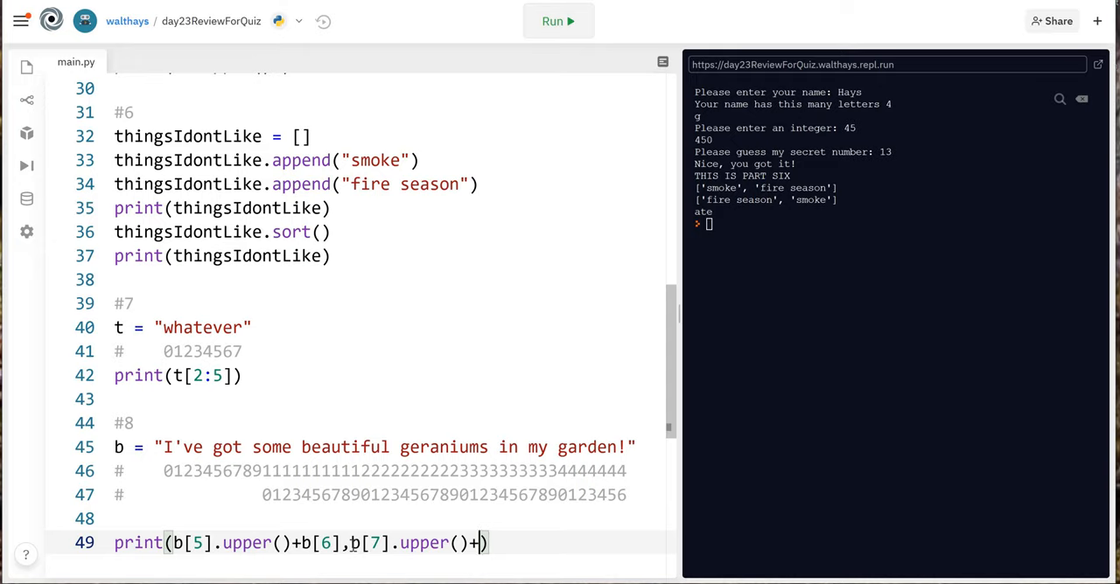
type("b[19]")
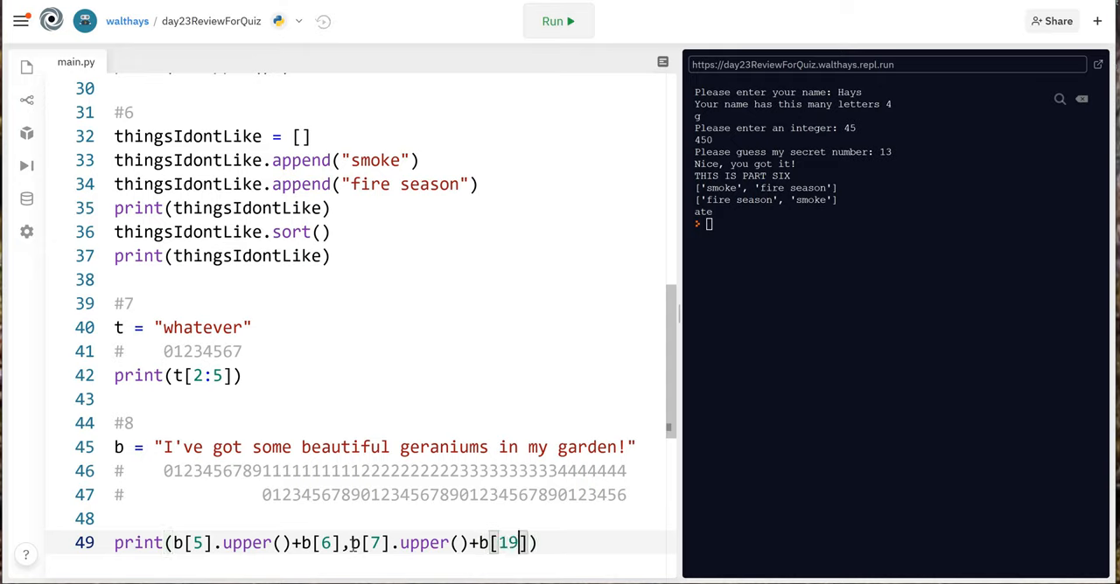
type("+b[24:")
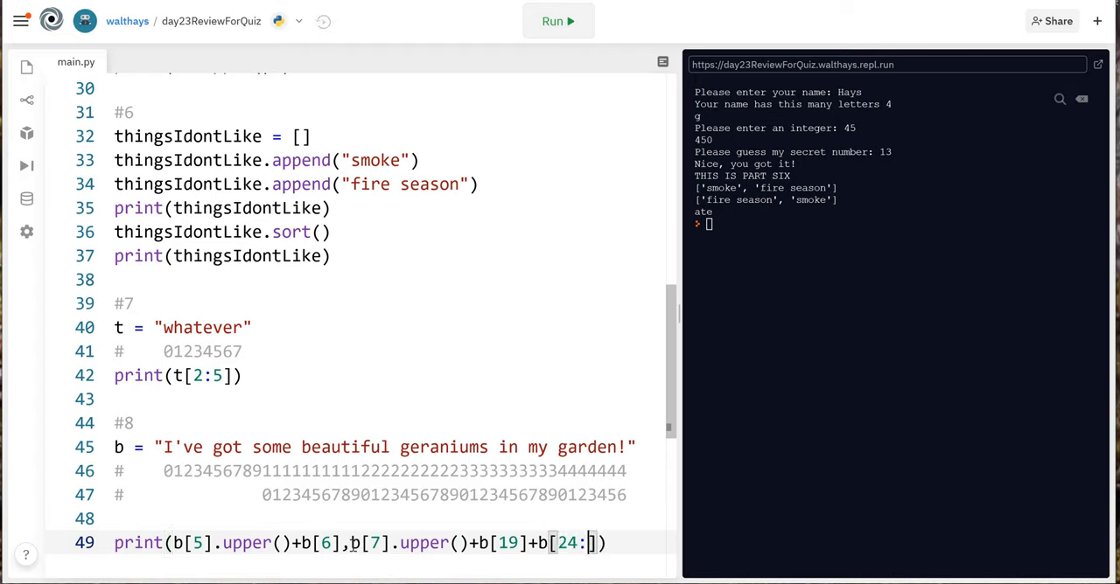
type("27")
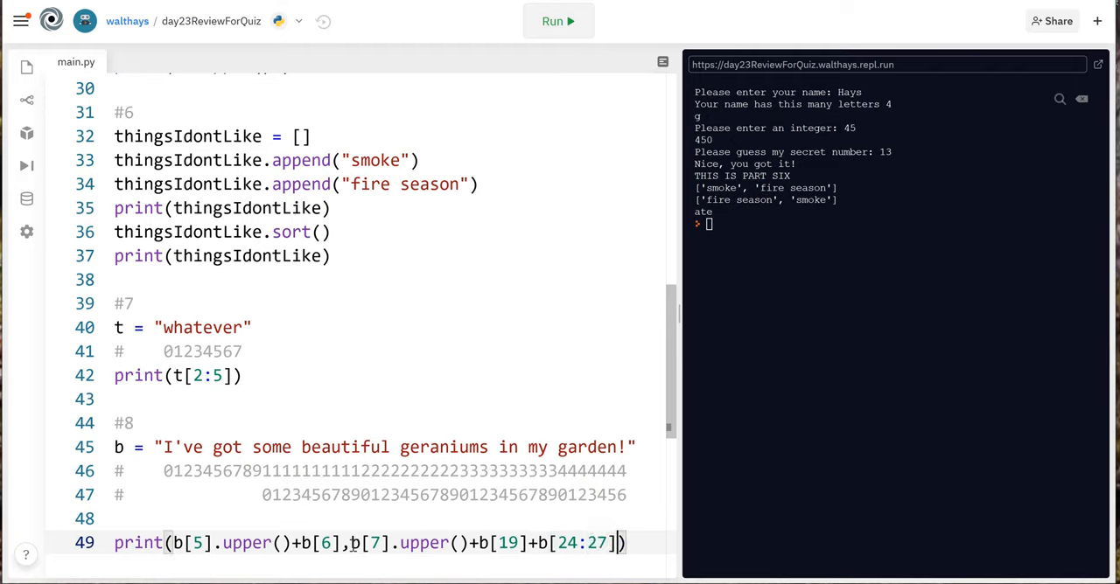
type("+")
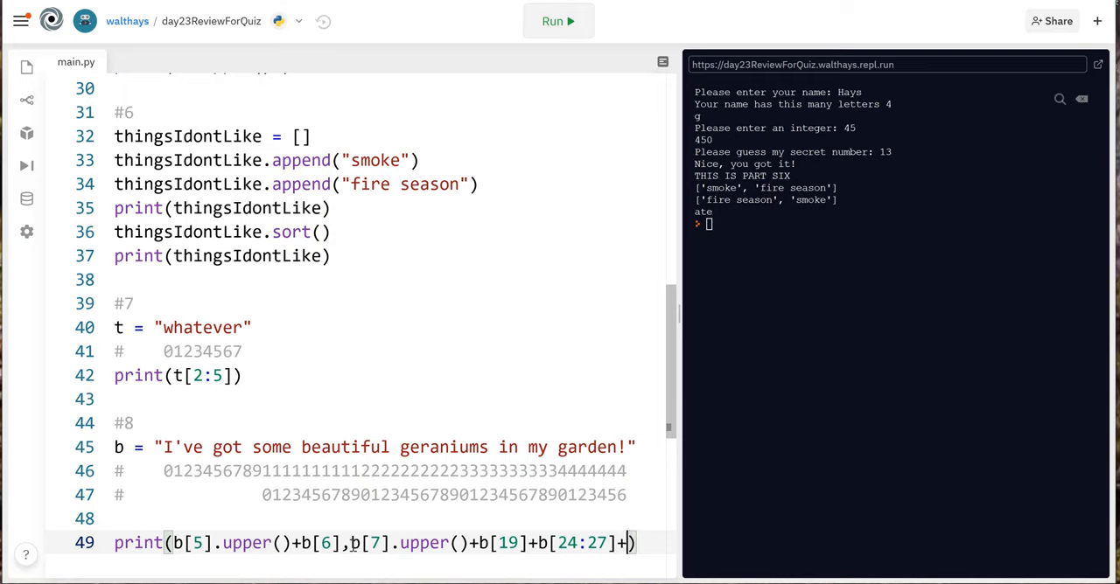
type("[32]")
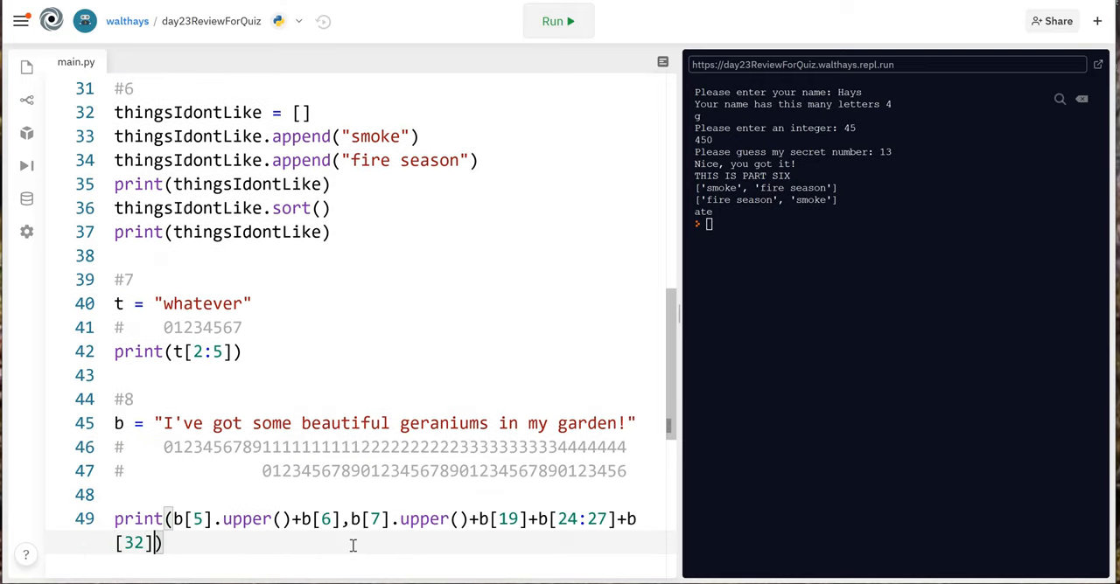
type("+b[")
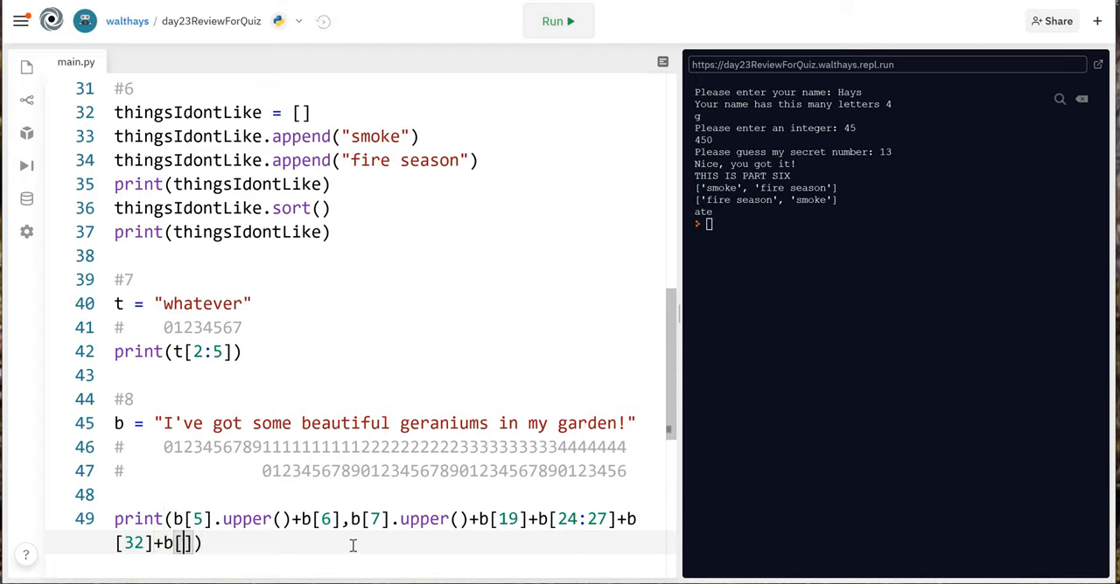
Step: Finish the print with b[46] and run the script to get "Go Tigers!"
type("46")
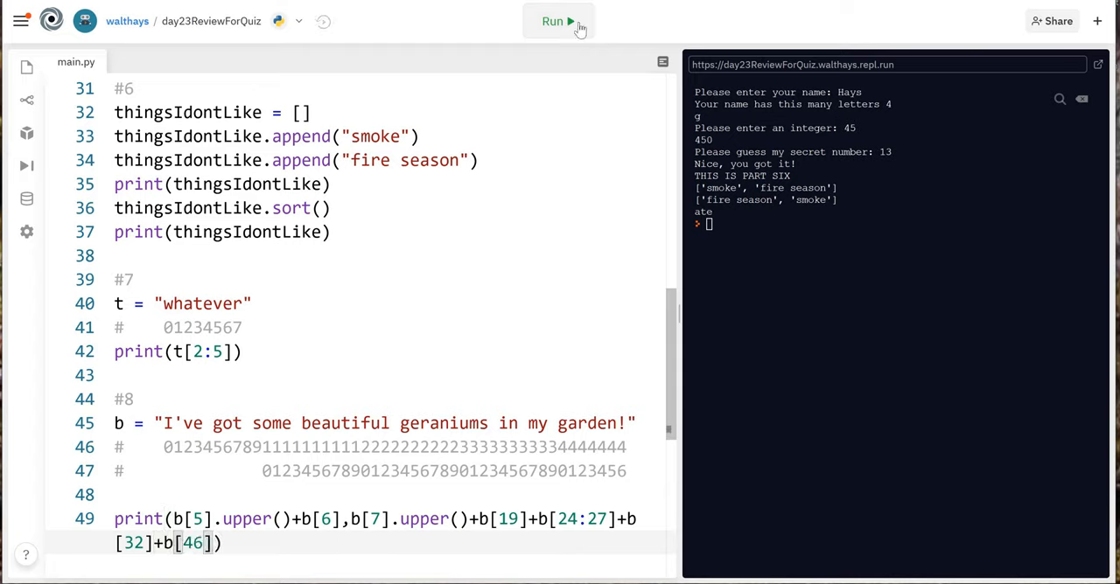
left_click(555, 21)
type("#9")
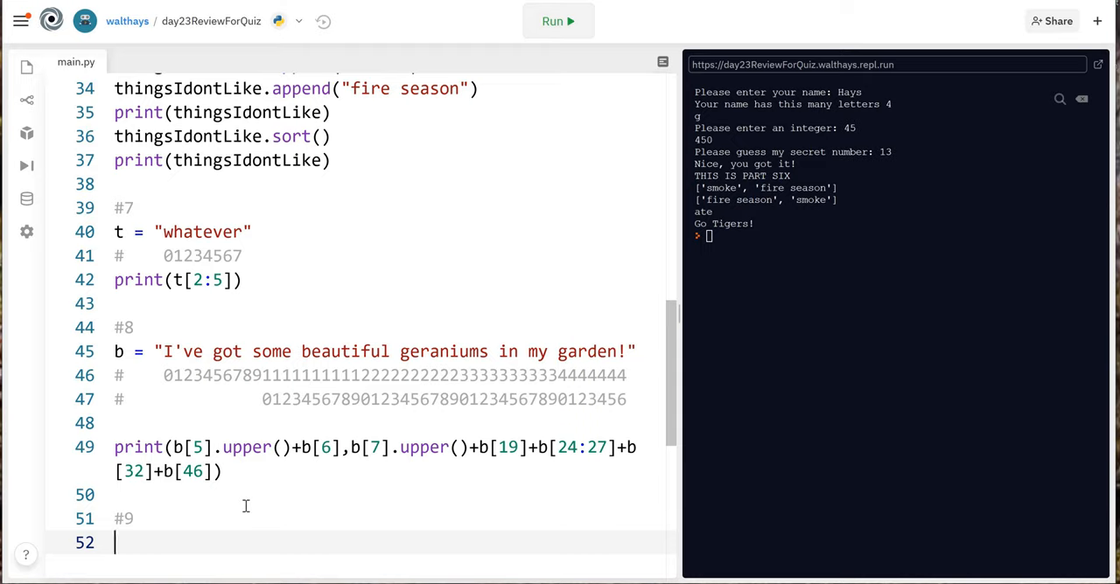
Step: Write a loop from x=1 while x<7, incrementing x, with an if x%2==1: check
type("x=1")
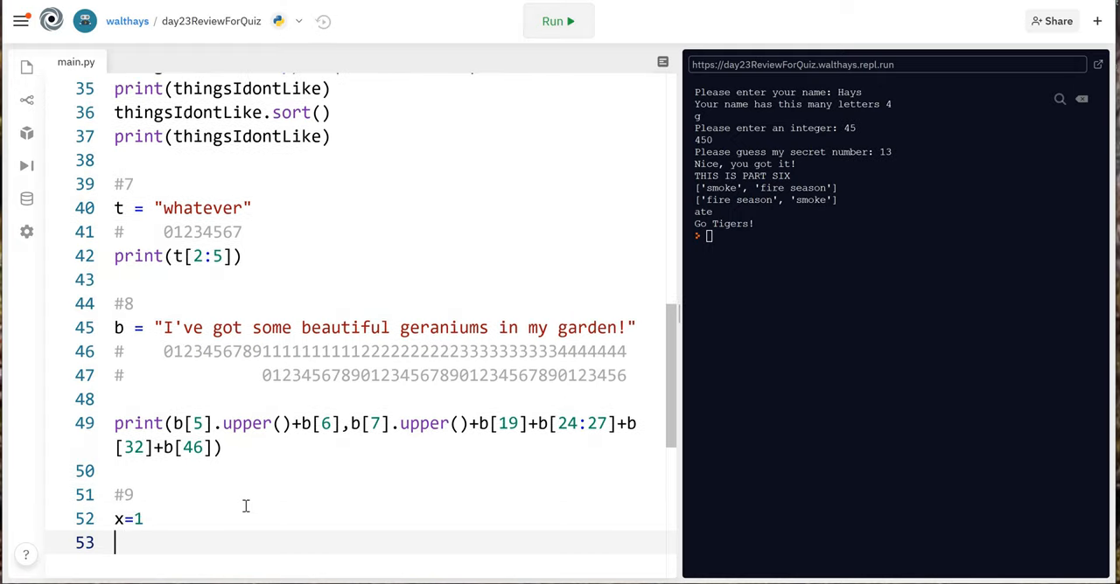
type("while x<")
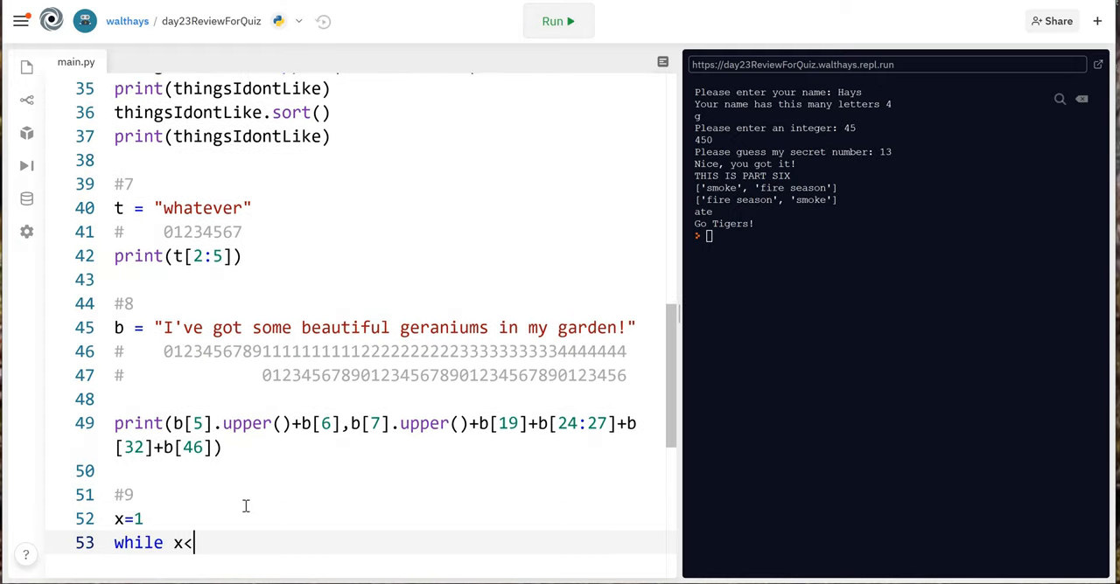
type("7:")
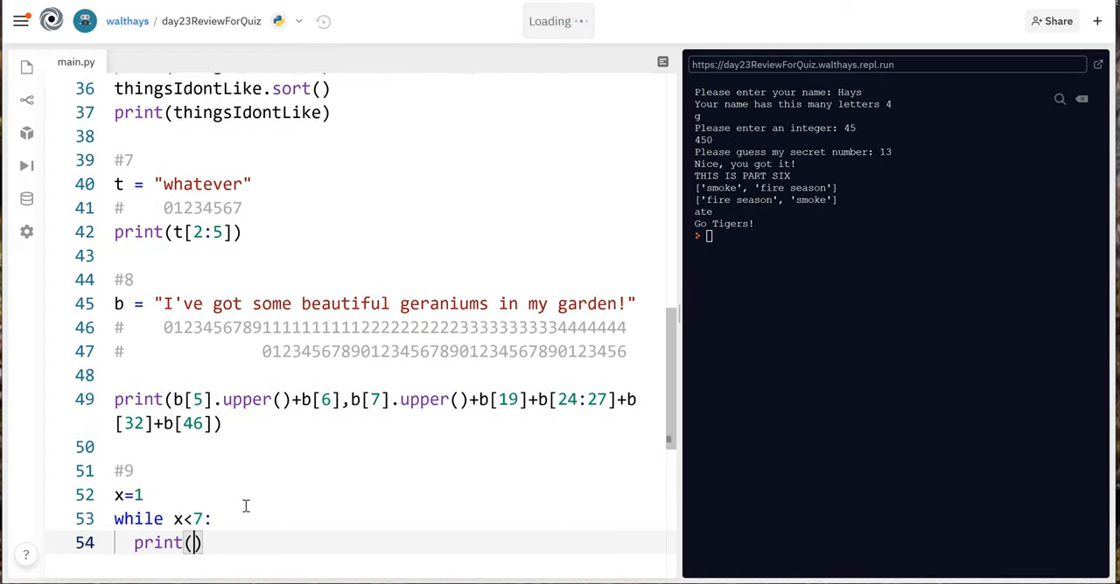
type("x")
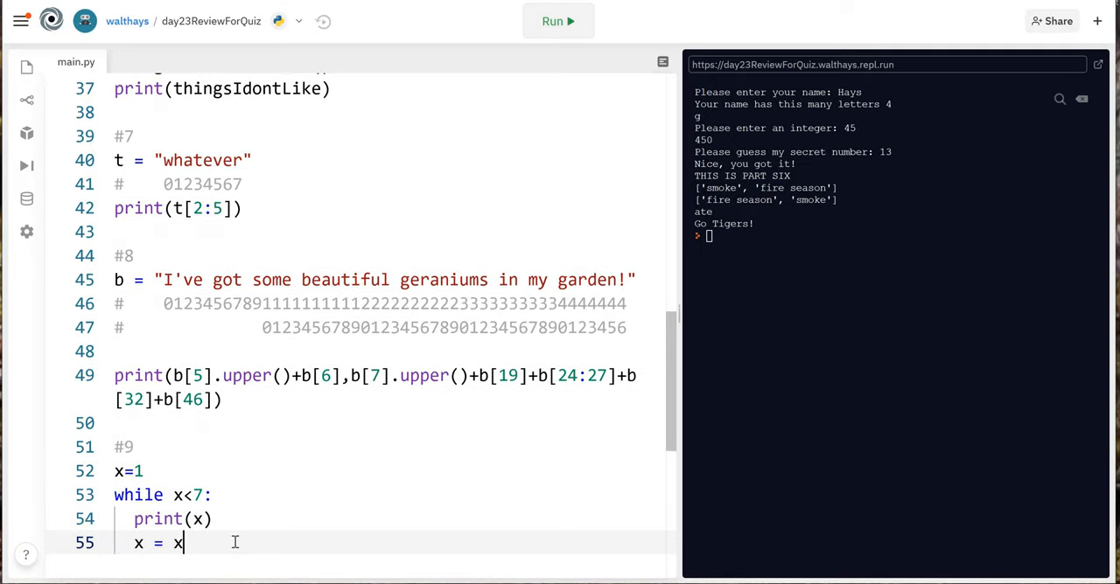
type("+1")
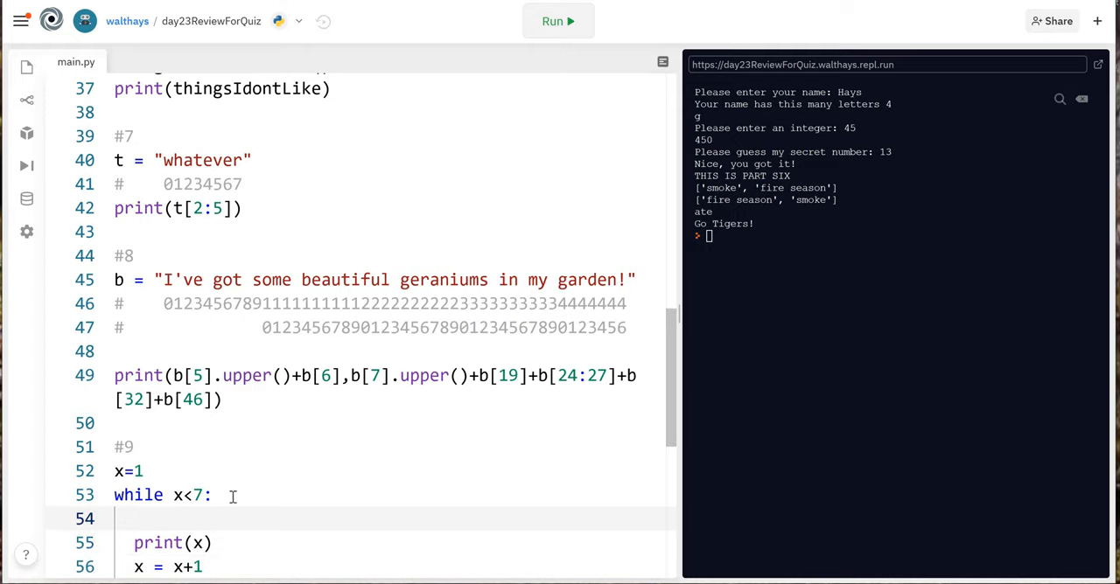
type("if x")
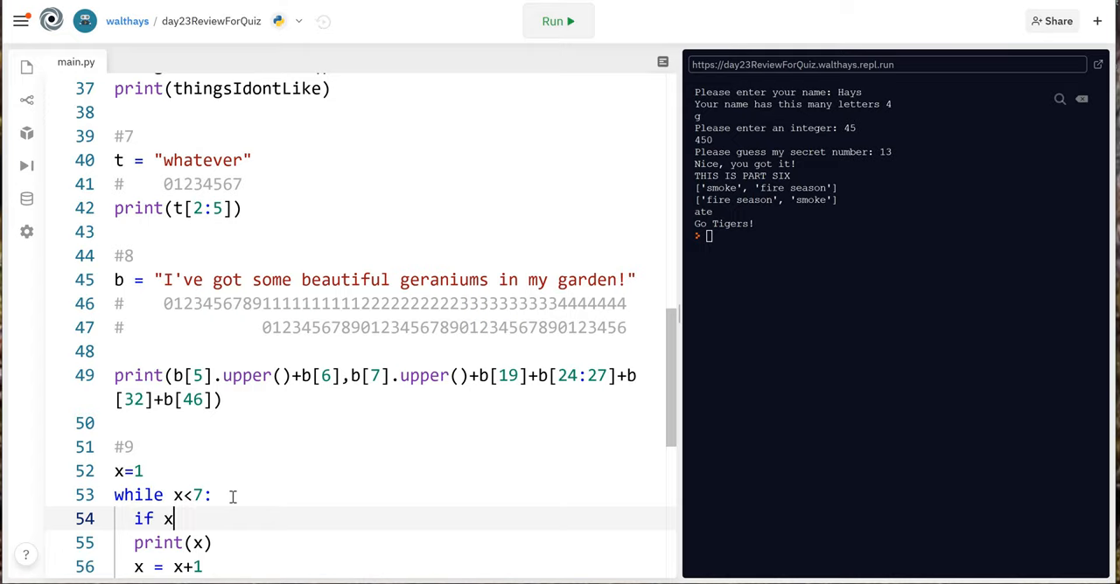
type("%2=")
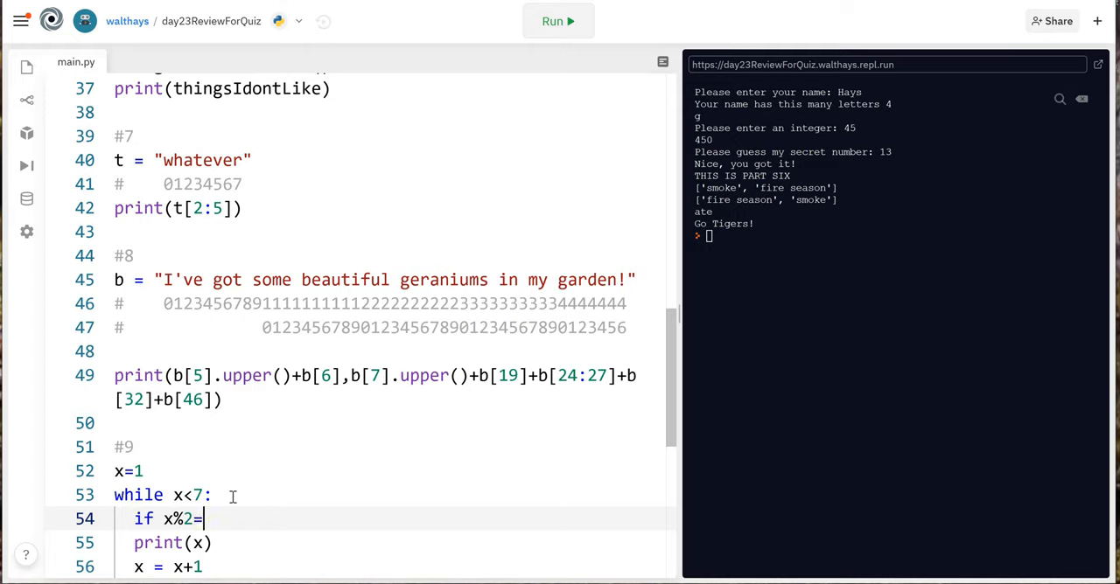
type("=1:")
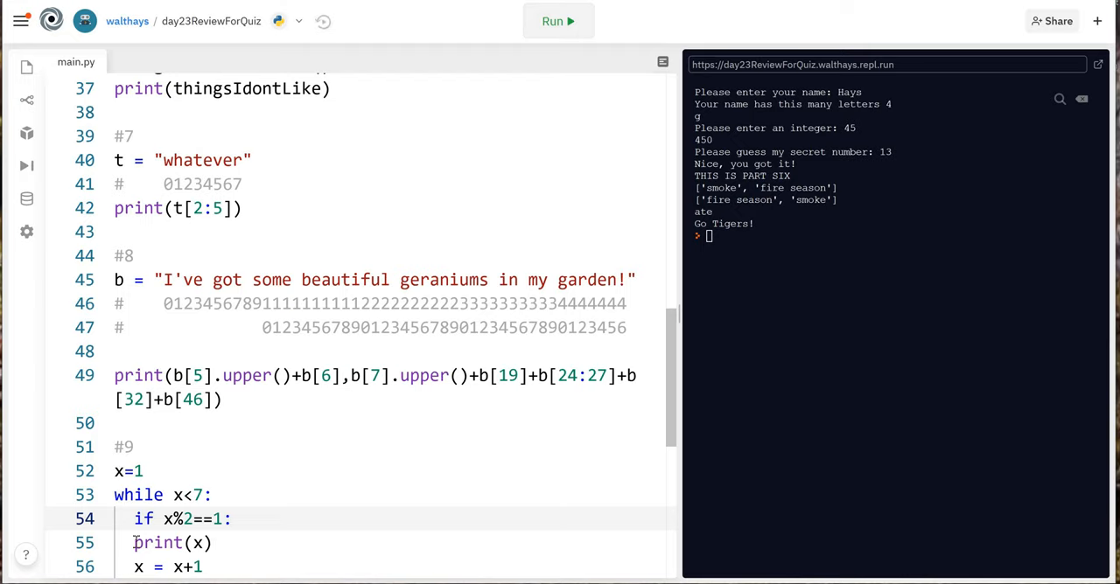
Step: Print x with "is odd", and add an else branch printing "is even"
left_click(235, 542)
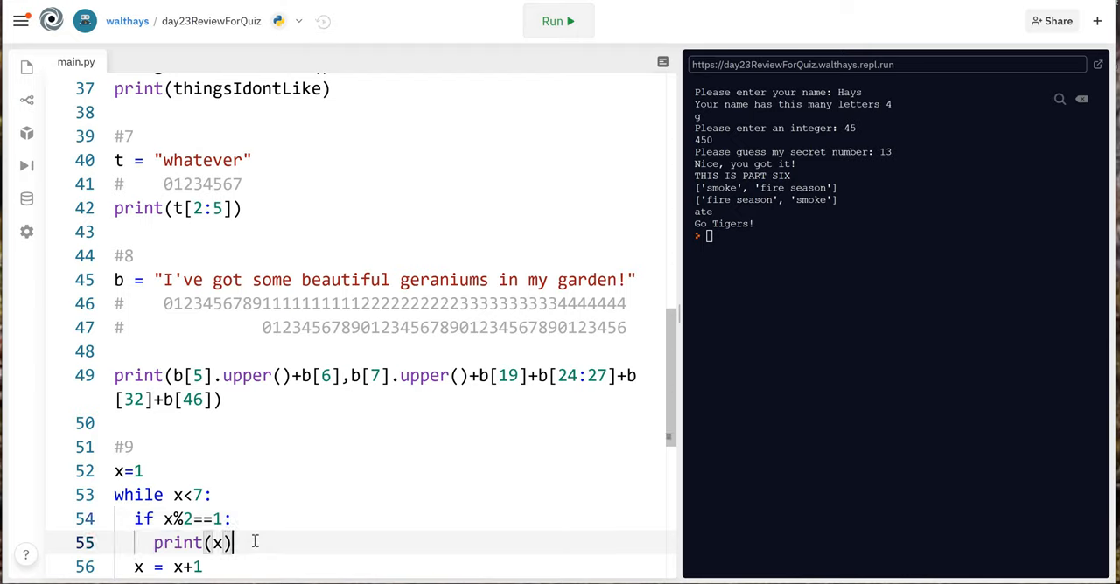
type(",\"is od")
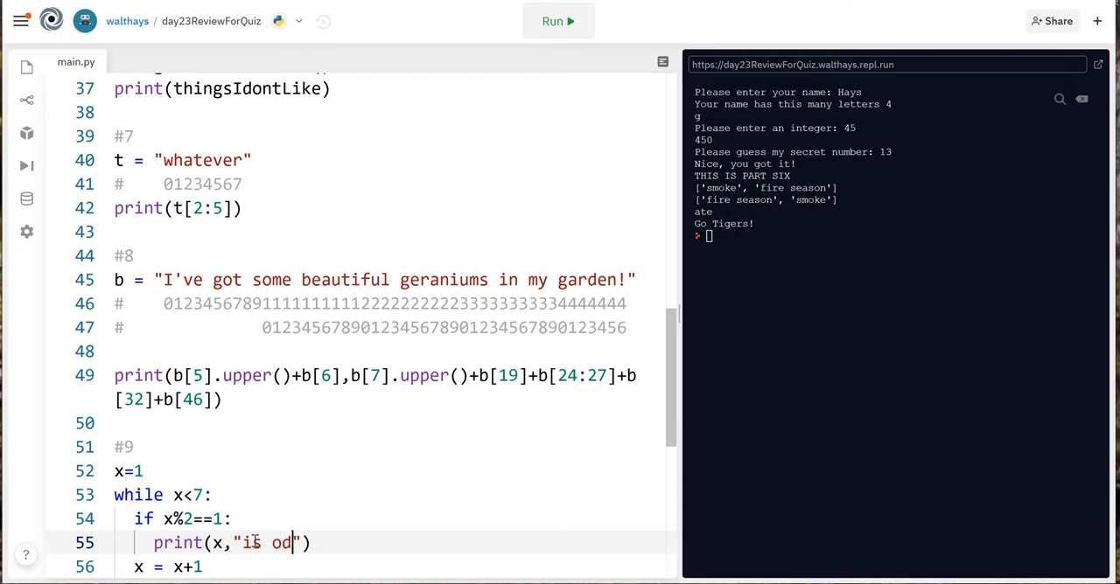
left_click(232, 519)
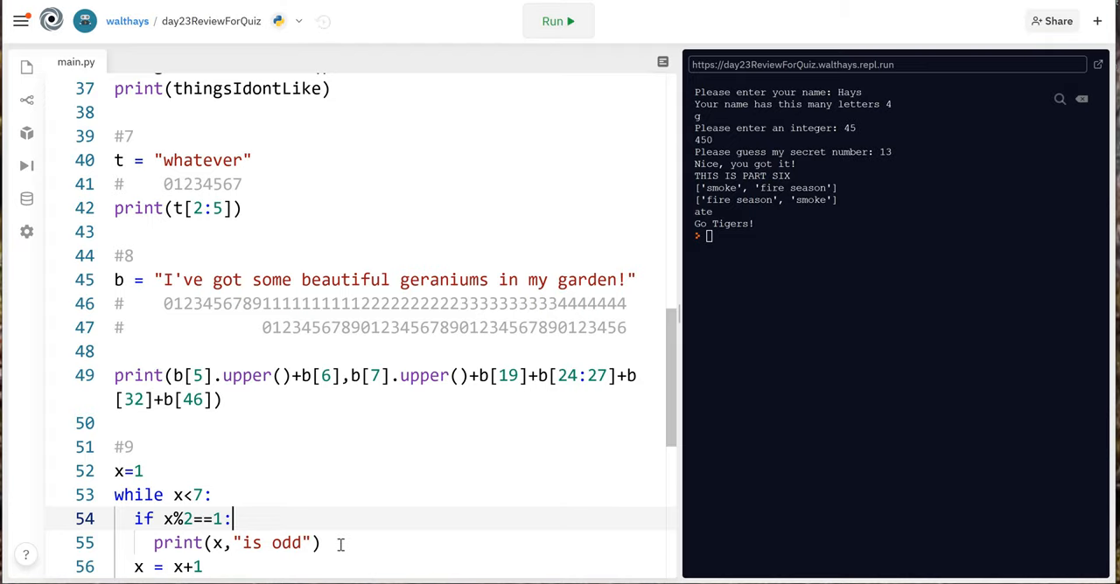
type("el")
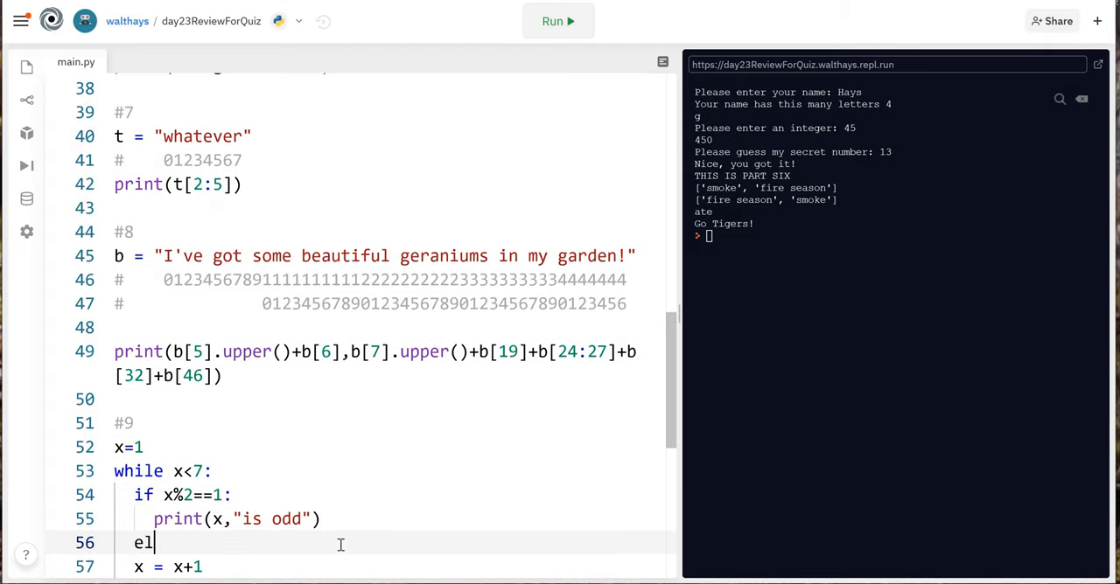
type("se:")
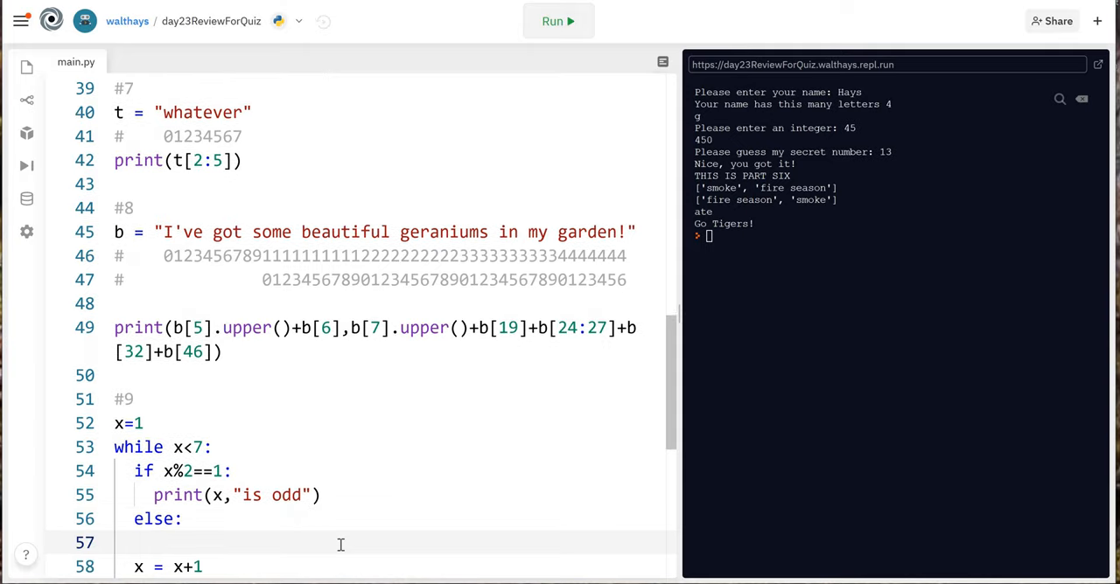
mouse_move(330, 475)
type("print(x,\"is odd")
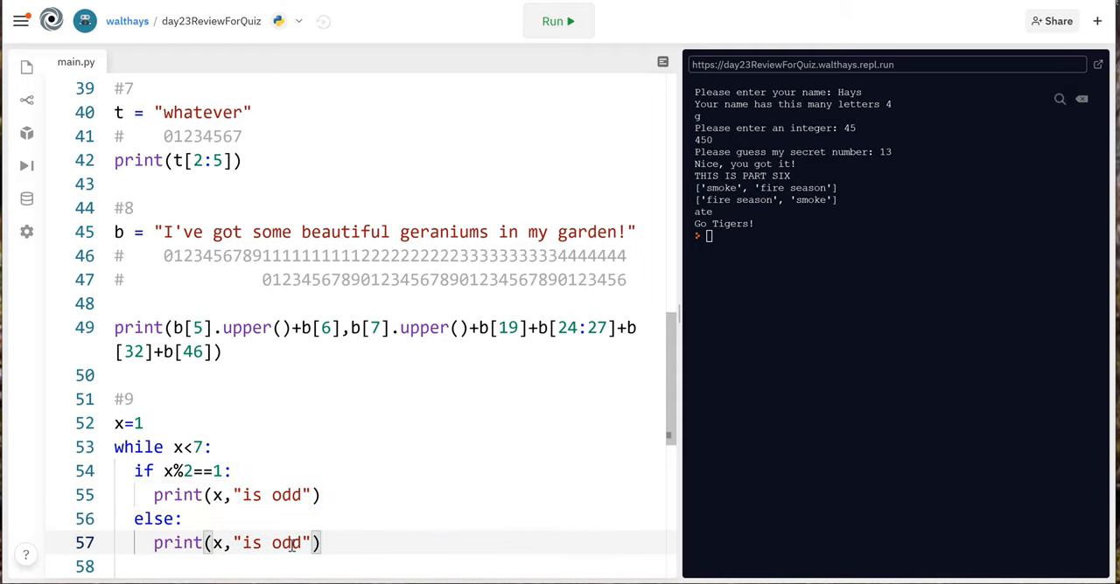
type("evn")
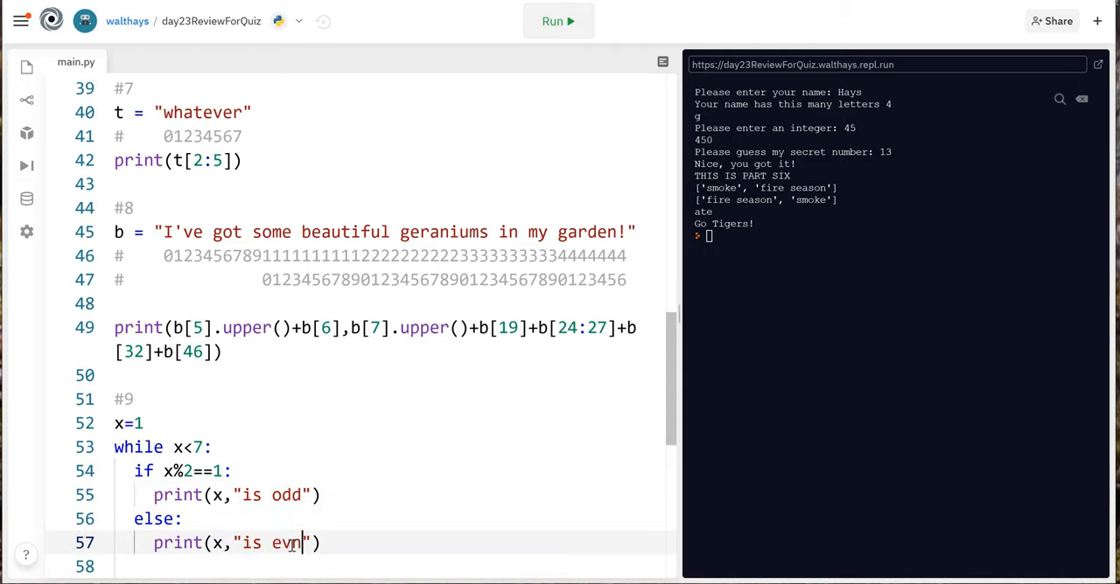
type("e")
left_click(389, 567)
type("x = x+1")
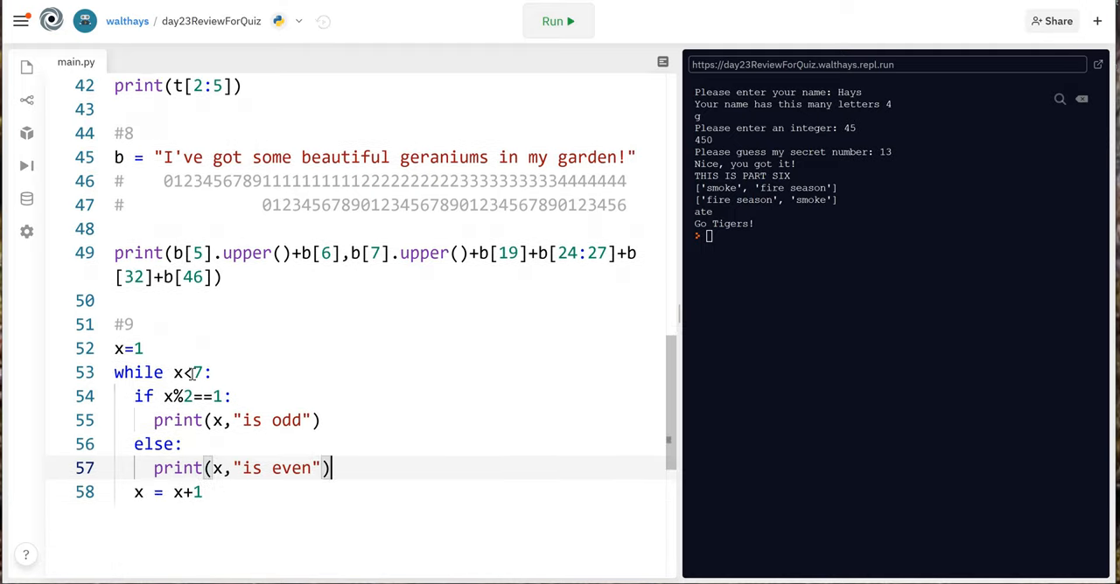
Step: Run the script answering 13, confirming 1–6 labelled odd or even, then add blank lines
left_click(557, 21)
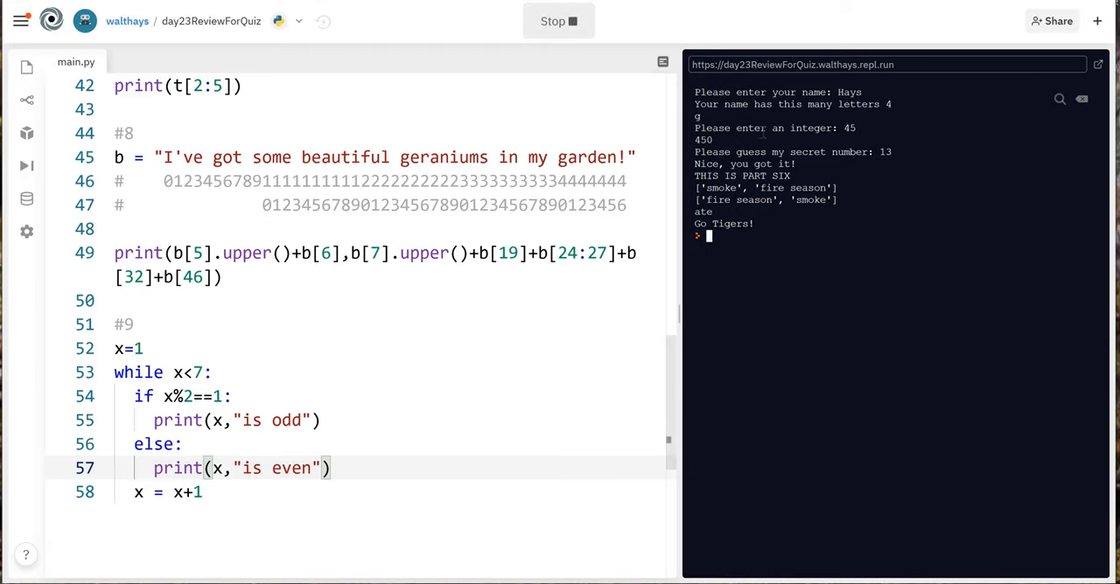
left_click(558, 21)
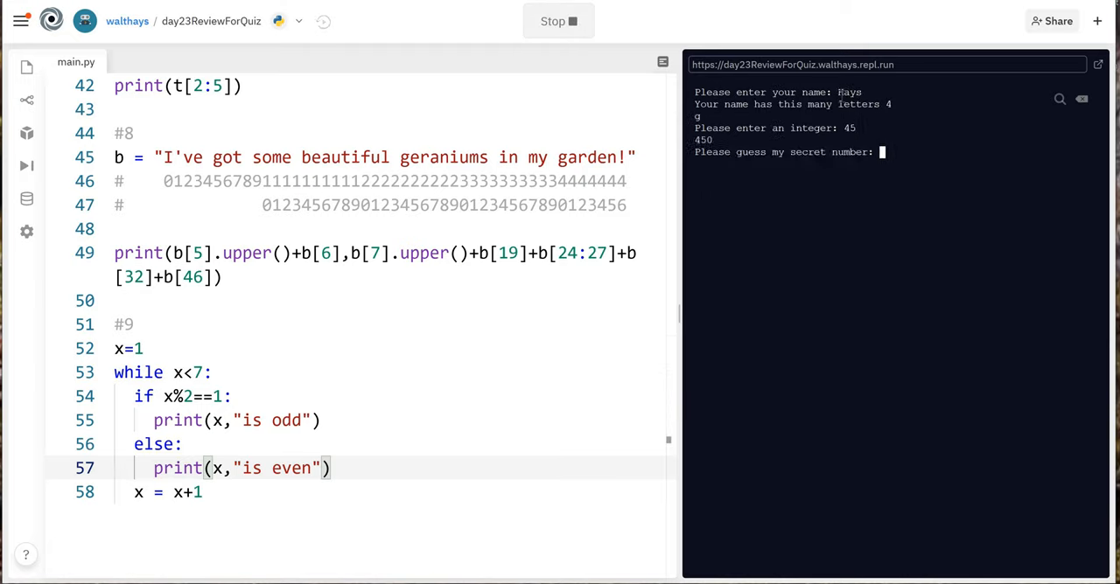
type("13")
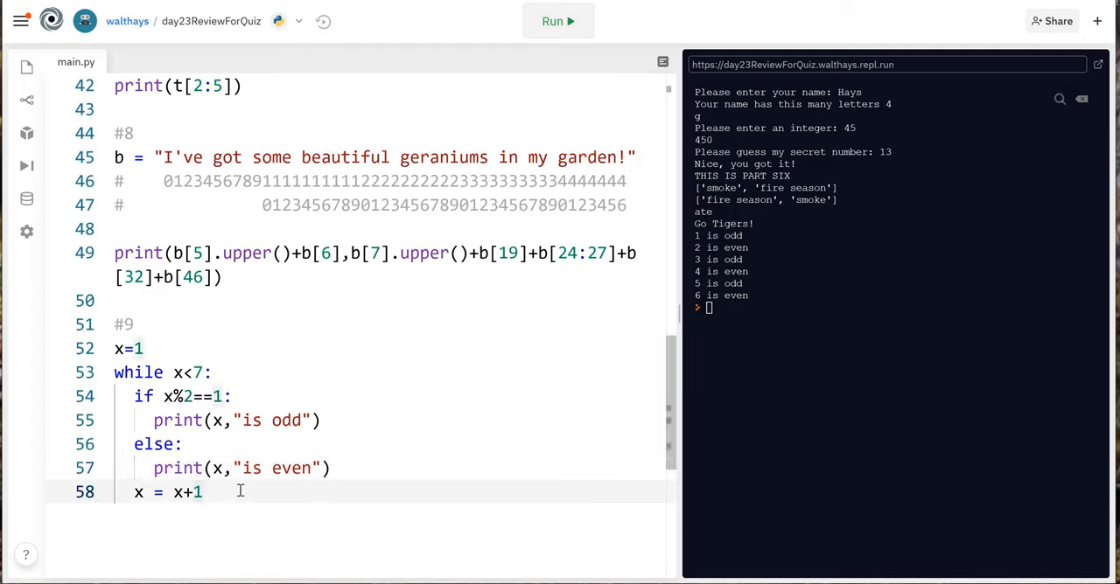
key("Enter")
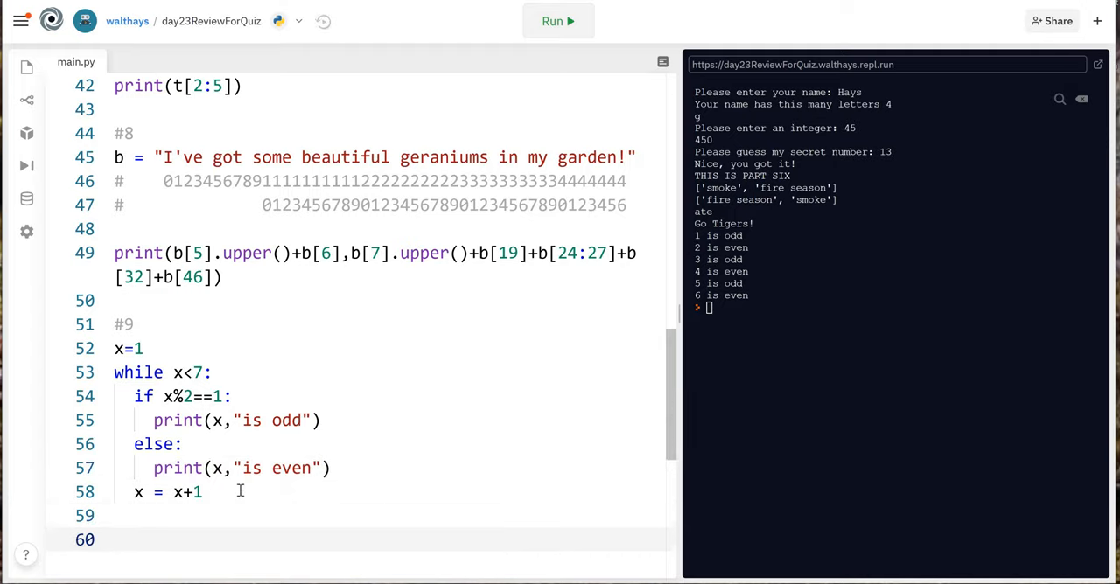
Step: Start section #10 reading an integer n with int(input()) from a number prompt
type("#10")
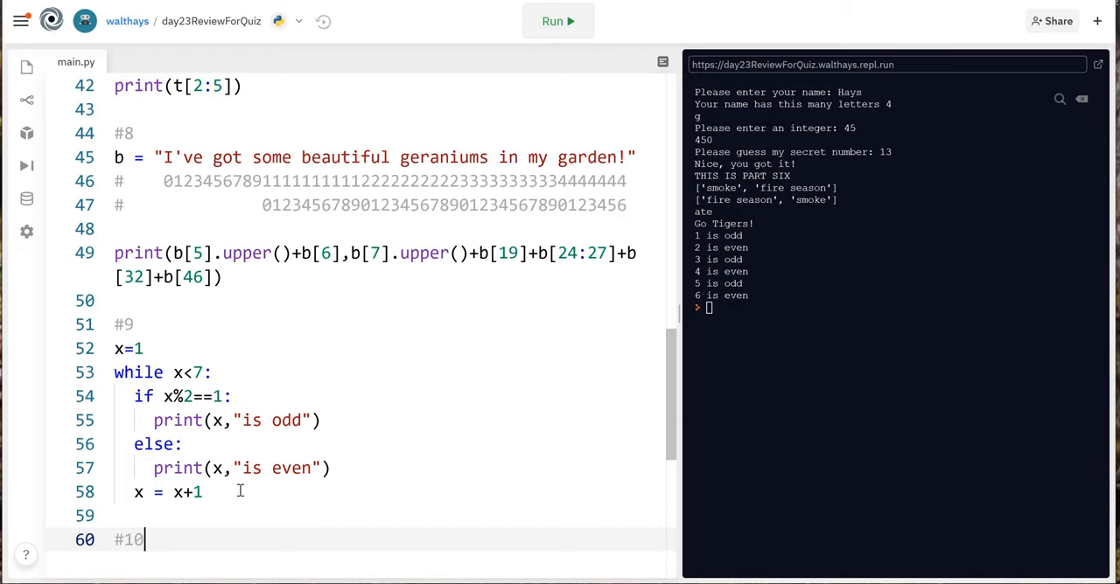
type("n")
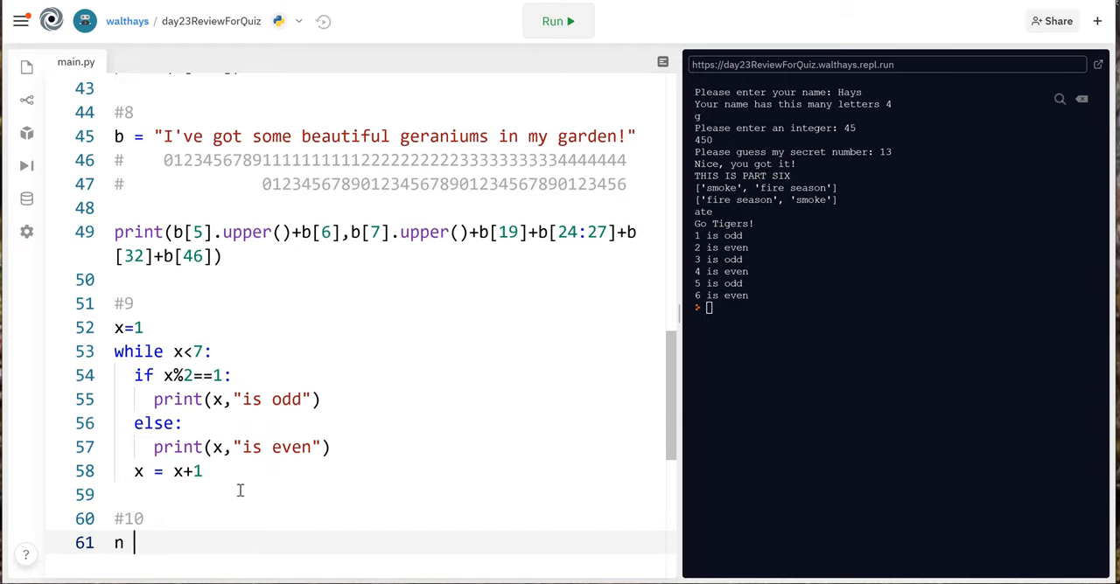
type("= int()")
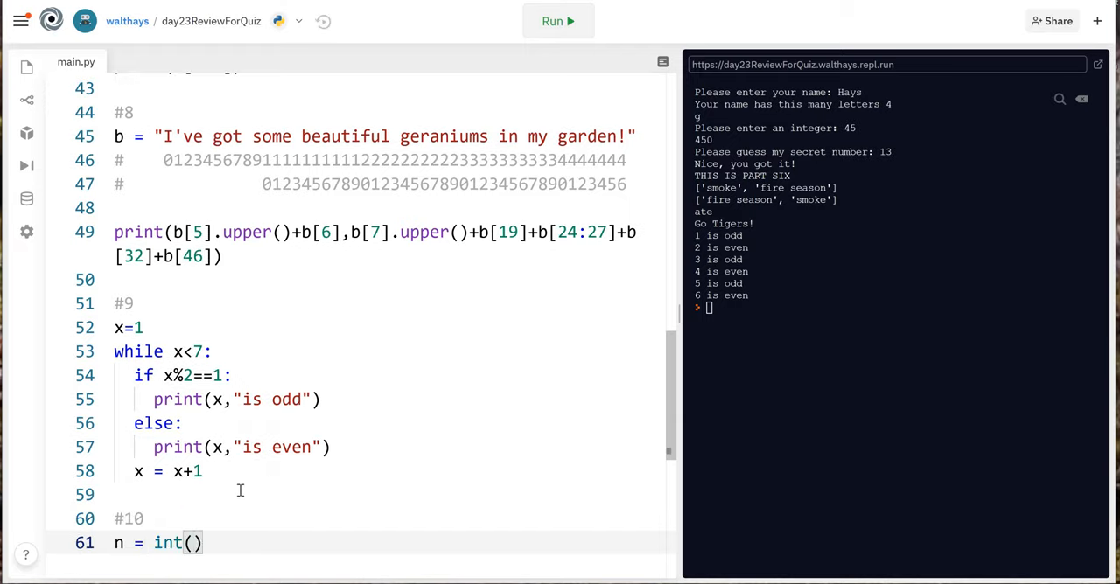
type("input(\"Please enter a number")
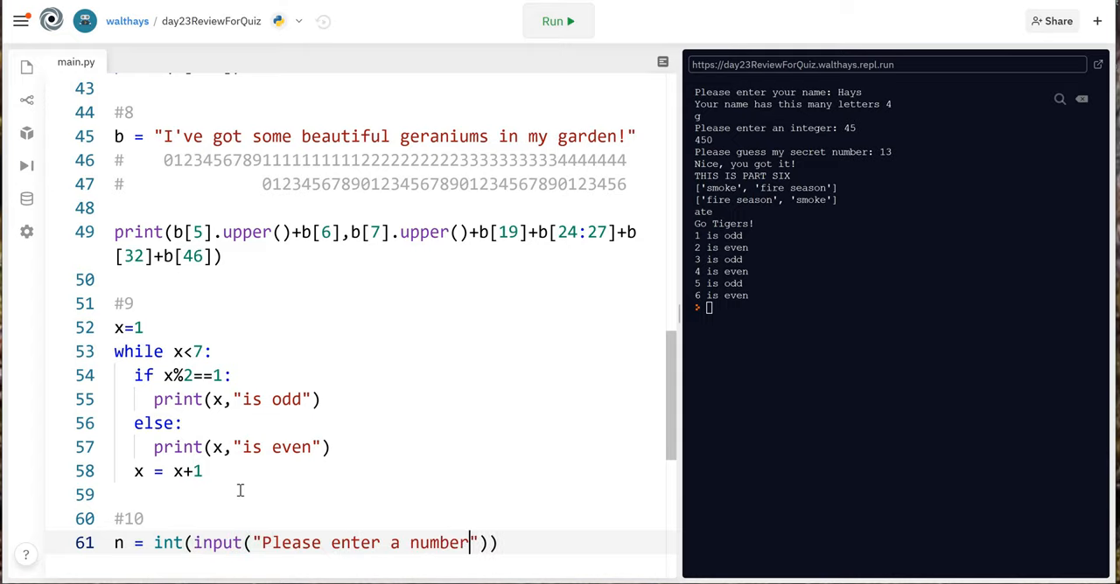
type(":")
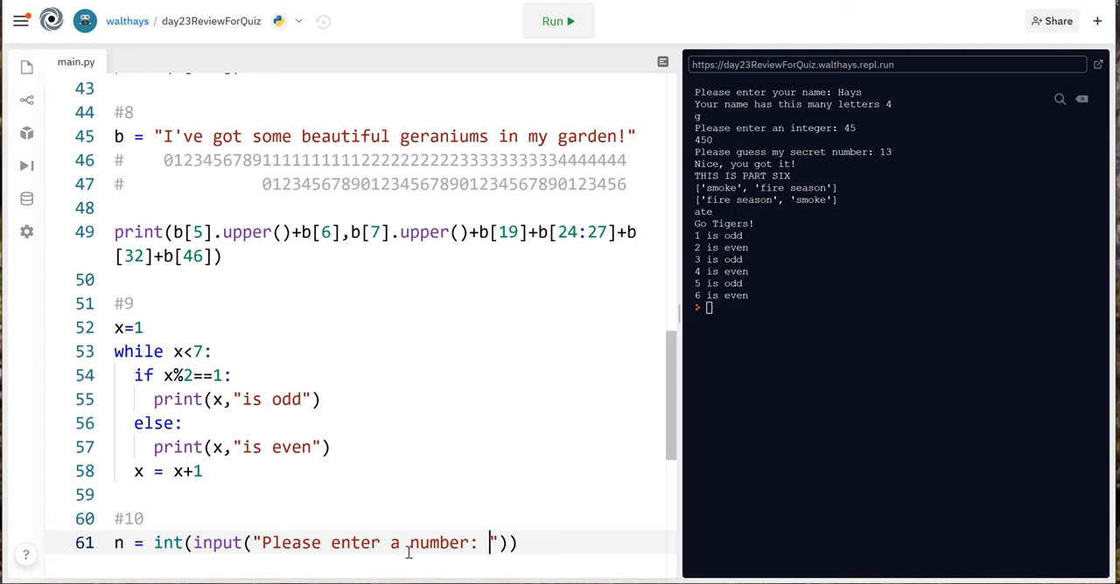
double_click(439, 542)
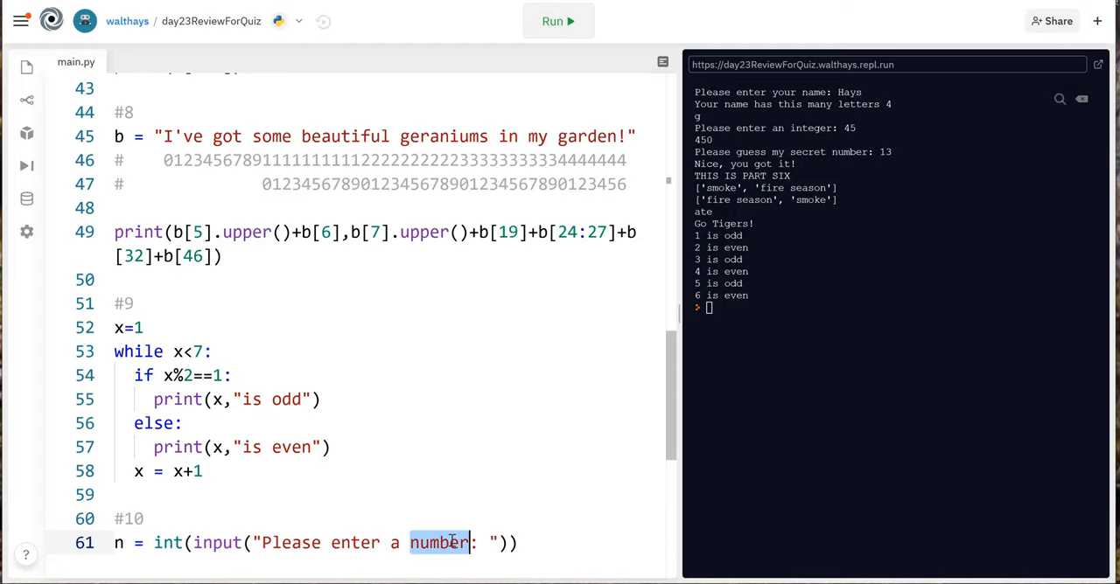
left_click(547, 542)
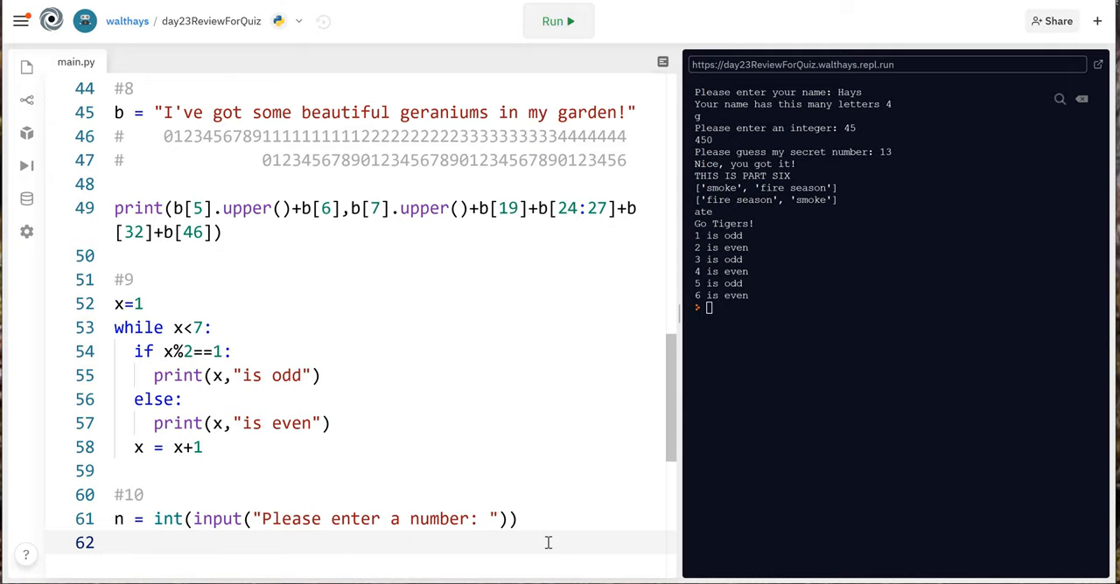
Step: Add if n>0 / elif n<0 / else prints for positive, negative and zero, then type #11
type("if n>0:")
type("print(\"")
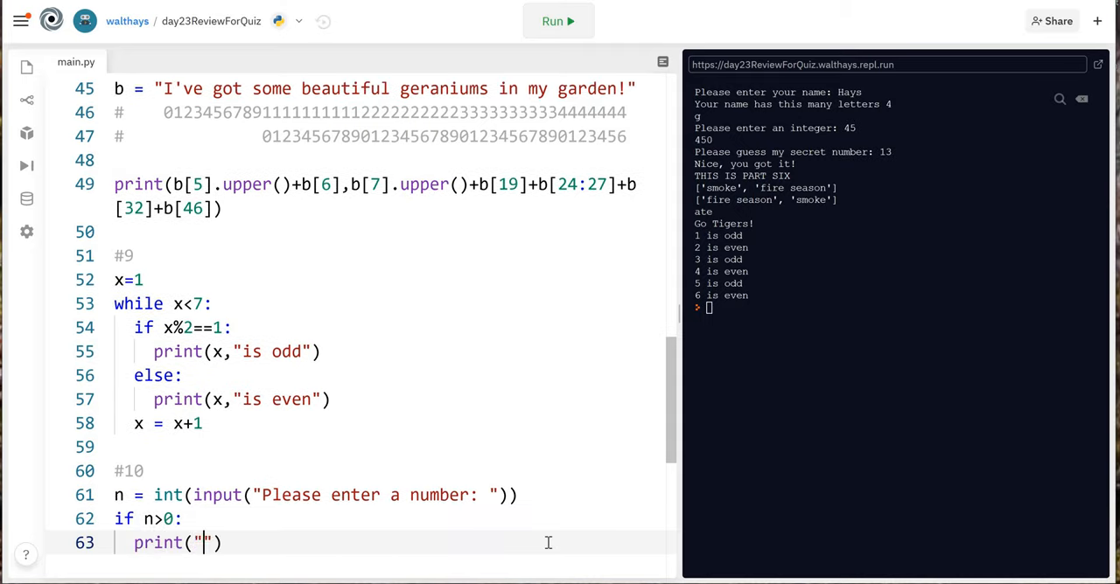
type("n,\"is")
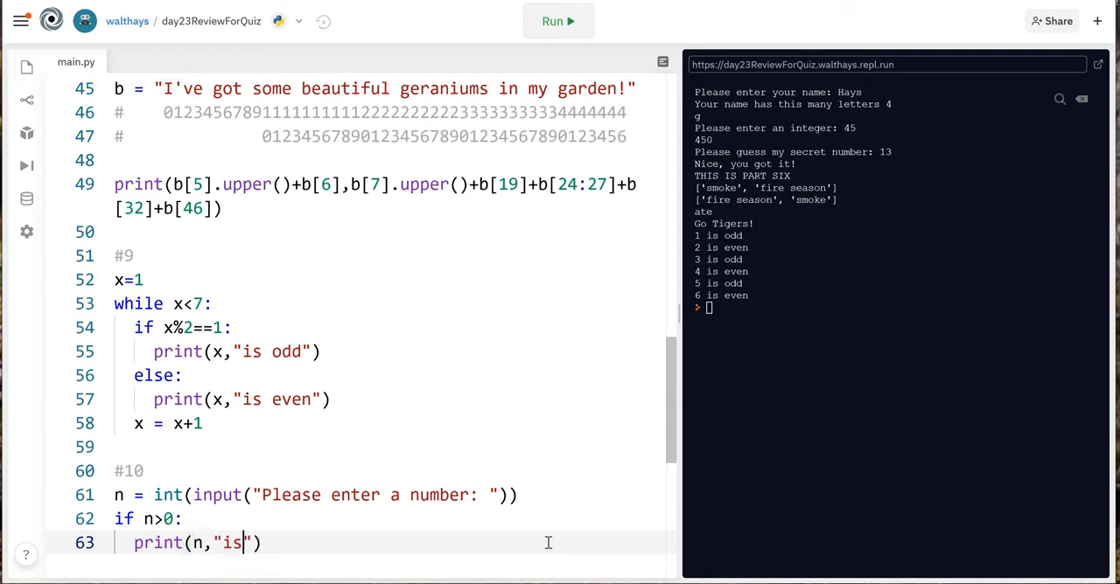
type("positive")
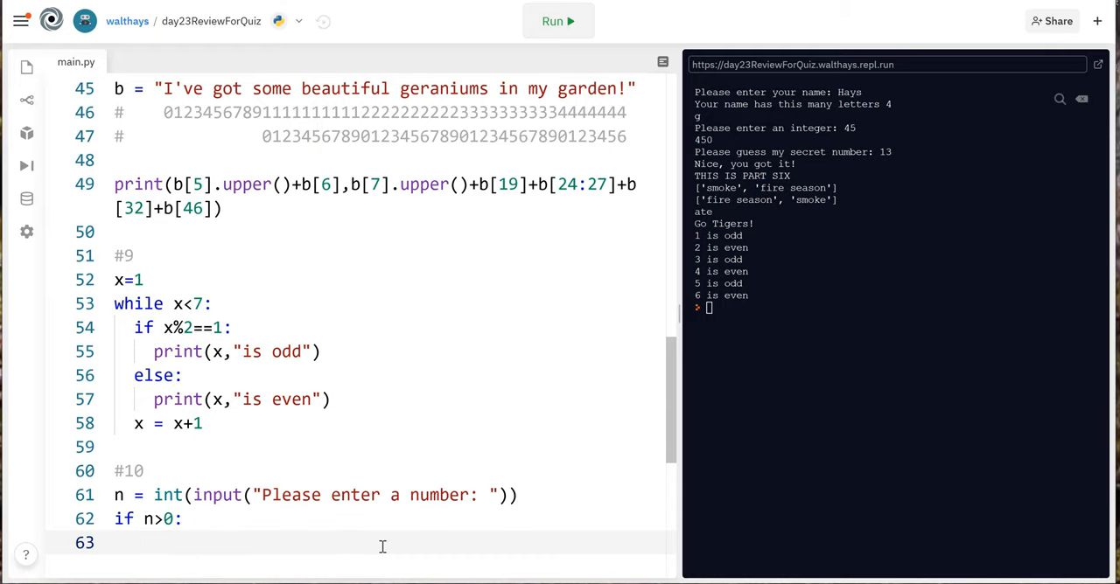
type("print(n,\"is positive\")")
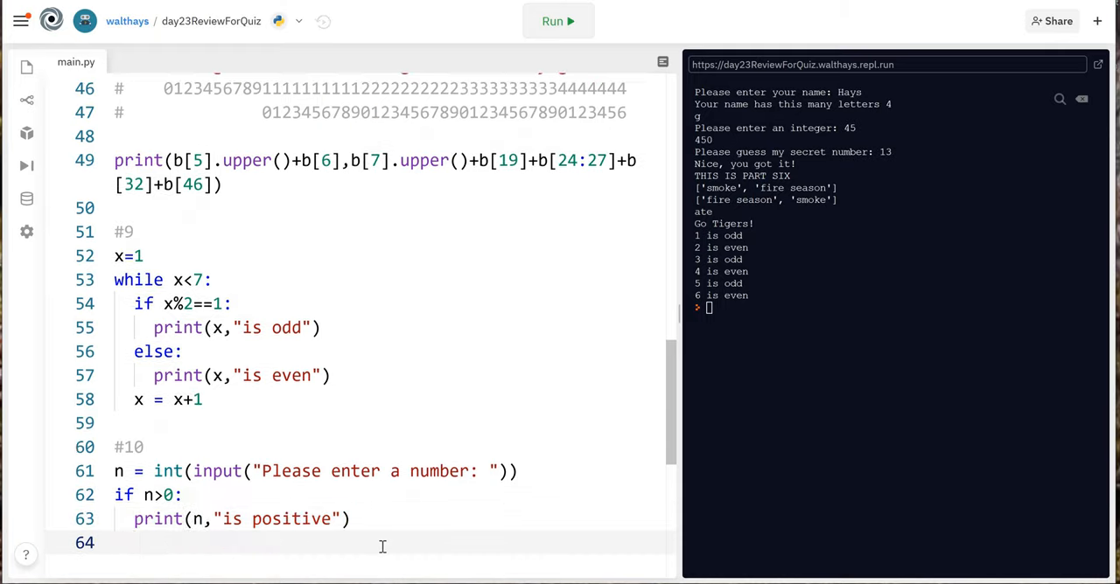
type("elif")
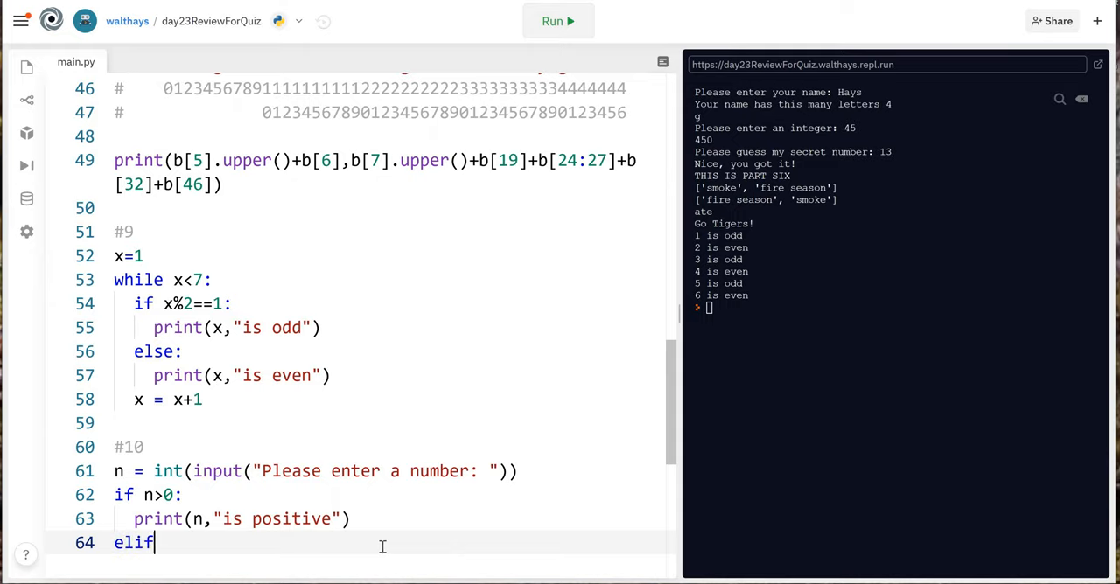
type("n")
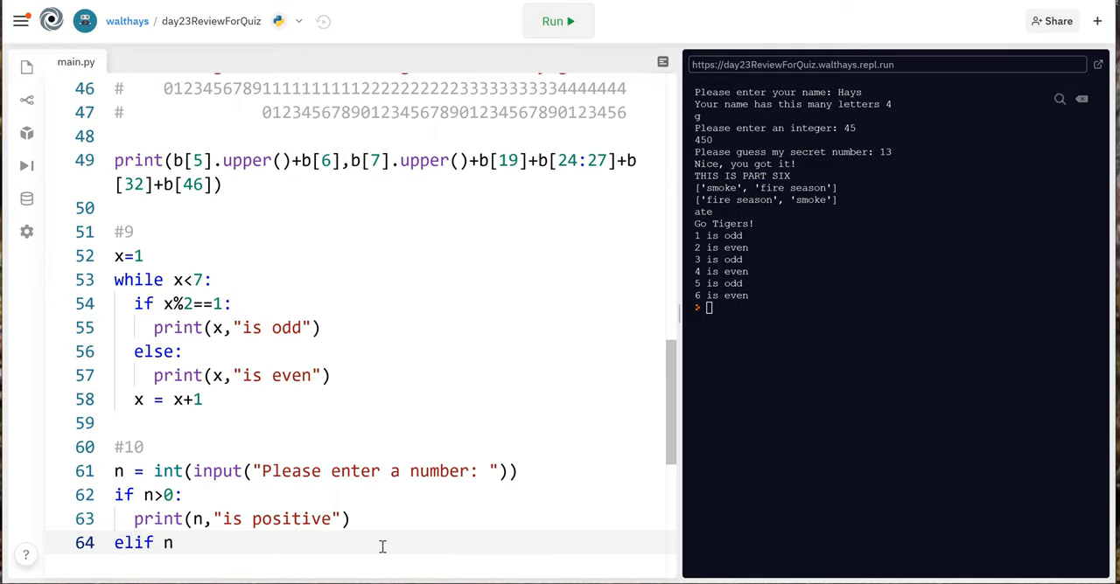
type("<0:")
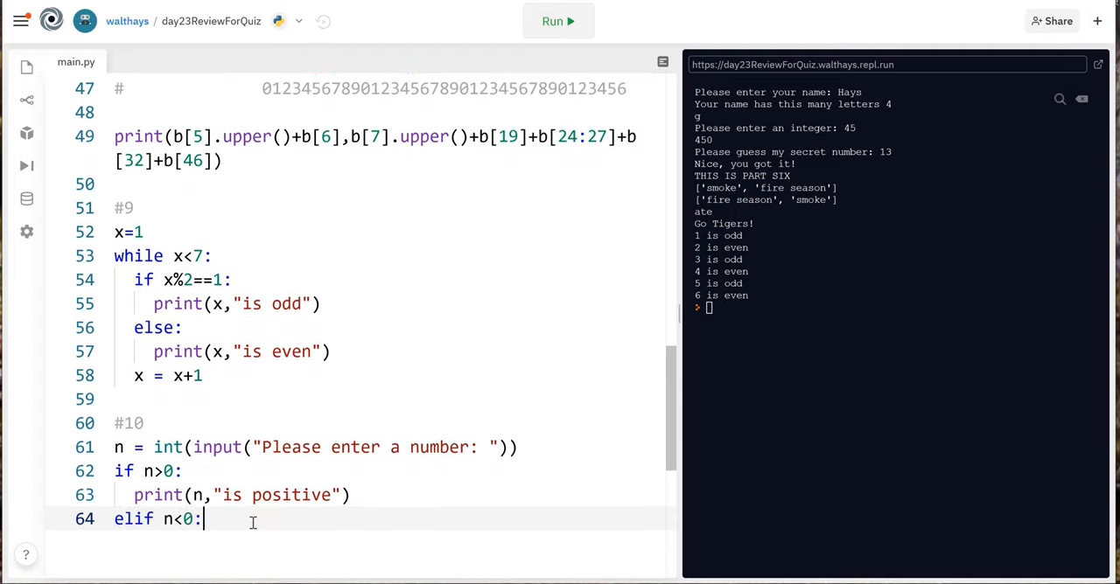
key("Enter")
type("else:")
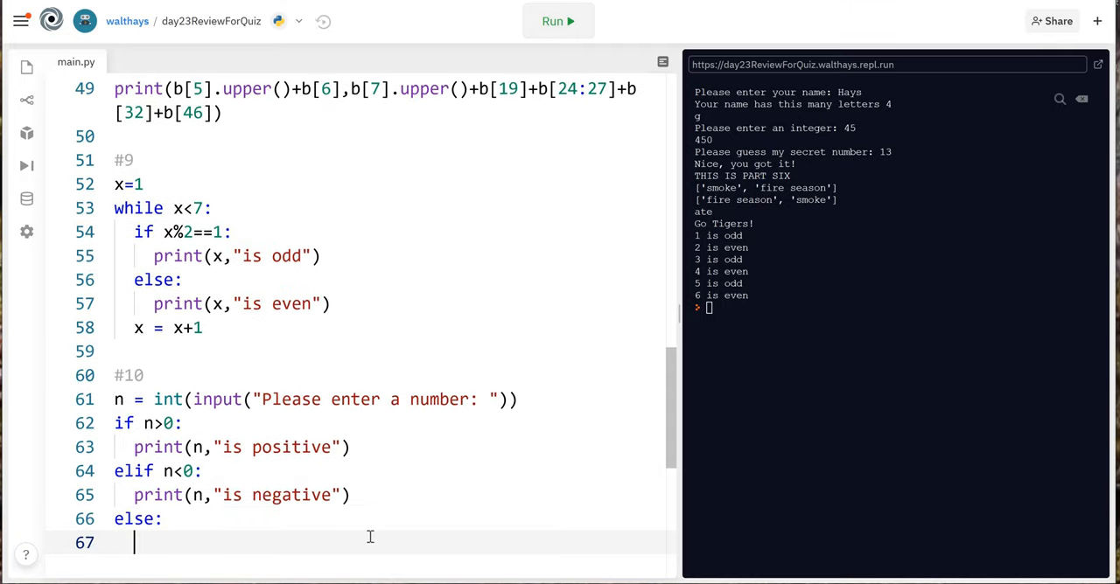
type("print(n,\"is positive")
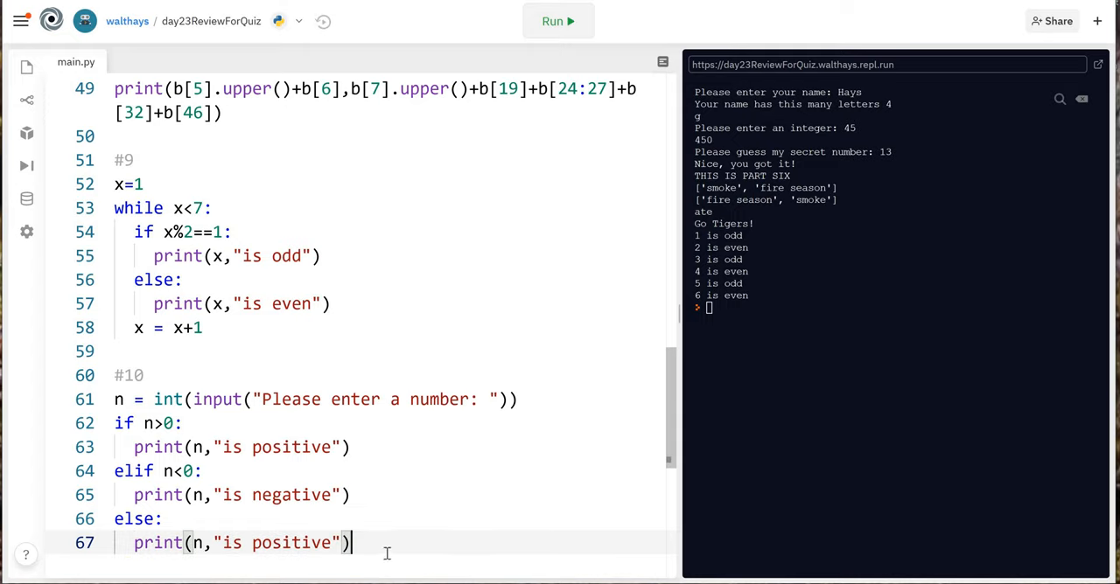
double_click(291, 542)
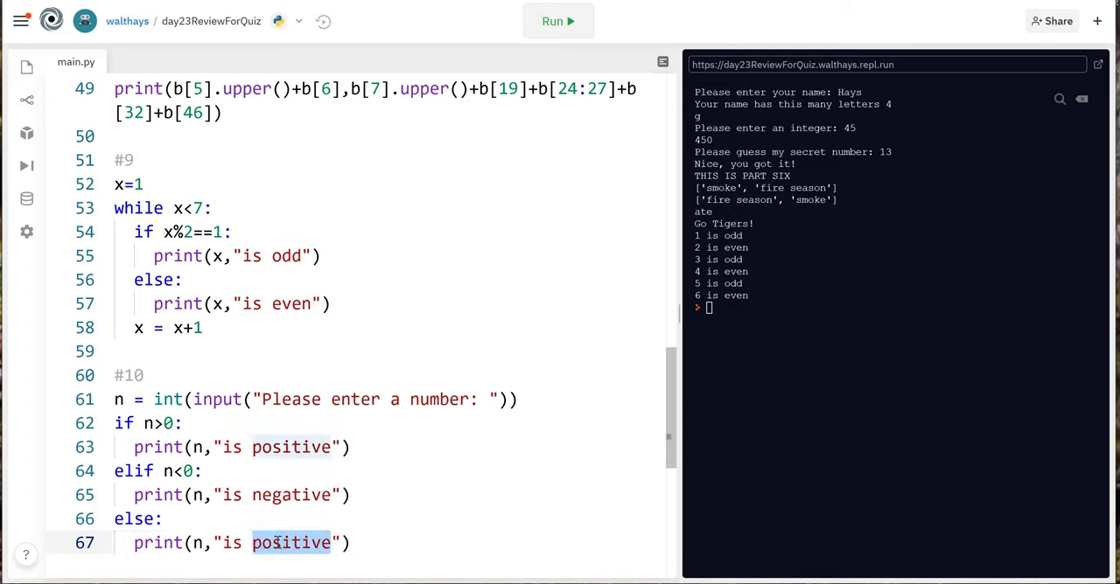
type("zero")
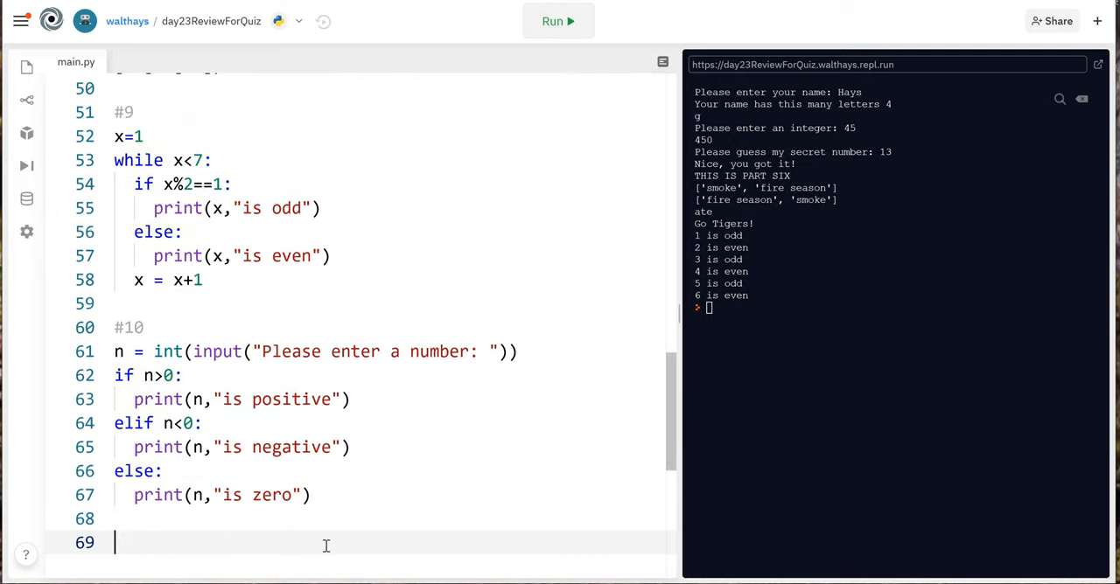
type("#11")
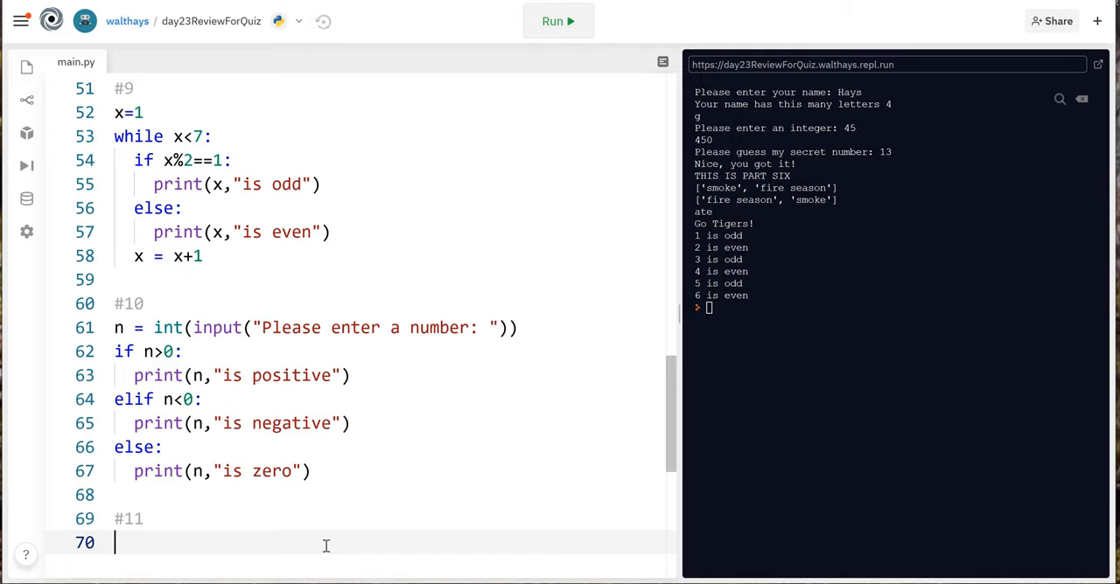
mouse_move(313, 526)
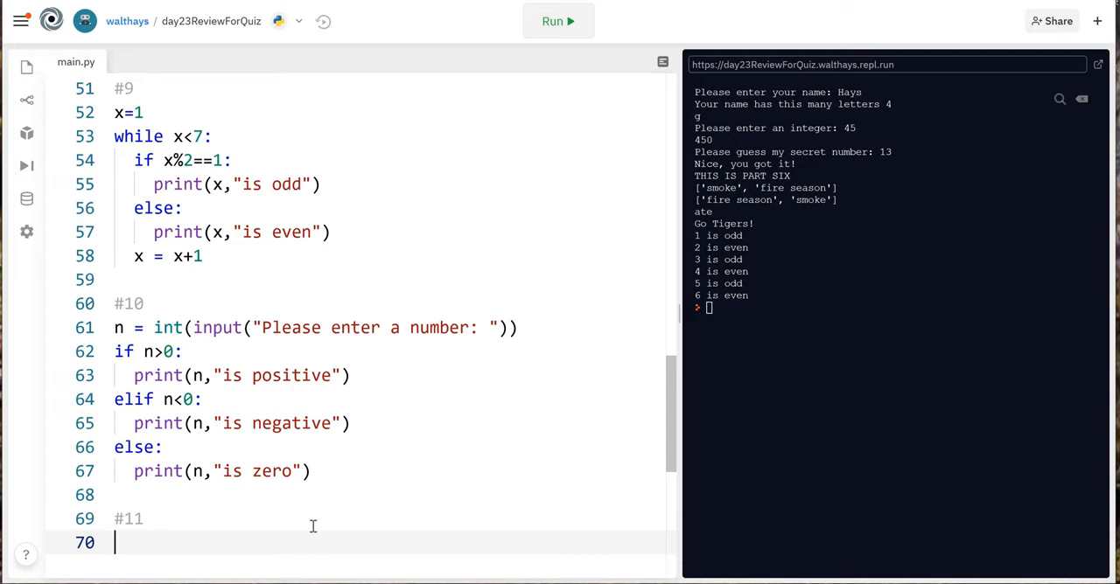
Step: Insert while True: below the header comment so the entire script repeats
scroll("up", 3)
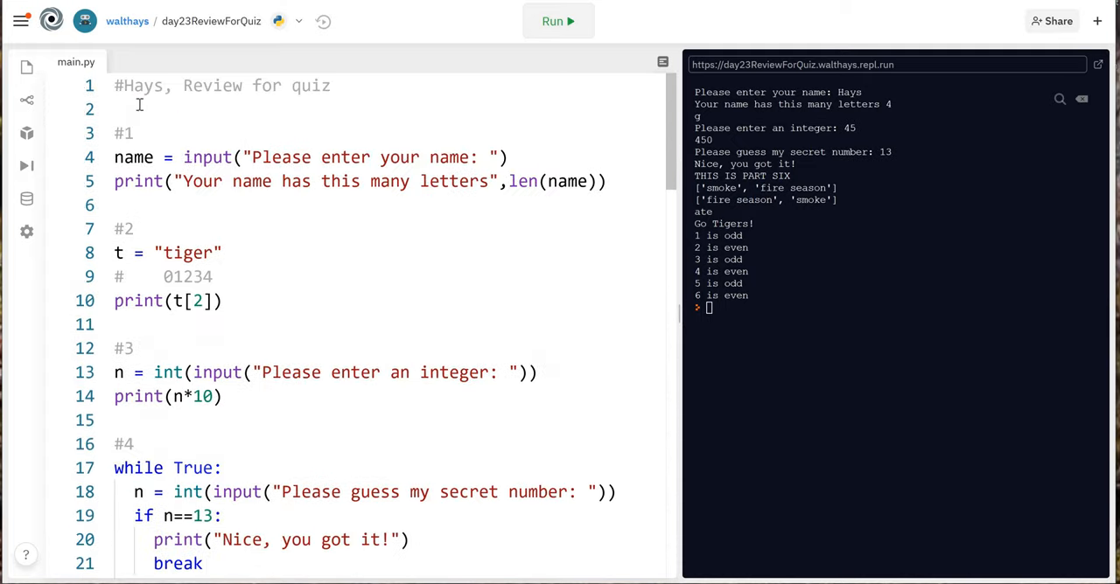
left_click(144, 108)
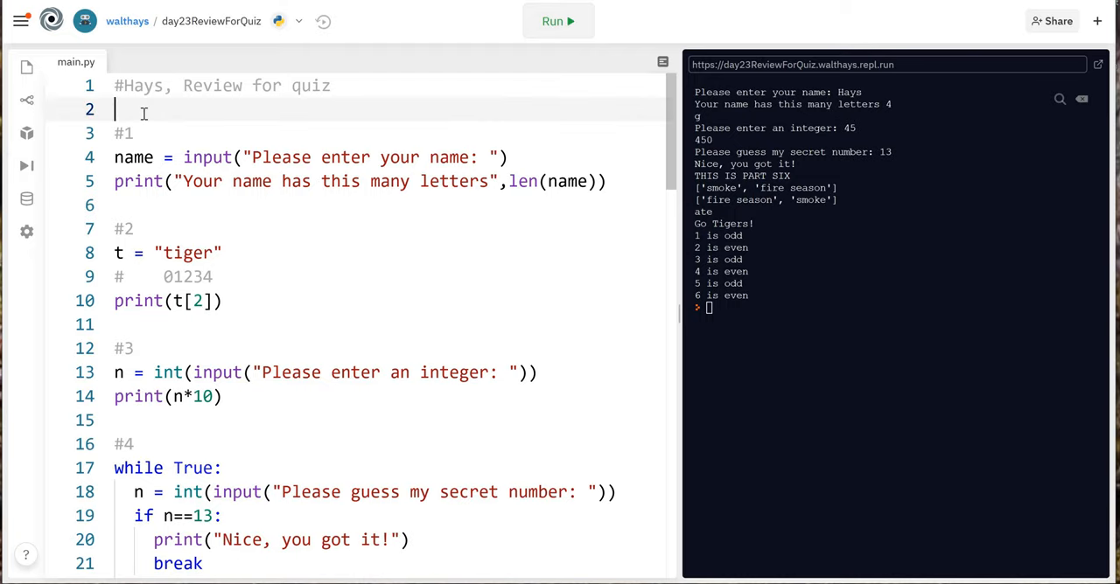
type("while Tr")
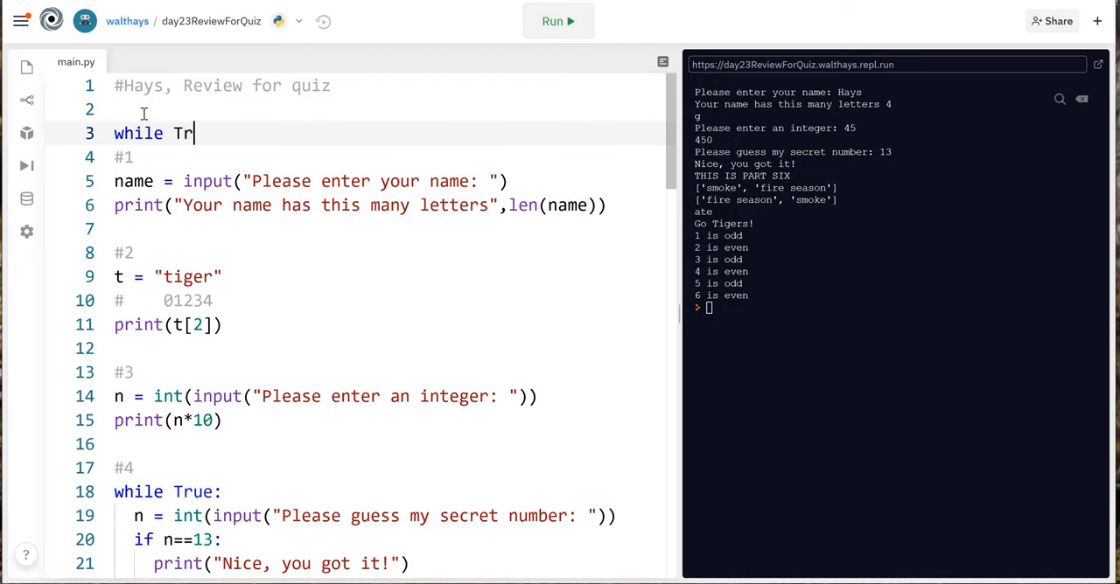
type("ue:")
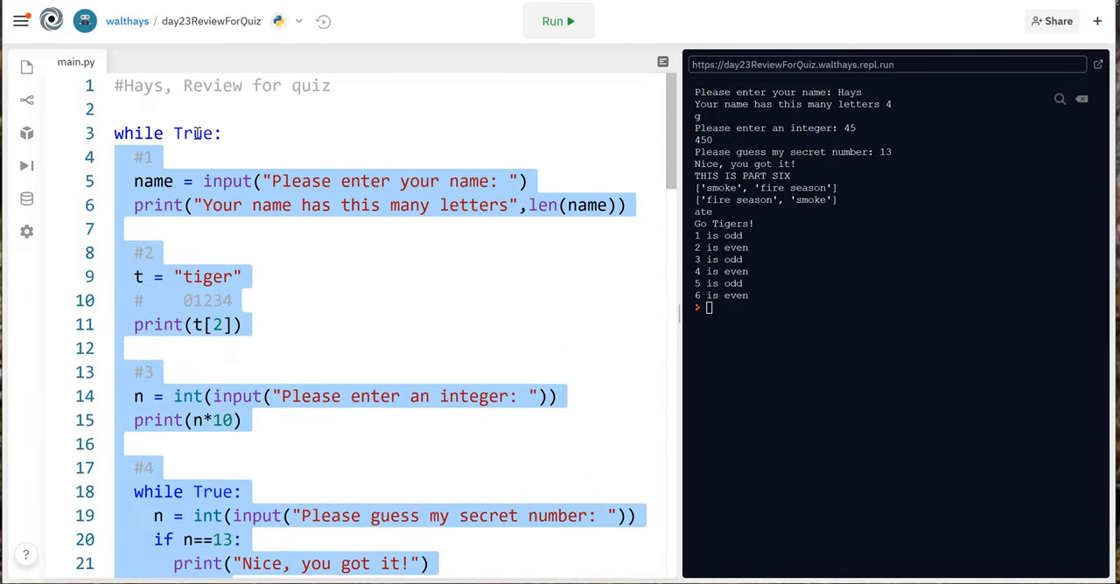
scroll("down", 3)
type("r")
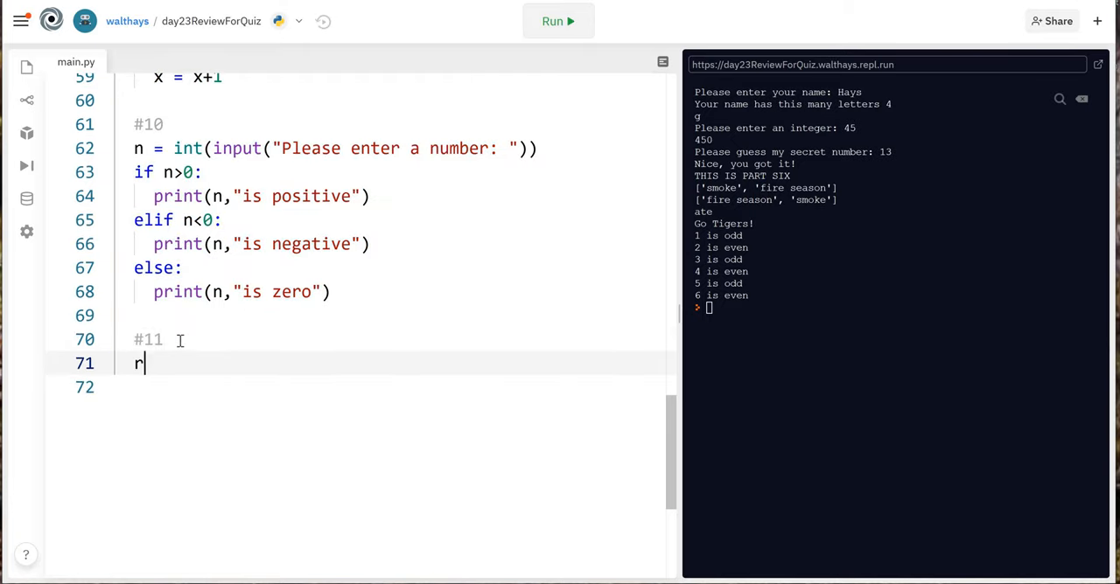
Step: Store the answer to input("Run again? (Yes/No)") in r
type("= input(\"\")")
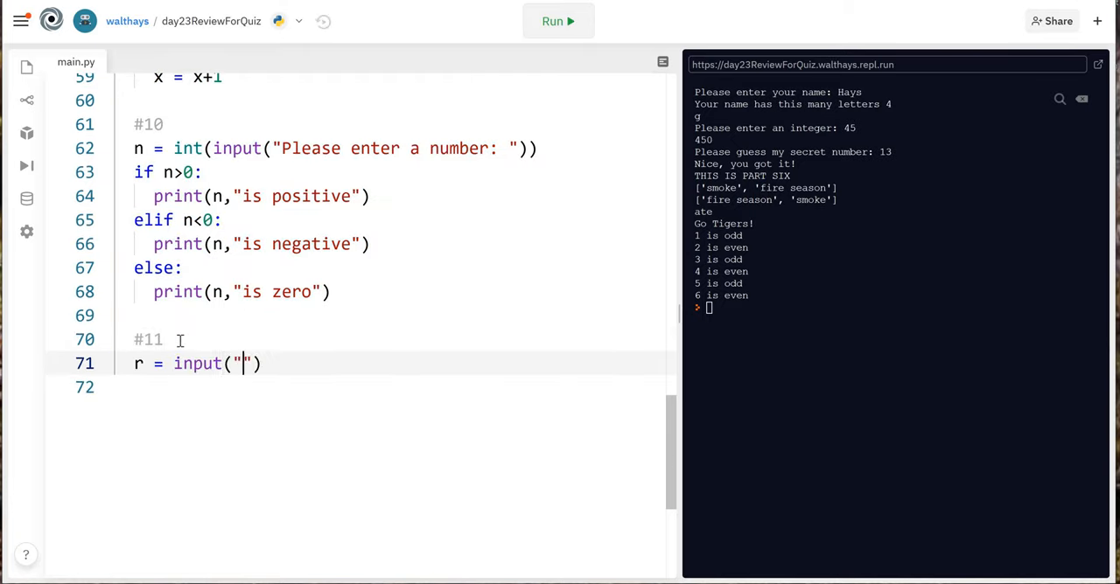
type("Run again? Y")
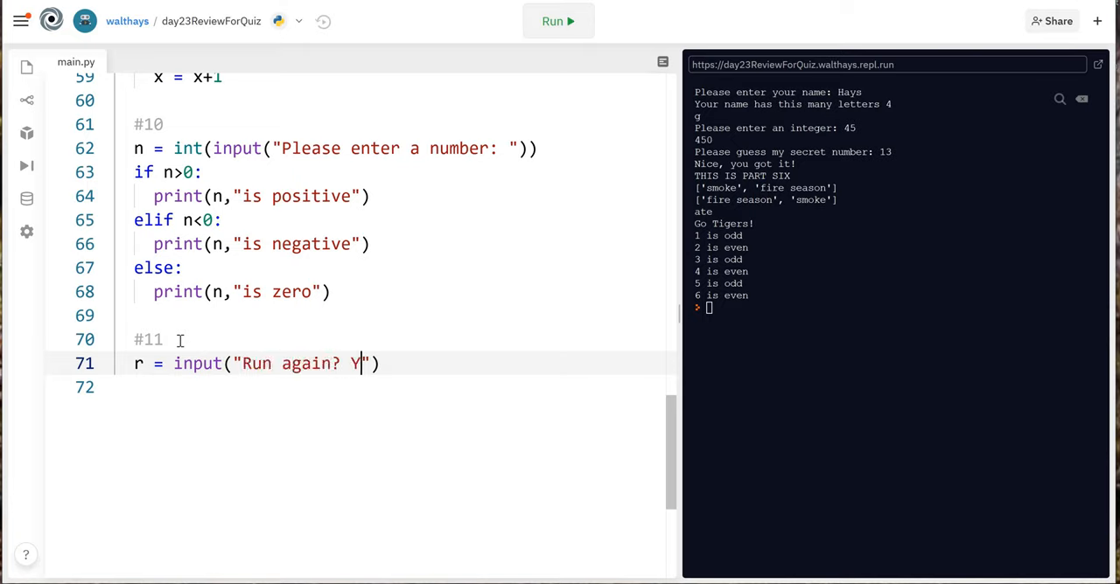
type("es/No")
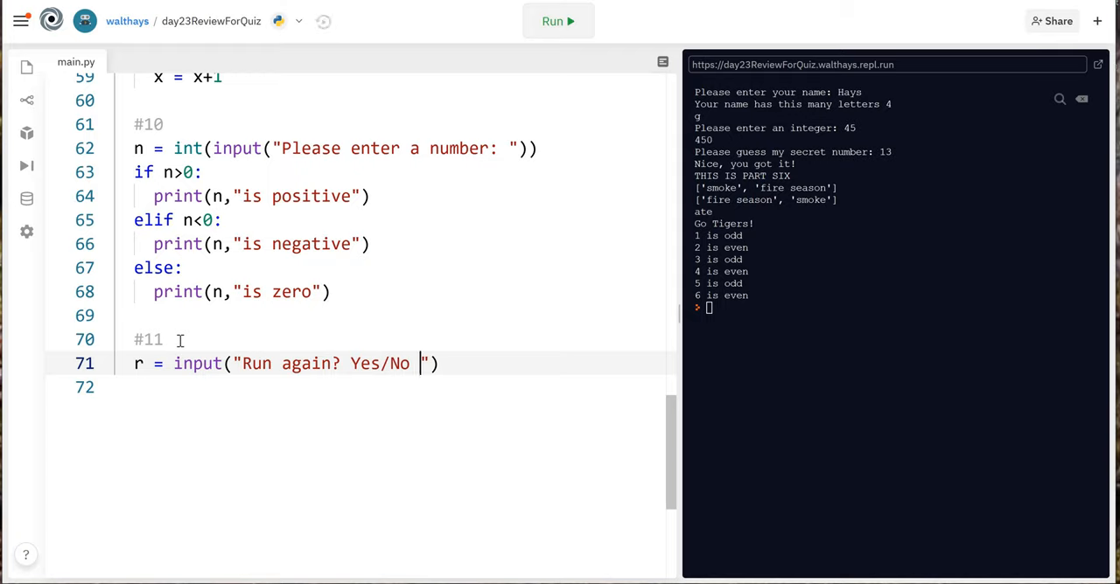
type(")")
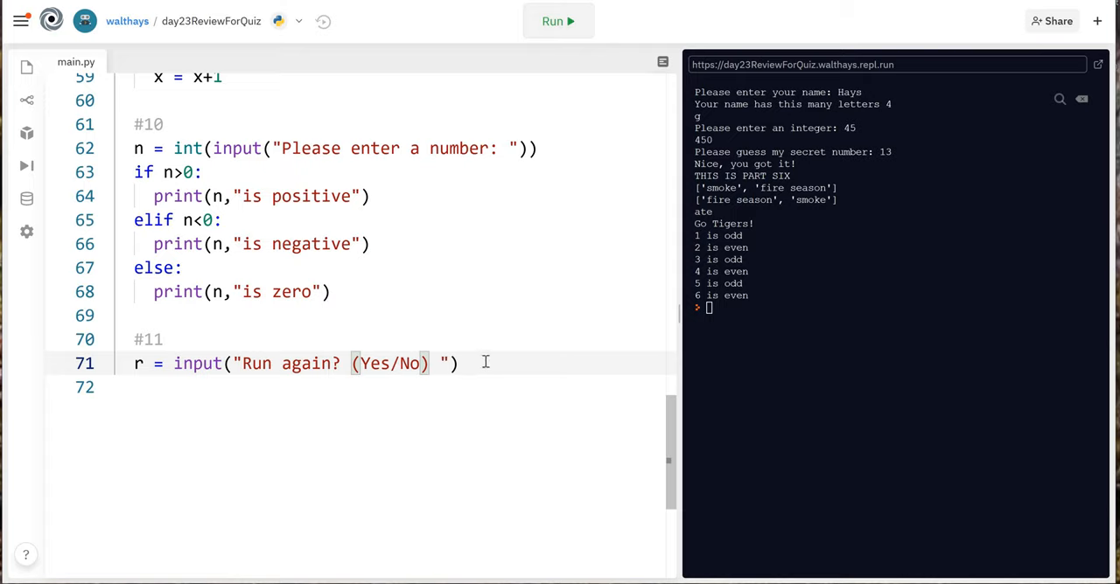
Step: Break out of the loop when r.upper() equals "NO"
type("if")
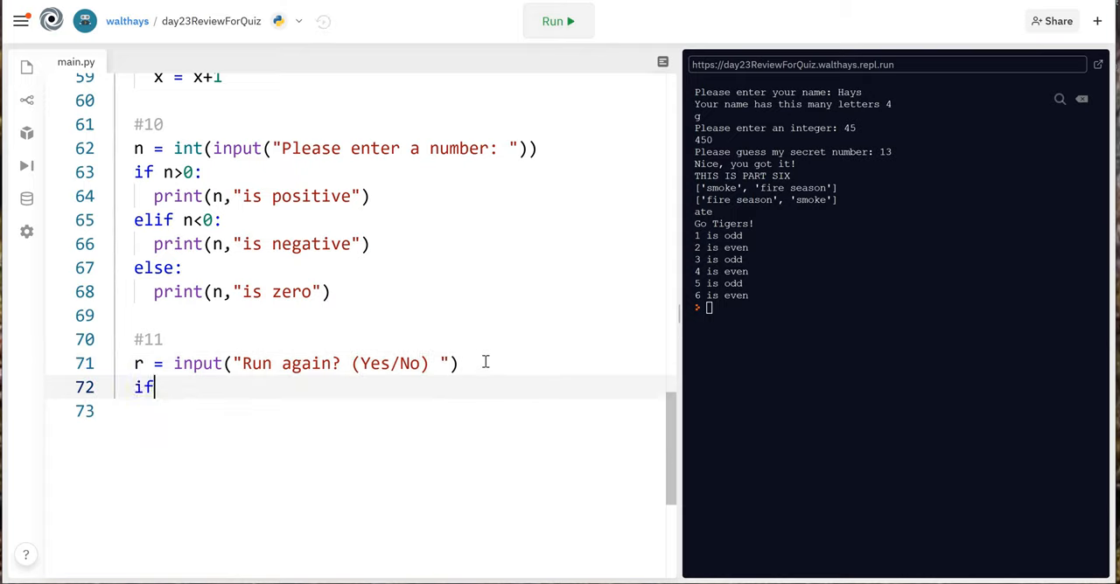
type("r.upper()==\"N")
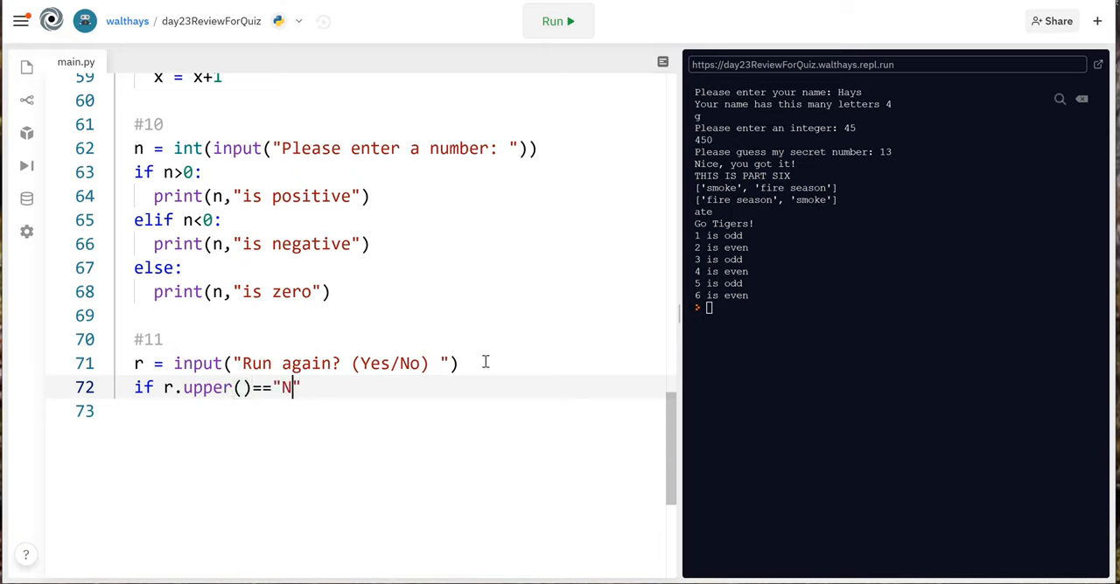
type("O")
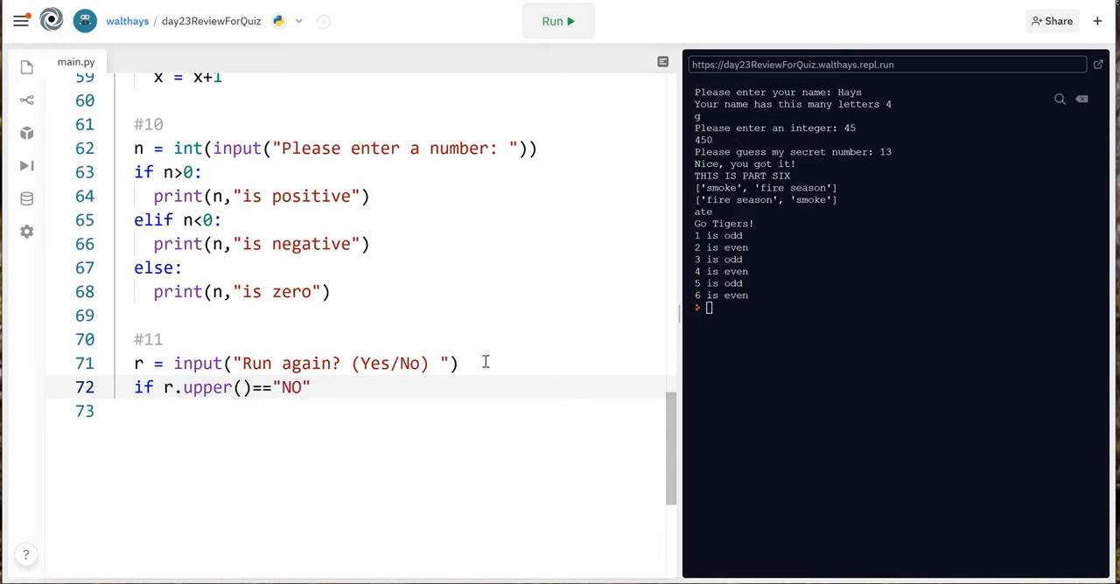
type(":")
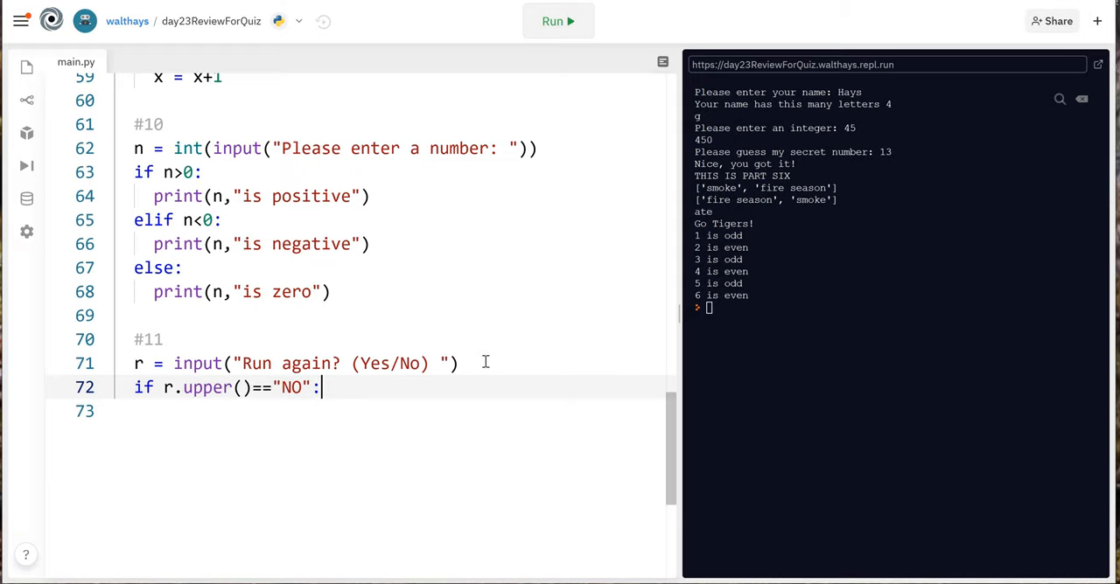
key("Return")
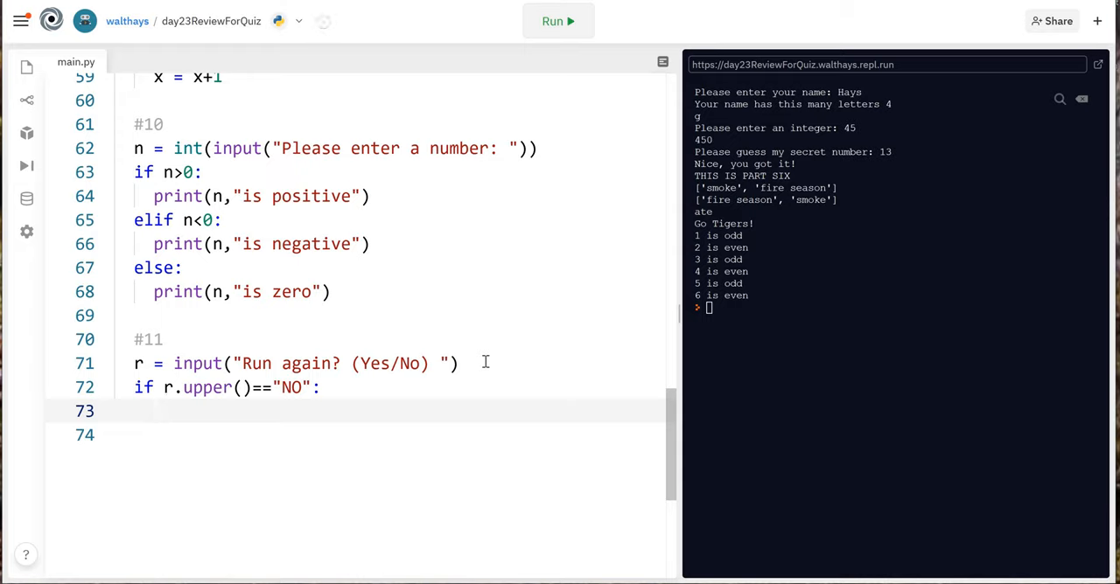
type("break")
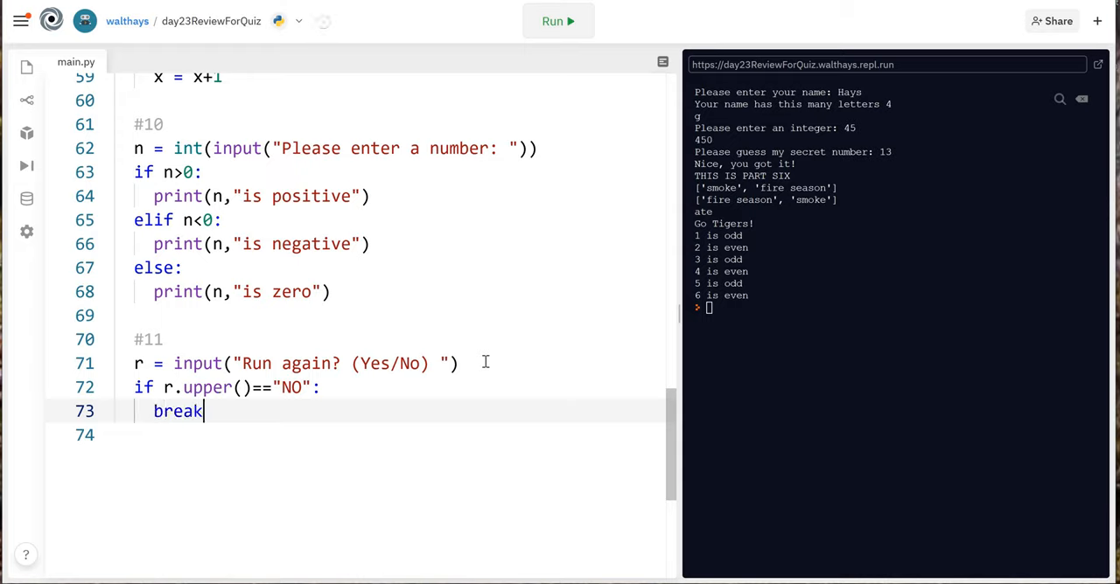
mouse_move(464, 261)
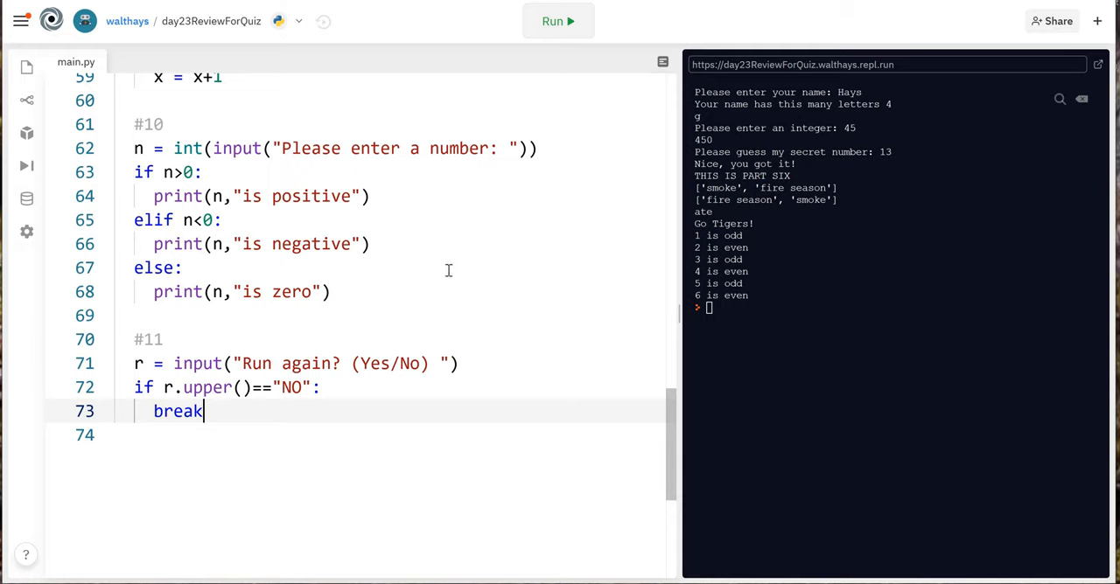
Step: Run the looping script, entering a name, 565 and -9, then answer 'no' to Run again?
left_click(557, 21)
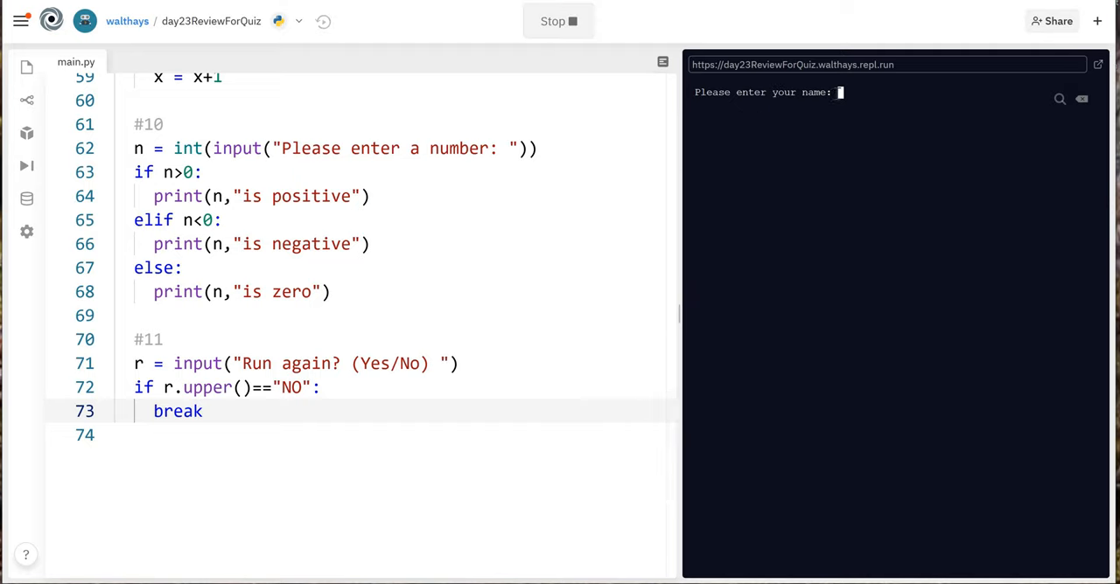
type("Hays wol")
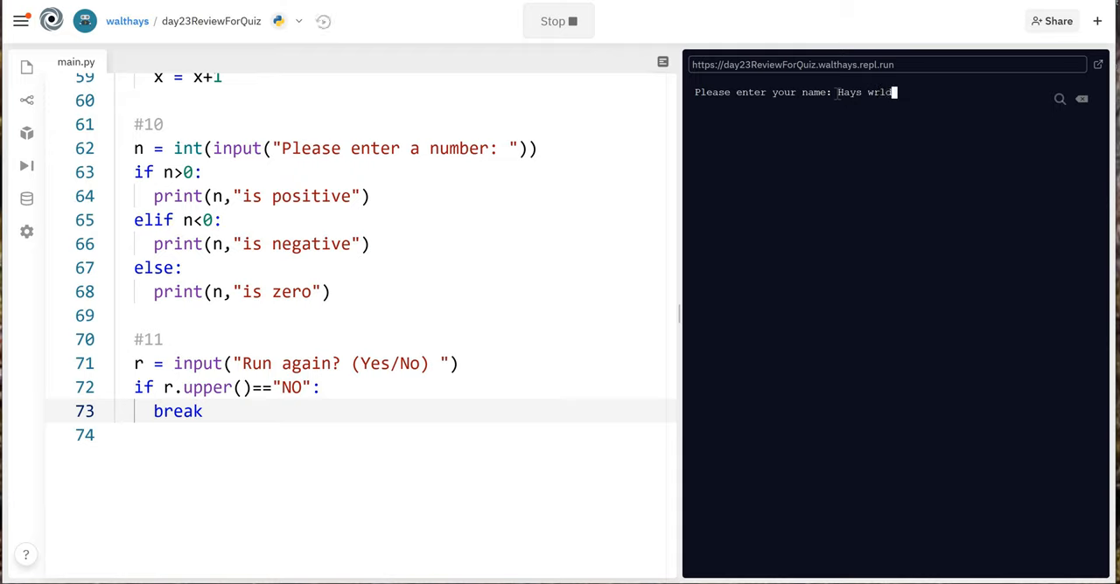
type("orld master c")
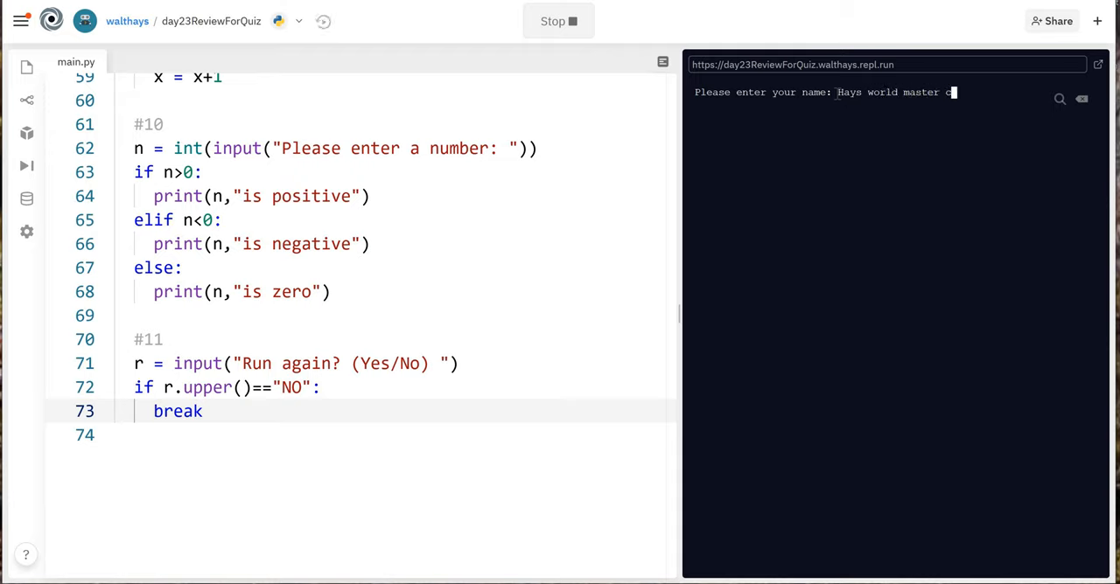
key("Return")
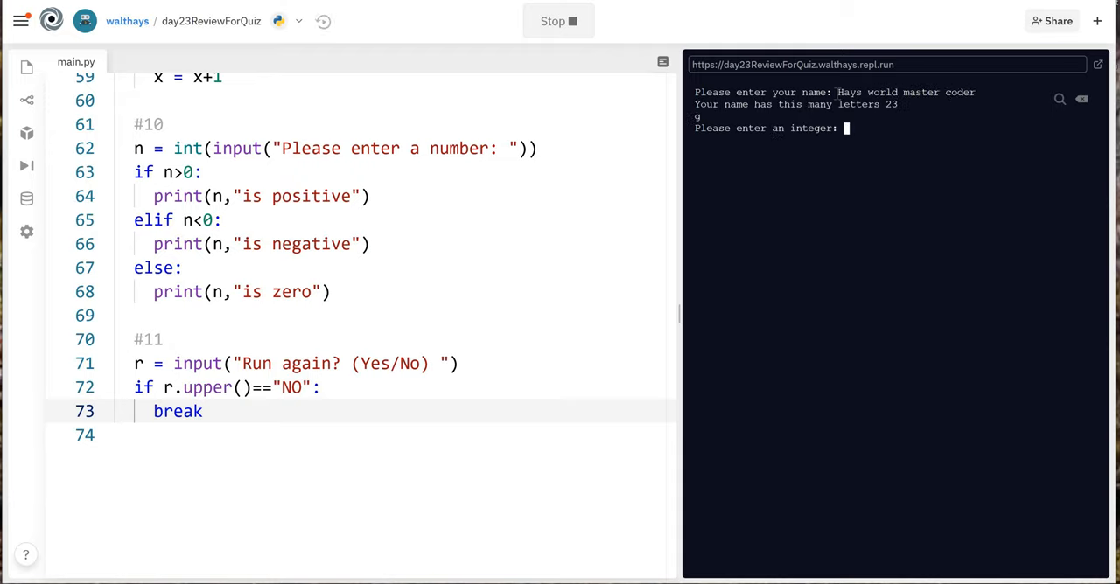
type("565")
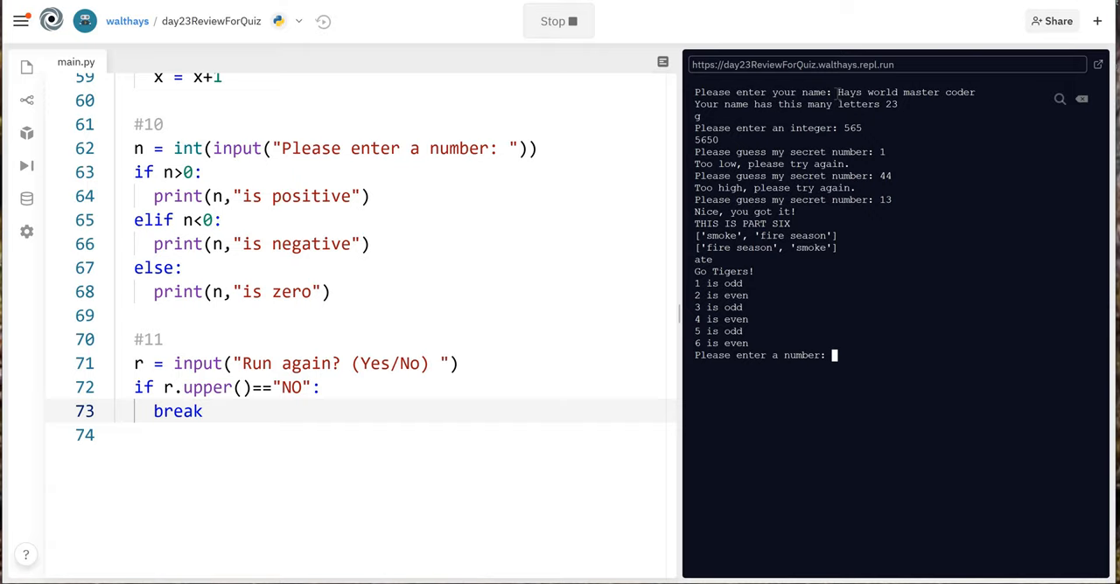
type("-9")
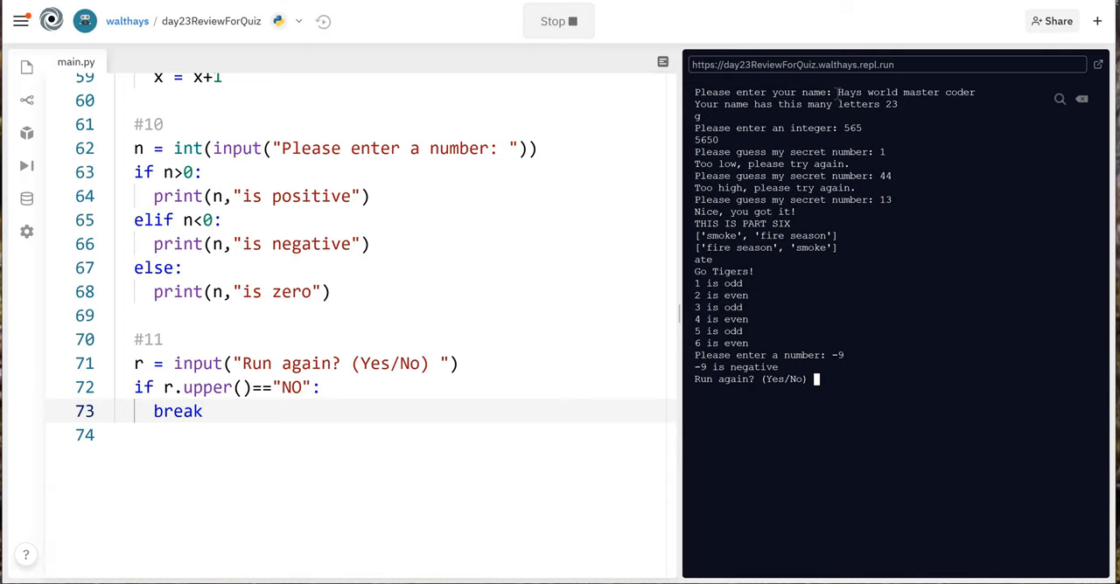
type("no")
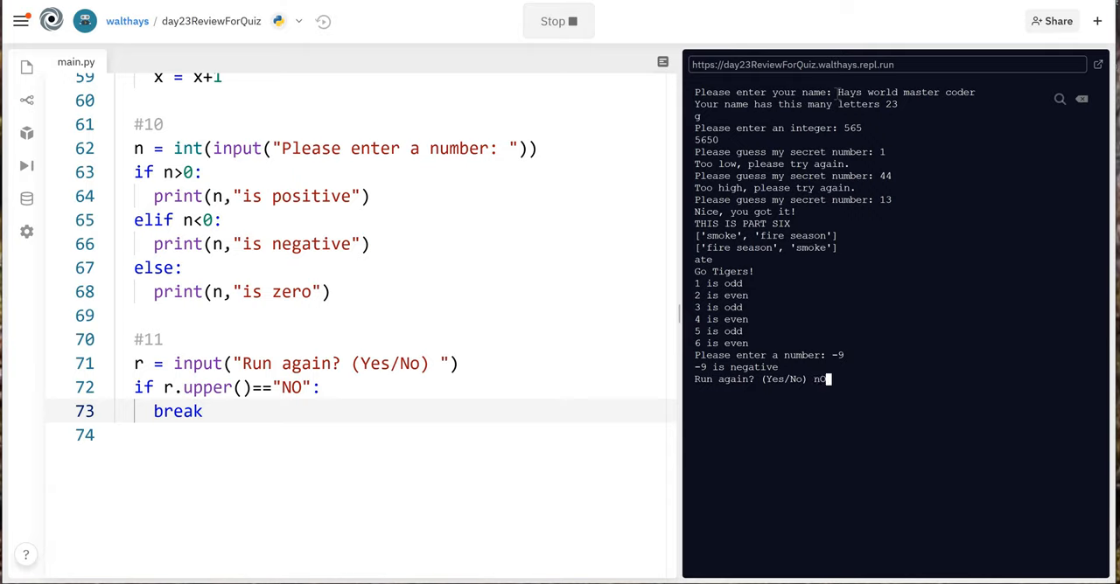